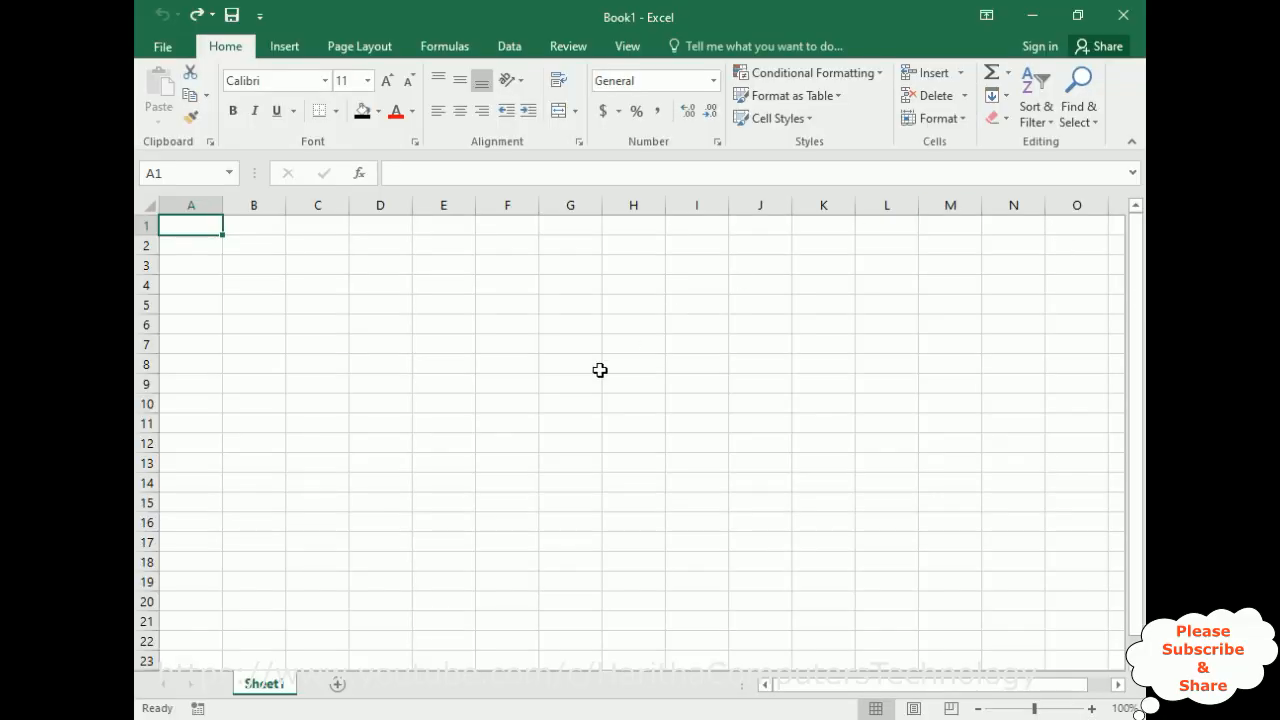
pyautogui.moveTo(753, 307)
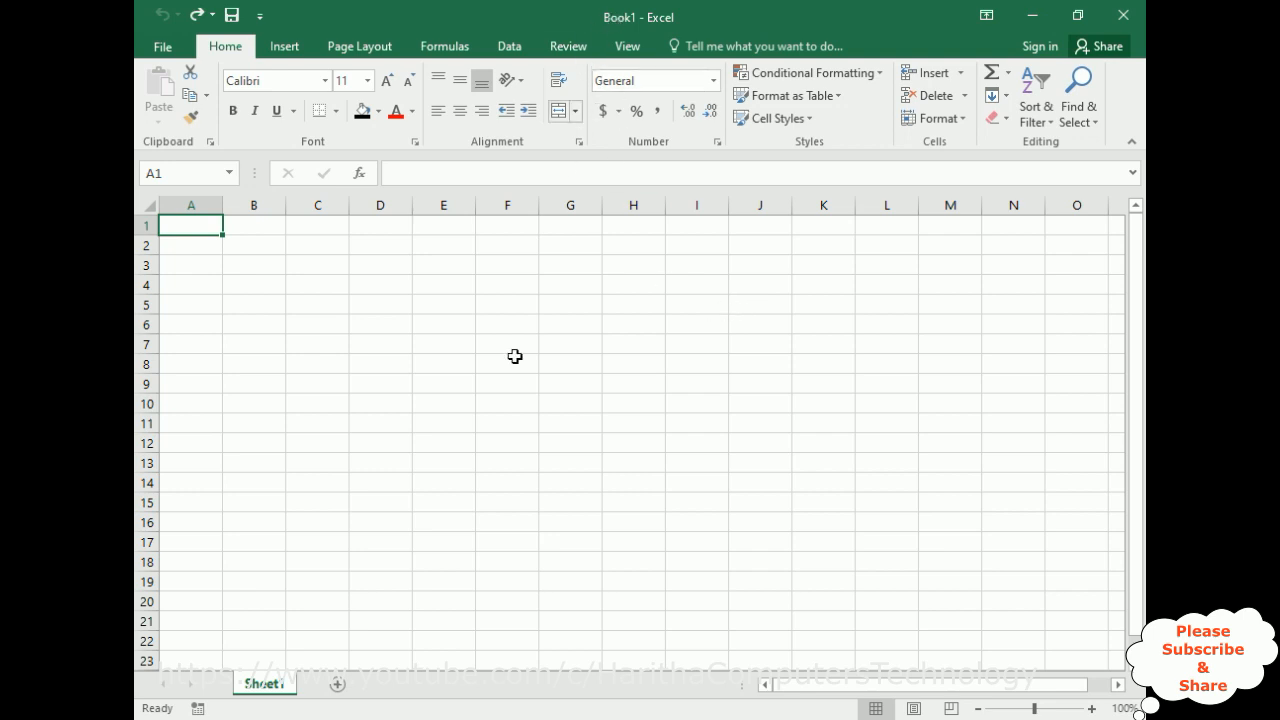
pyautogui.moveTo(275, 332)
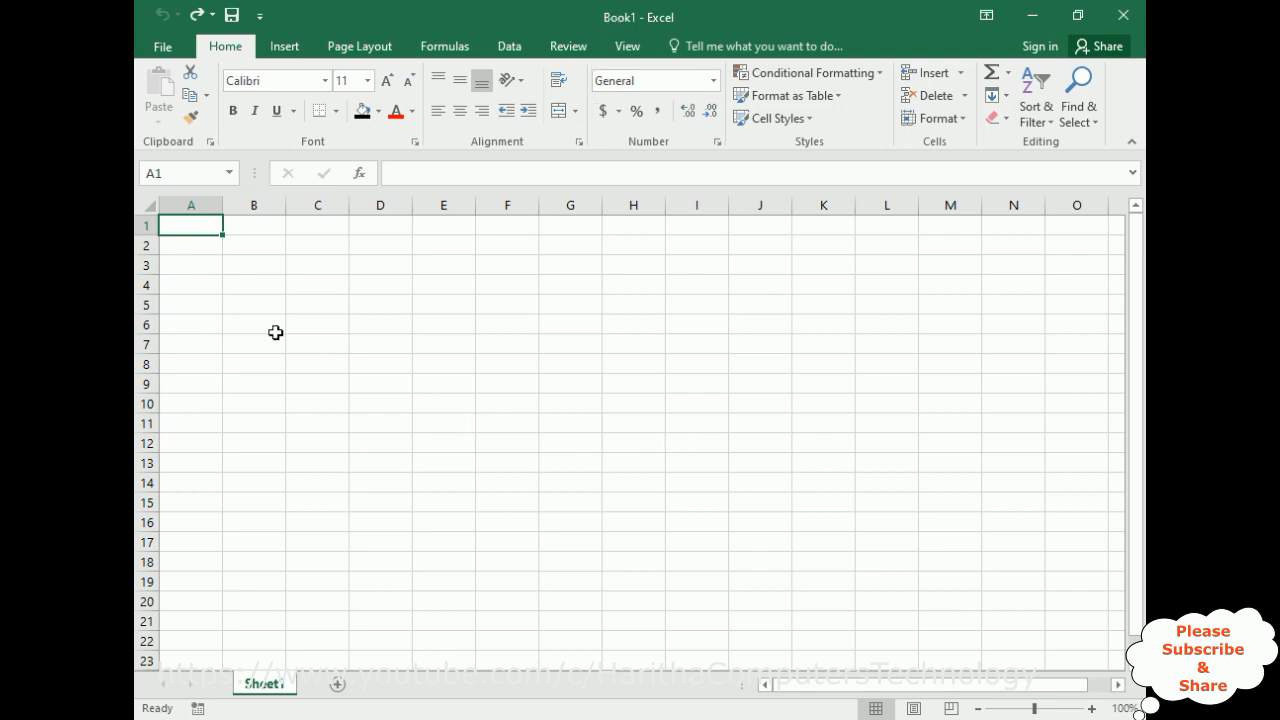
pyautogui.moveTo(198, 197)
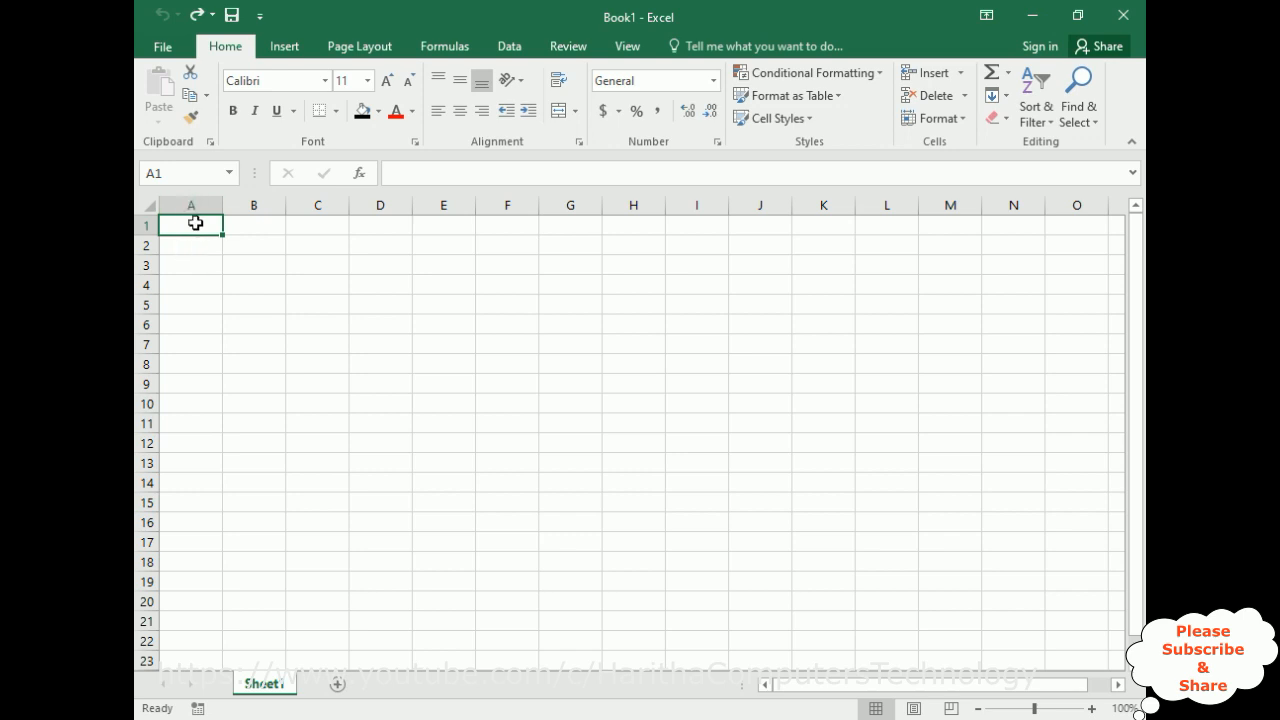
# - Enter the header 'Firstname lastname Gender' in A1 and widen column A to fit it
pyautogui.write('F')
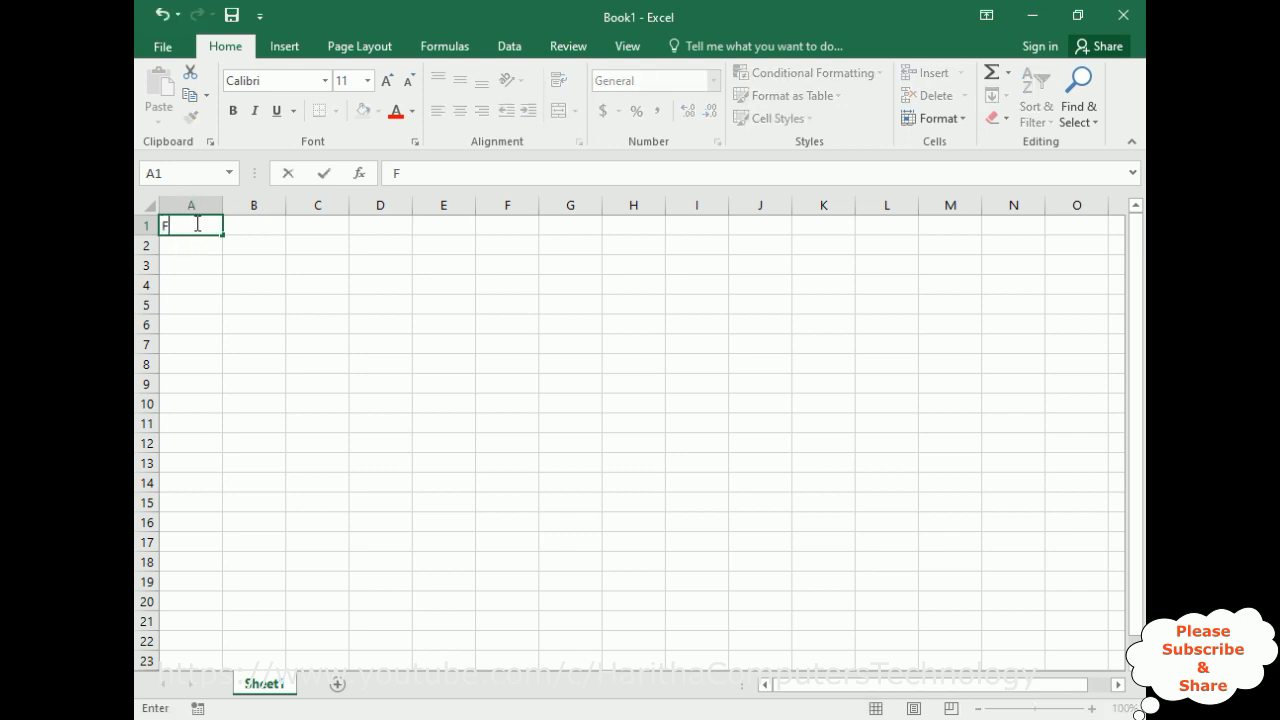
pyautogui.write('irstname')
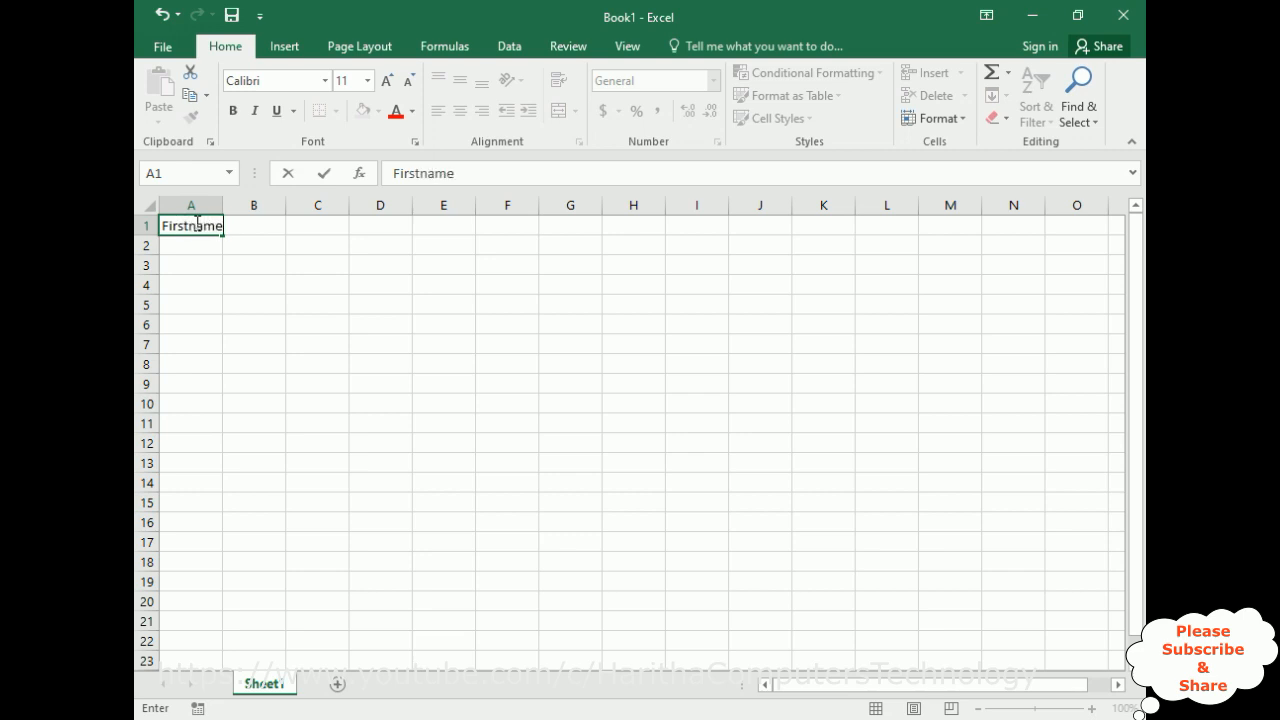
pyautogui.write('lastna')
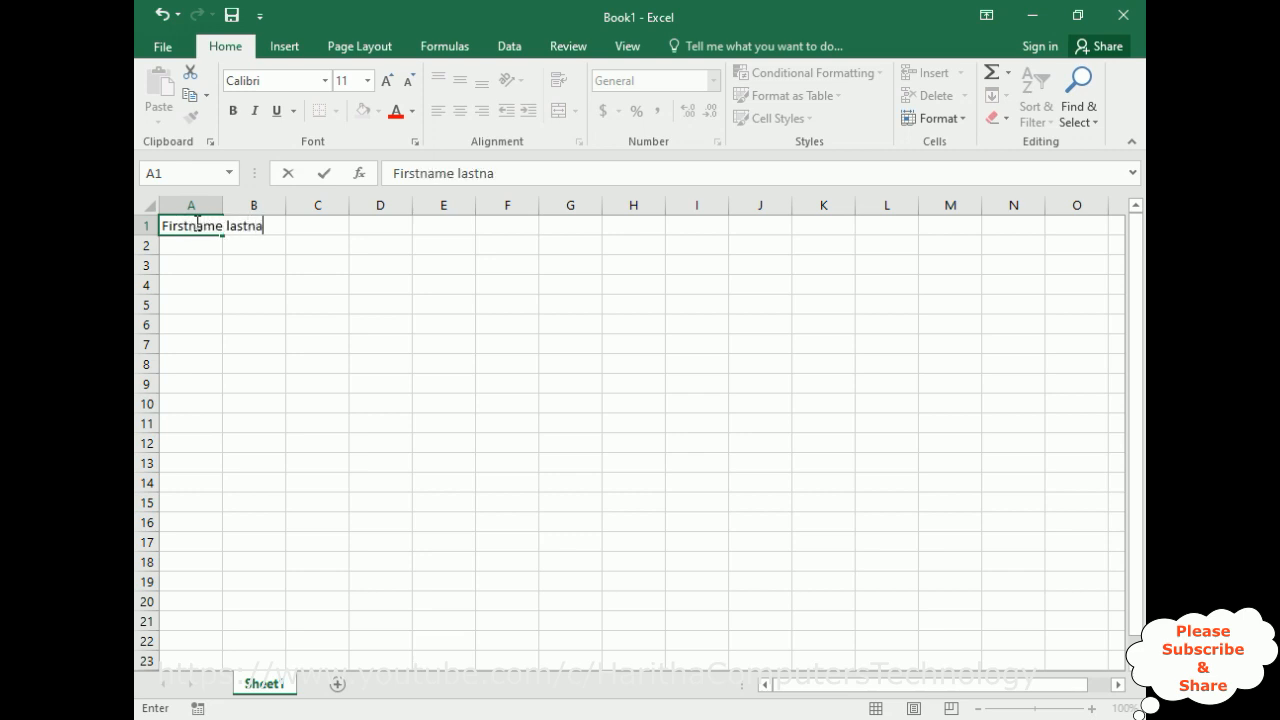
pyautogui.write('me')
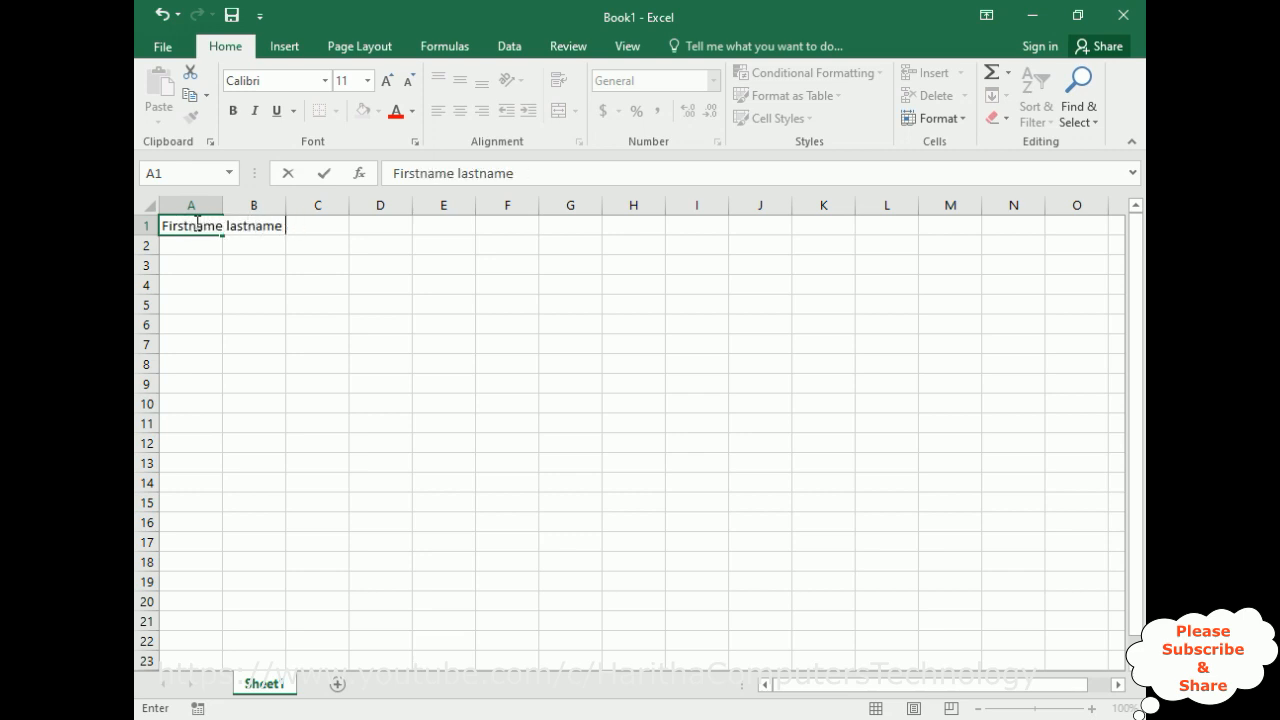
pyautogui.write('Gender')
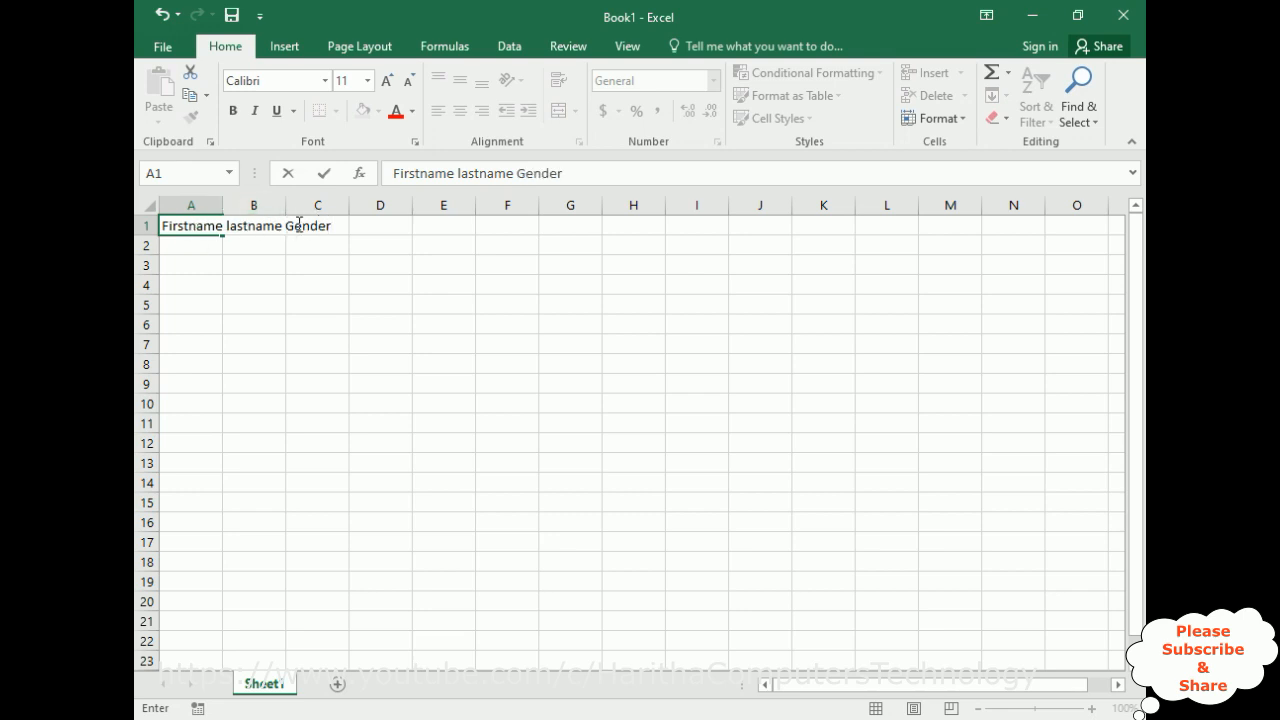
pyautogui.click(190, 205)
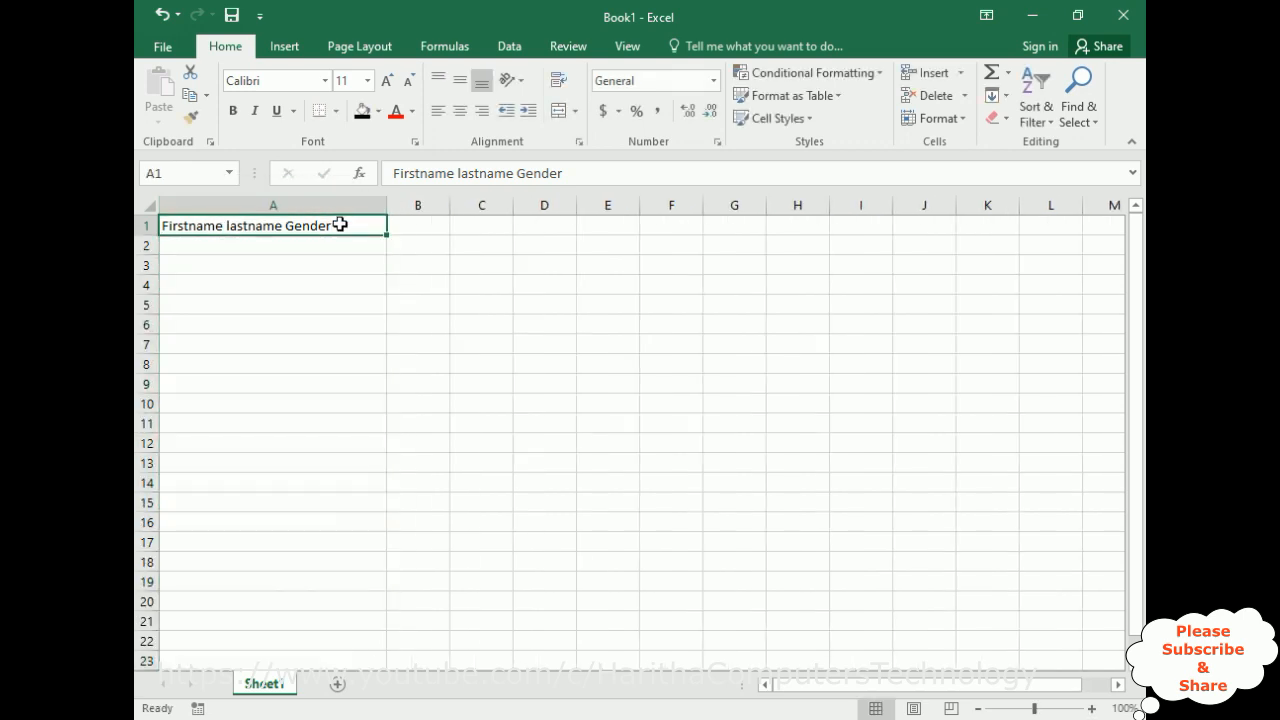
pyautogui.click(273, 245)
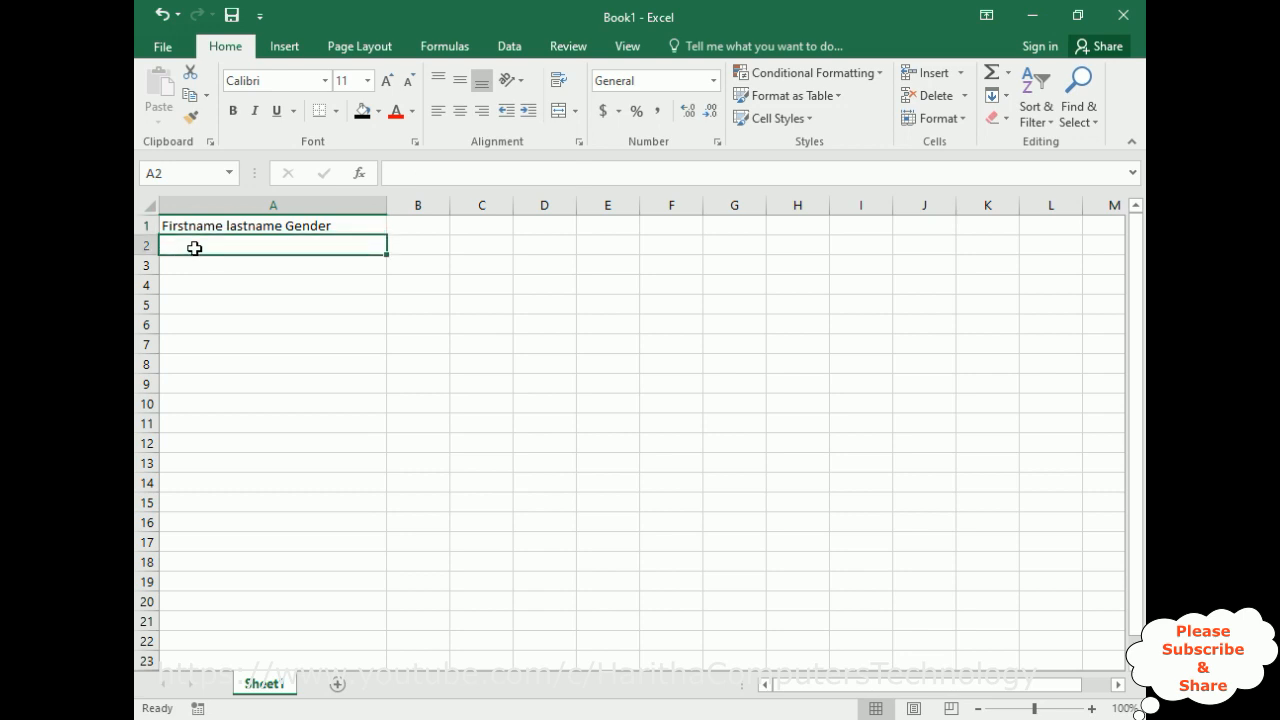
pyautogui.write('Char')
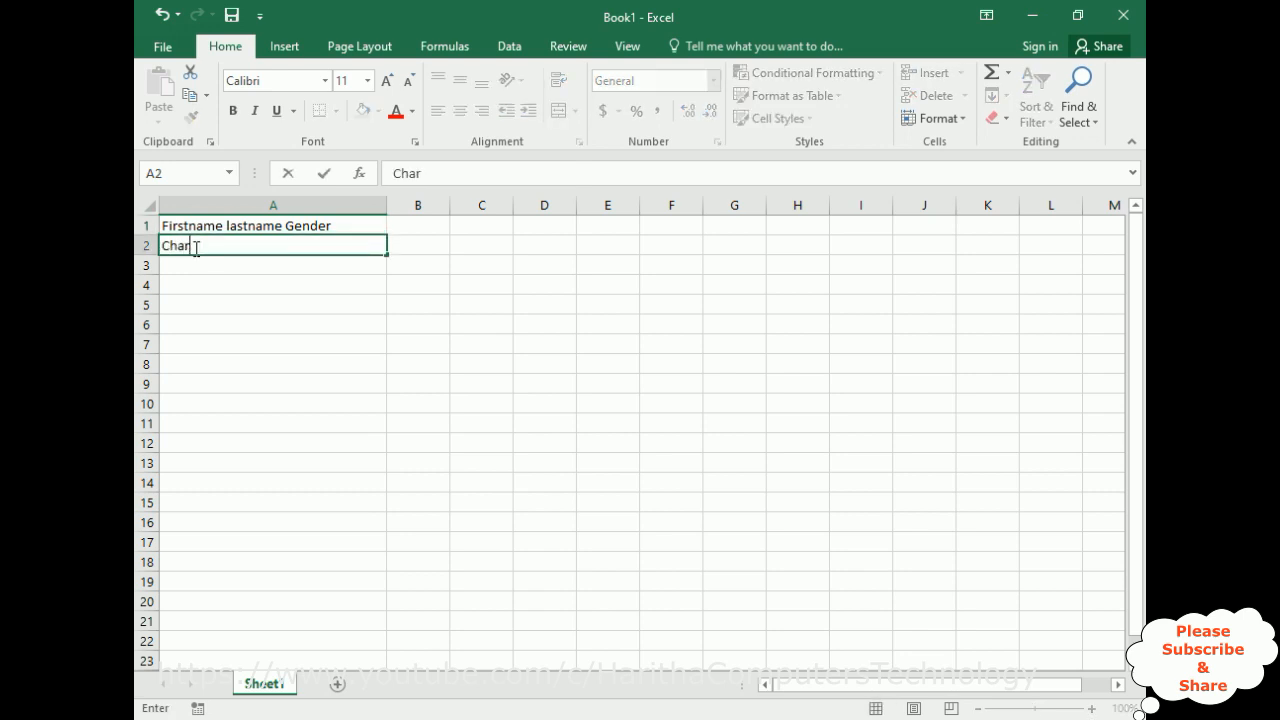
pyautogui.write('an')
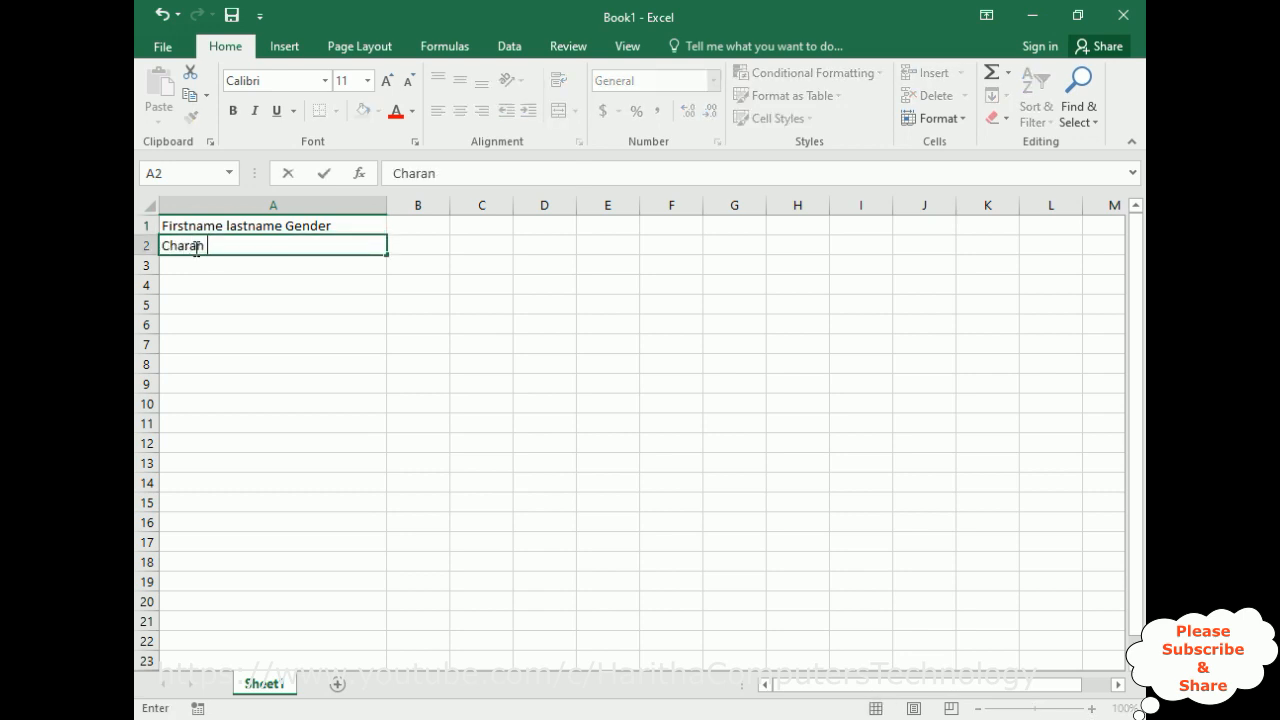
pyautogui.write('K M')
pyautogui.click(273, 265)
pyautogui.write('P')
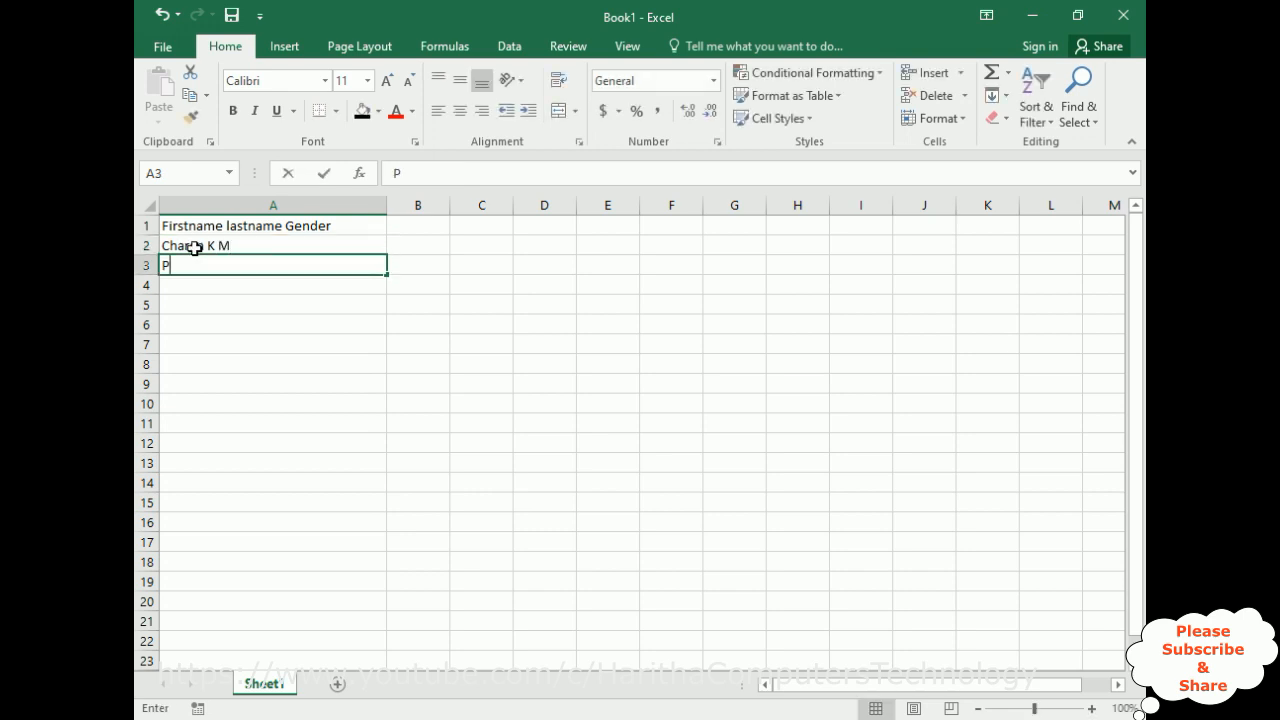
pyautogui.write('eter')
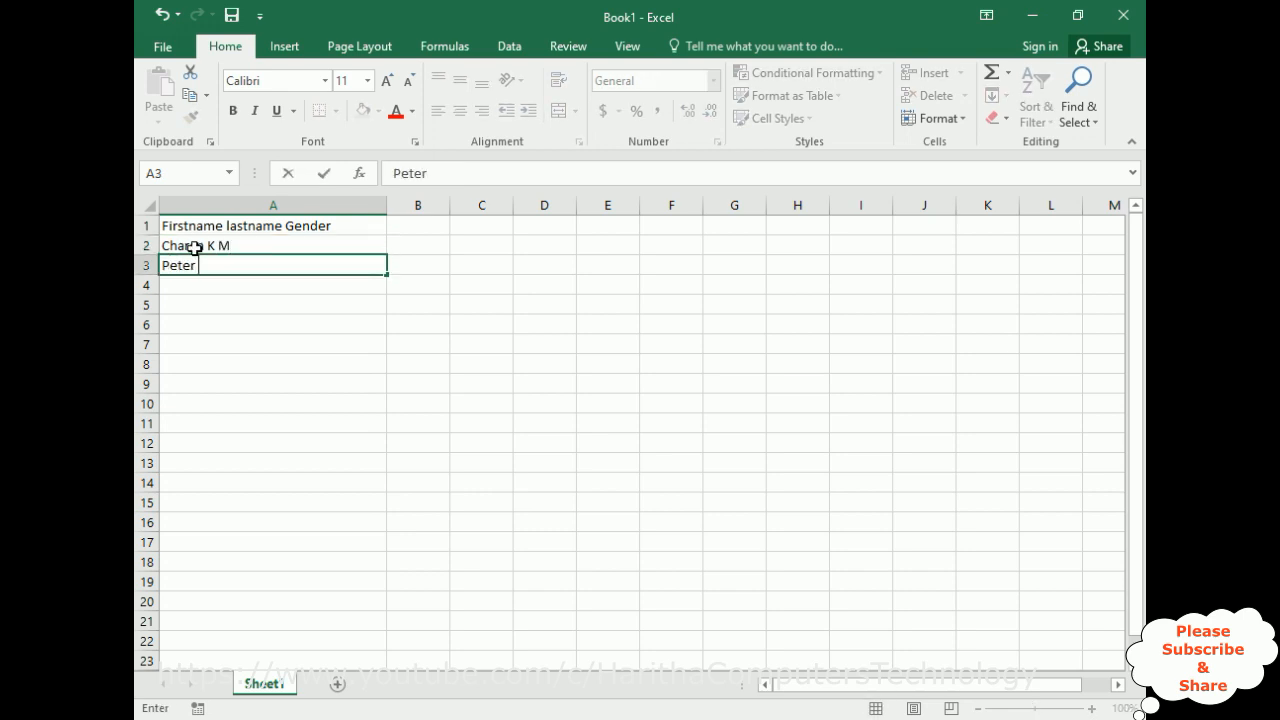
pyautogui.write('Law M')
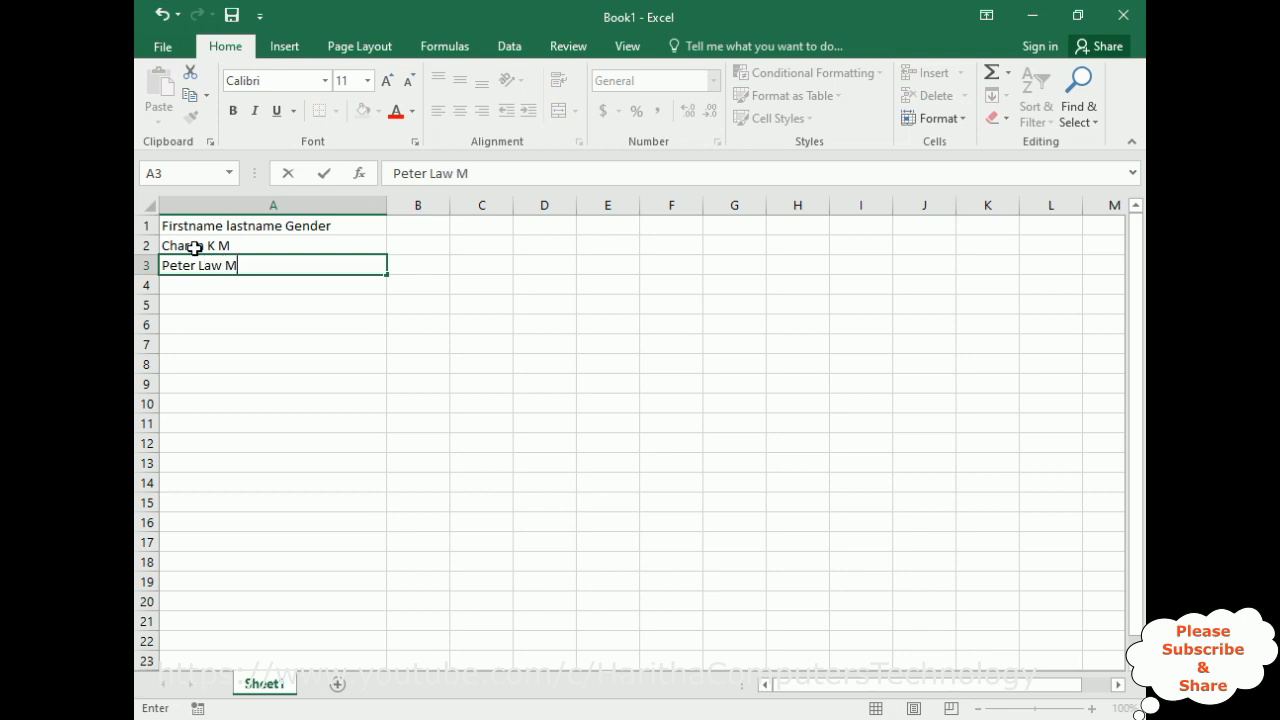
pyautogui.write('lily')
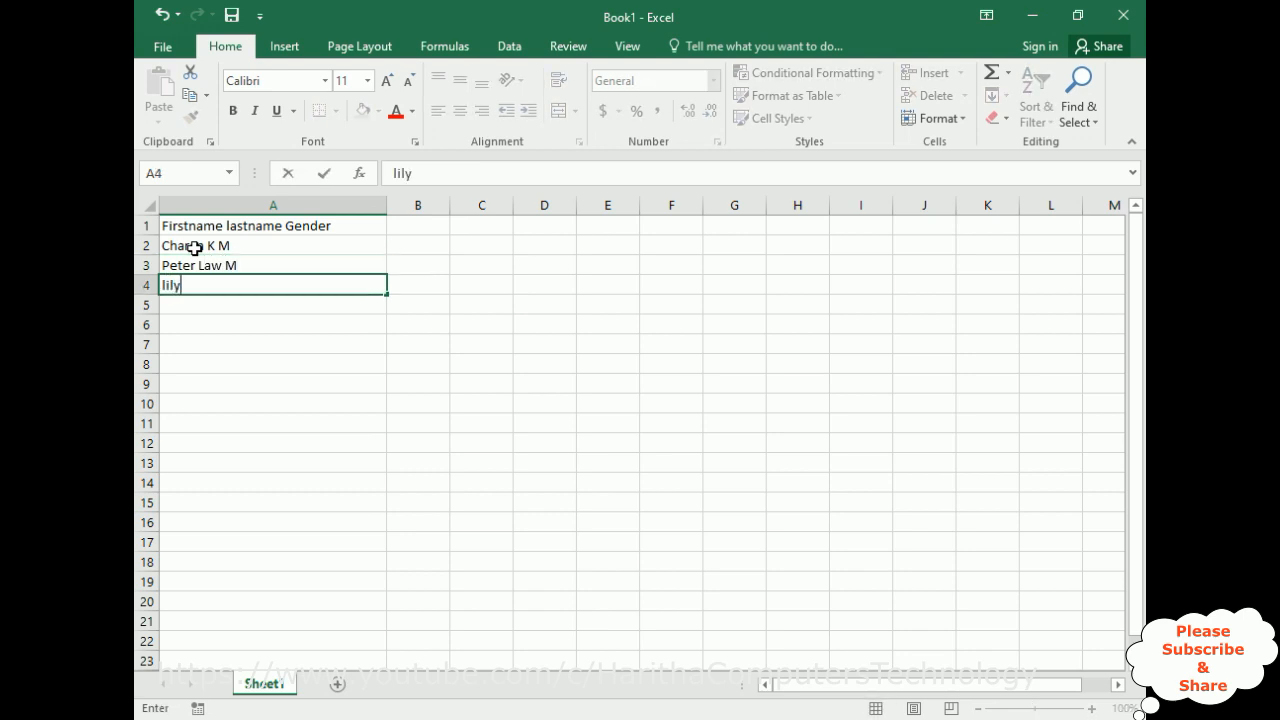
pyautogui.write('bro')
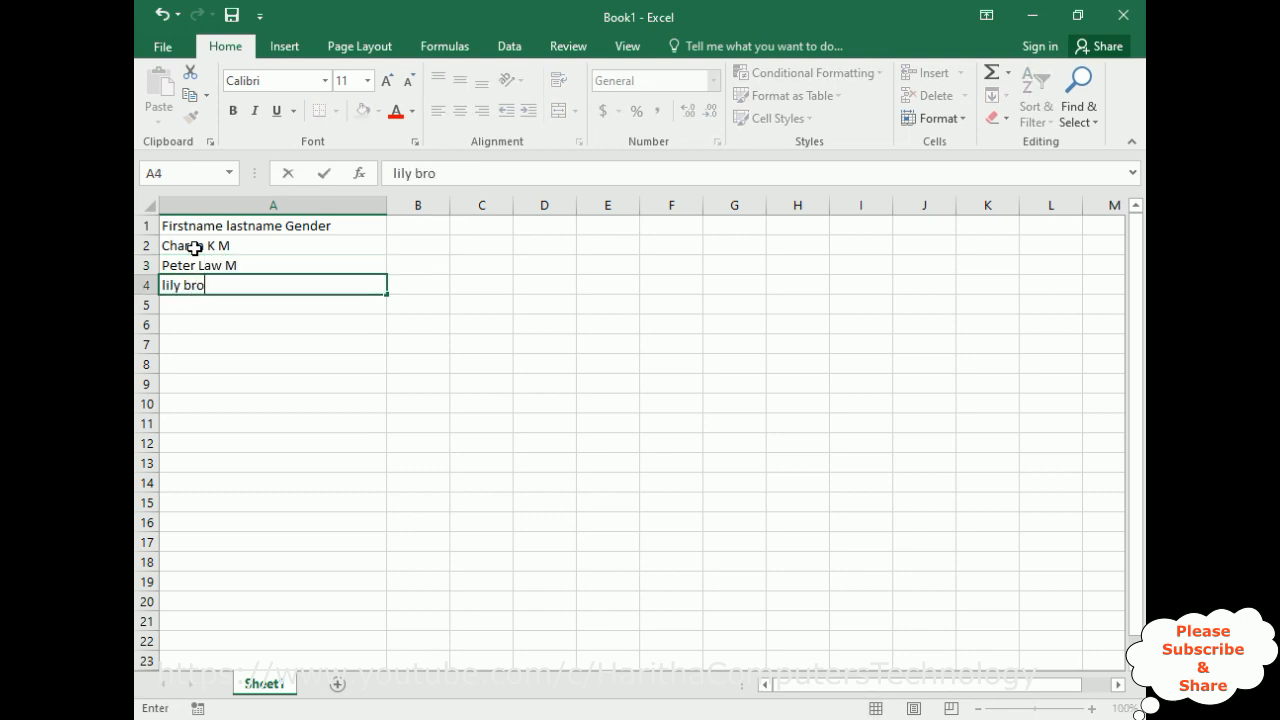
pyautogui.write('wn F')
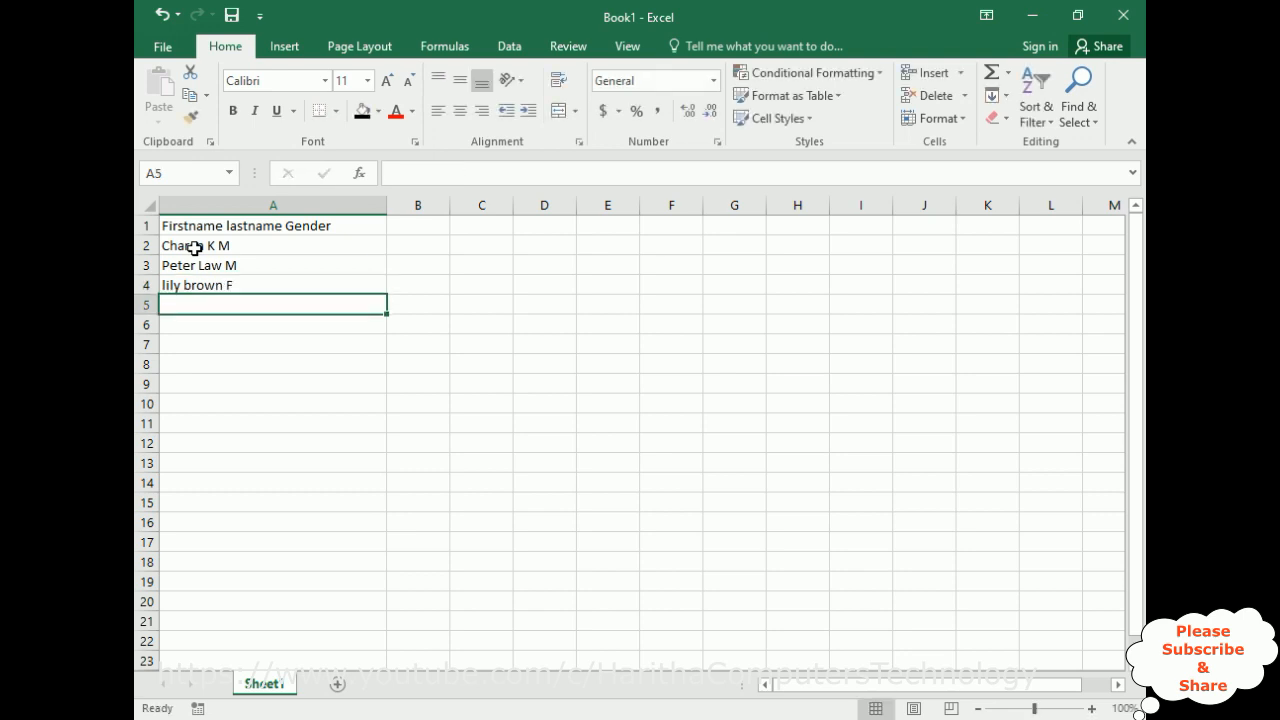
pyautogui.write('Shant')
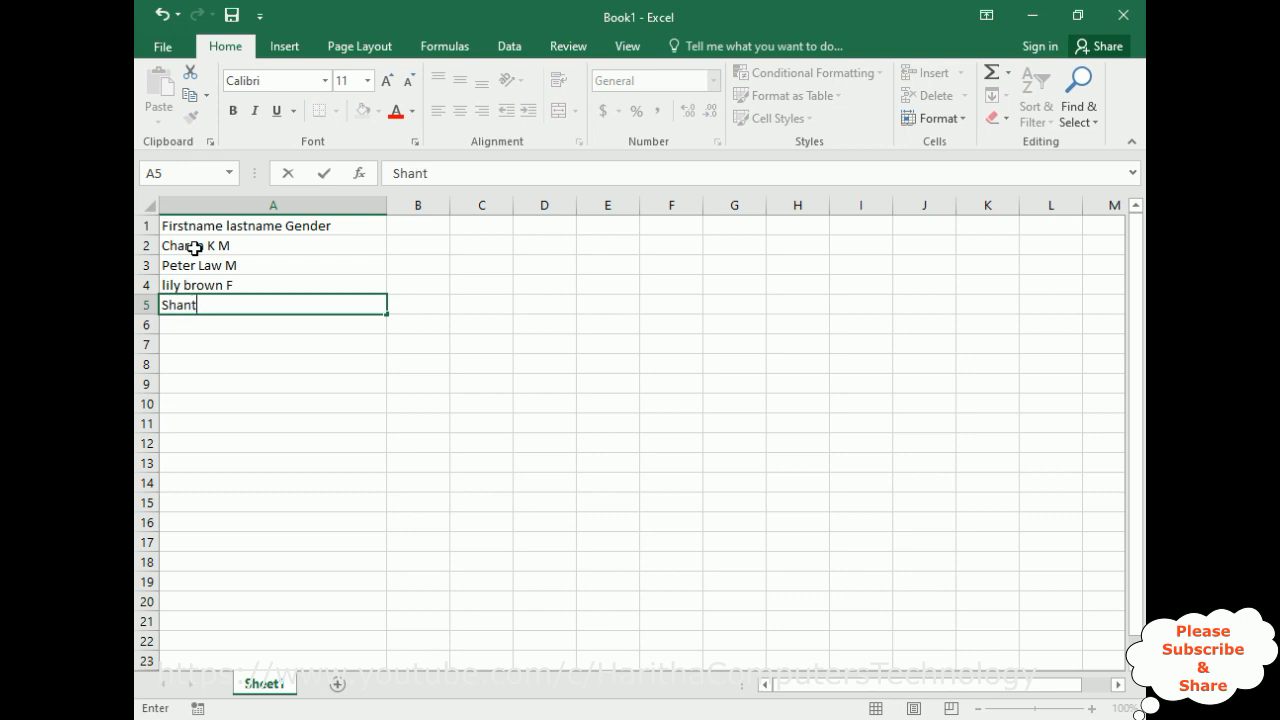
pyautogui.write('hi Kumari F')
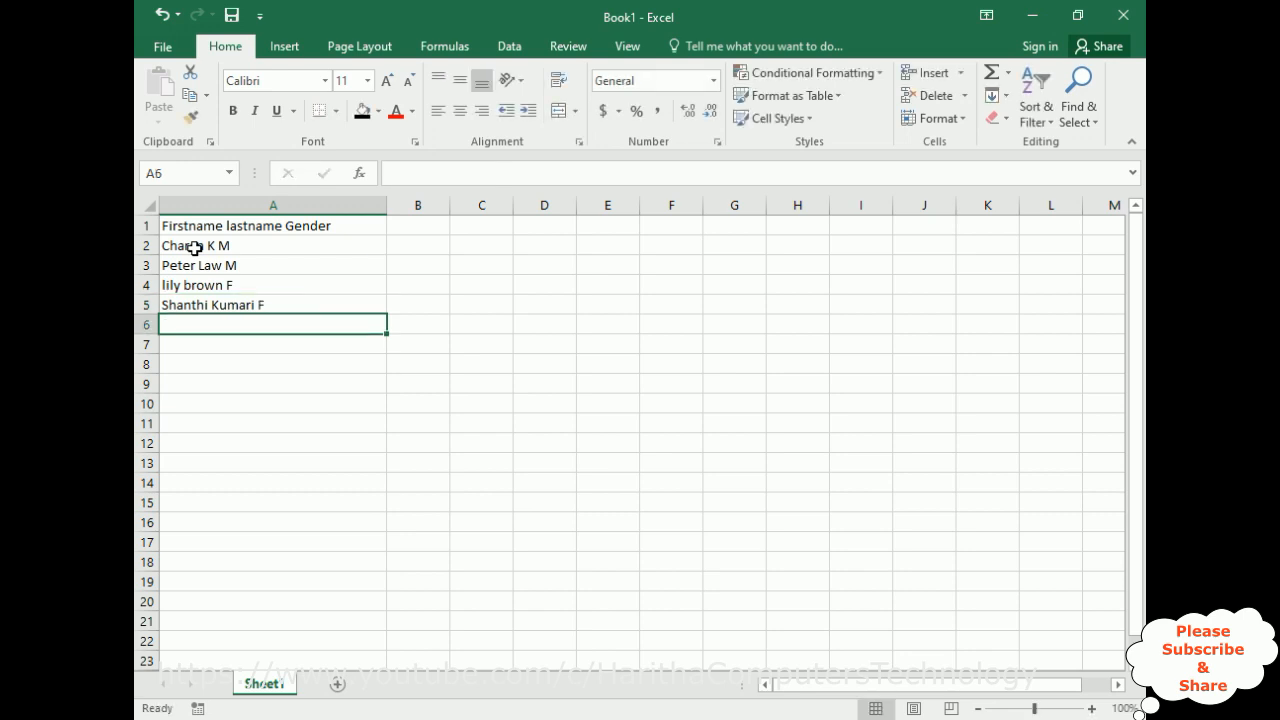
pyautogui.write('Raju')
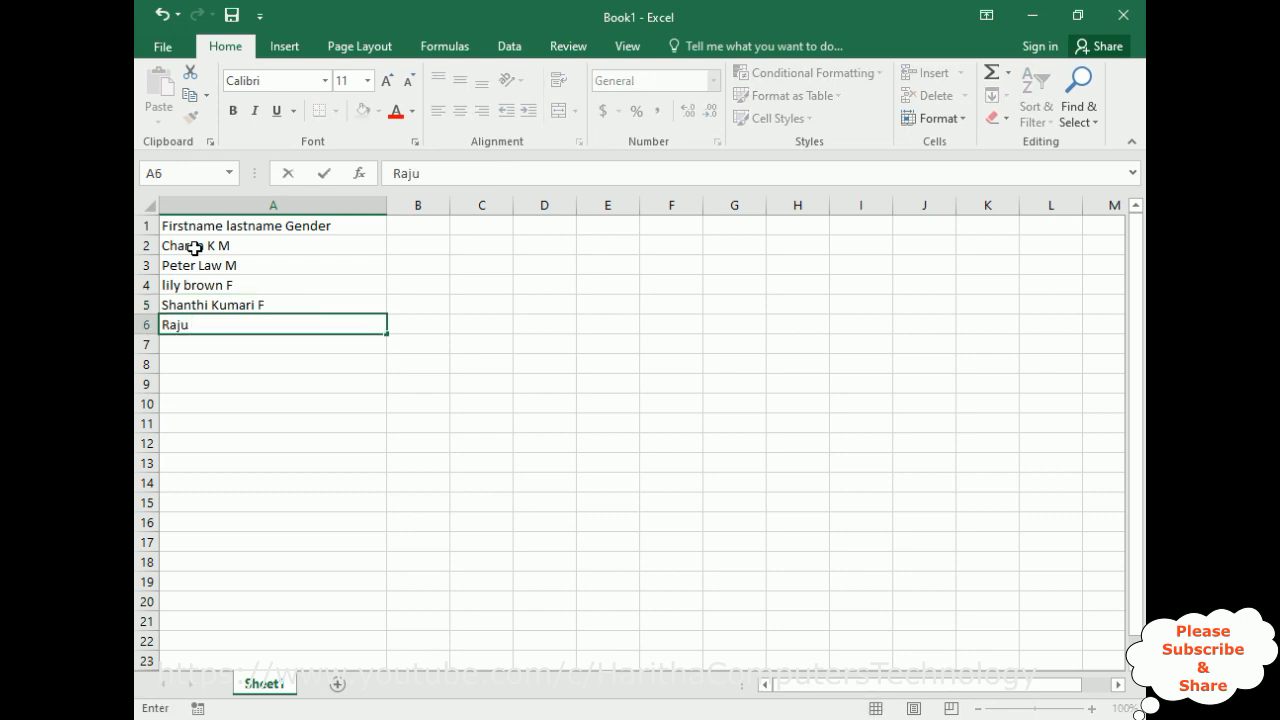
pyautogui.write('BO')
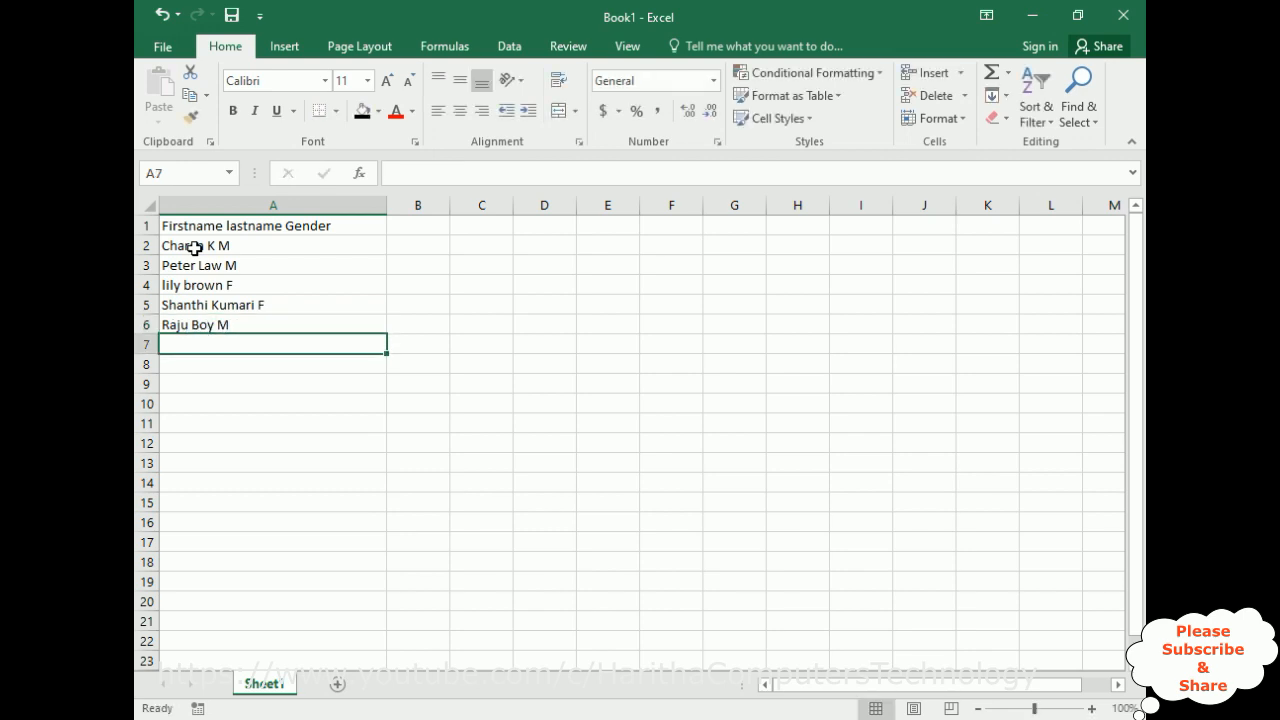
pyautogui.write('K')
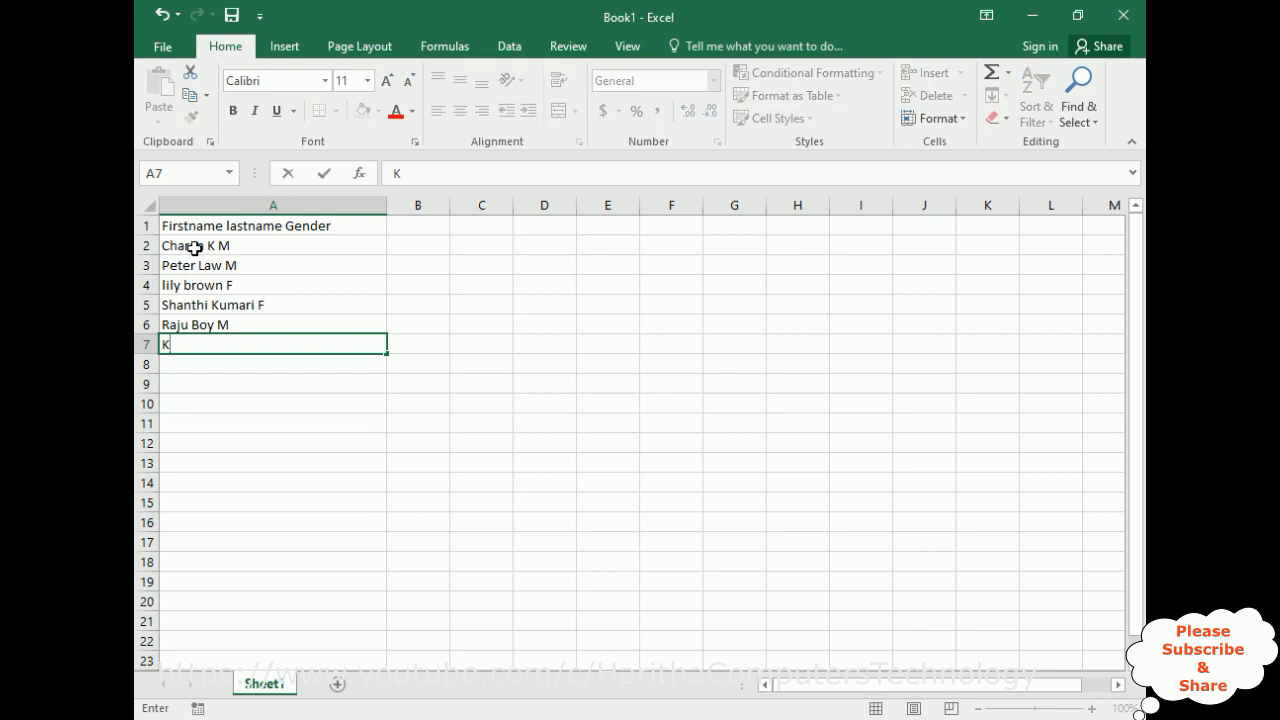
pyautogui.write('umar')
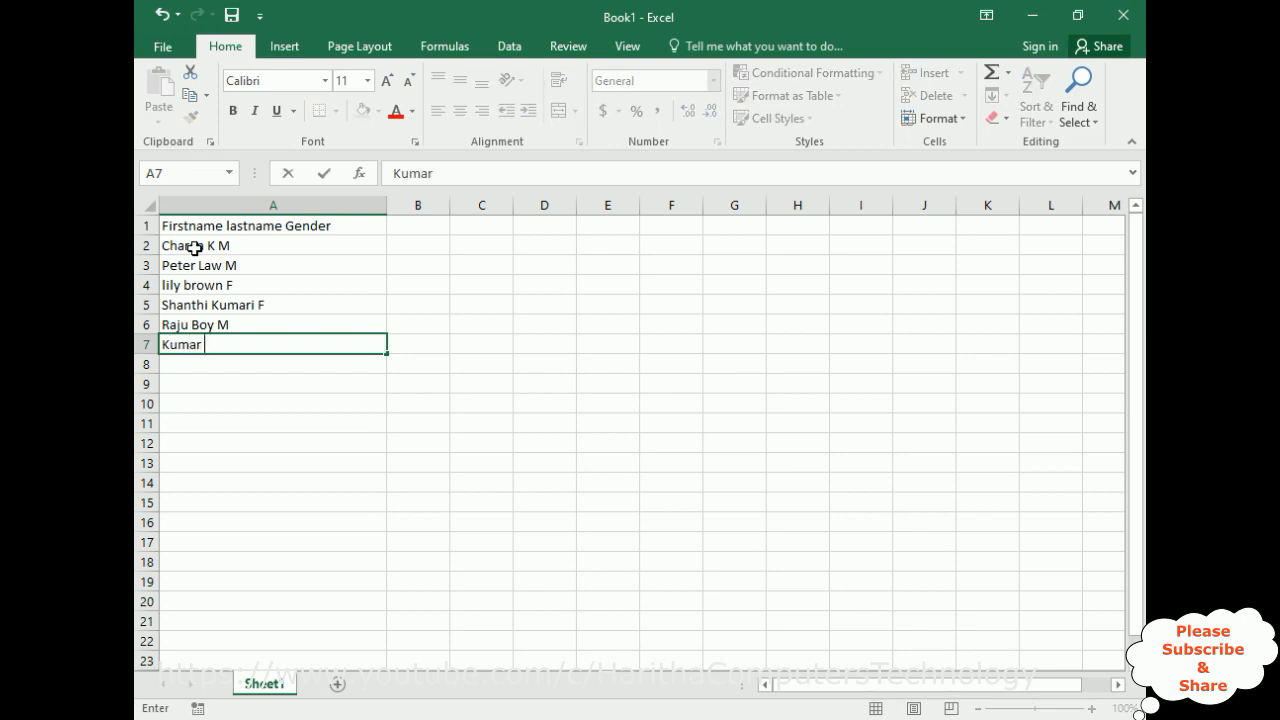
pyautogui.write('Singh M')
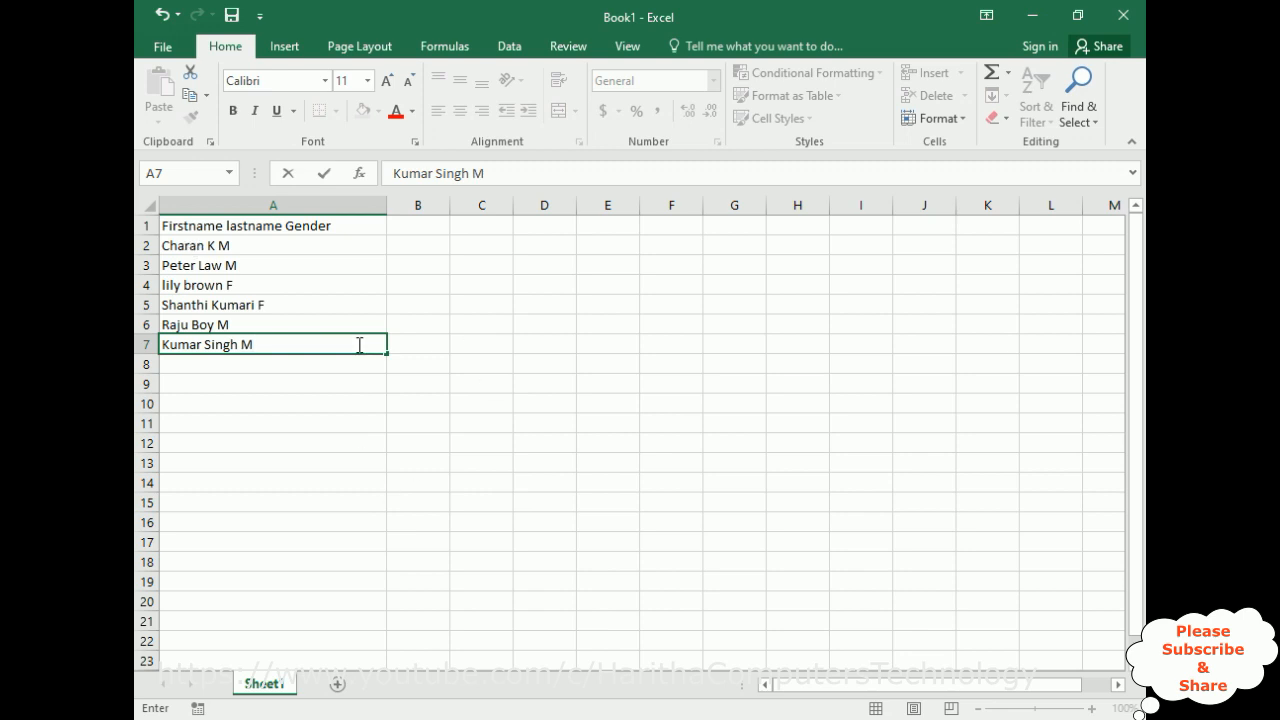
pyautogui.moveTo(351, 327)
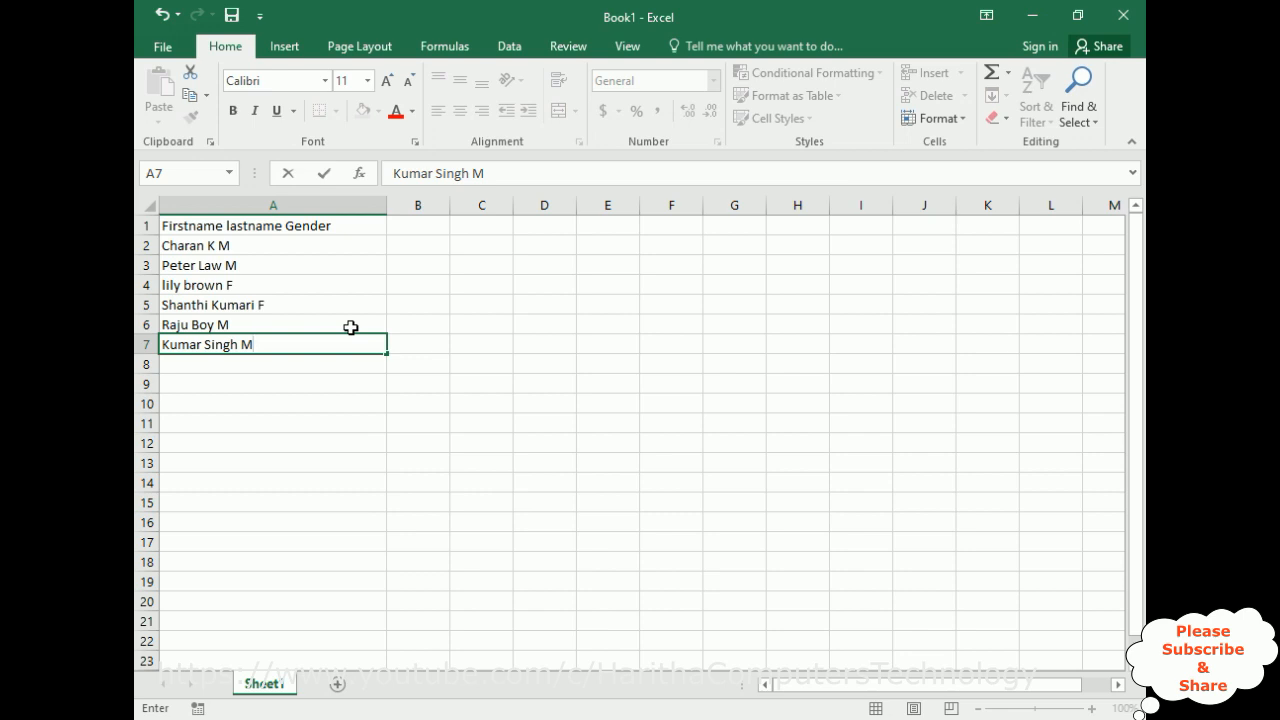
pyautogui.moveTo(283, 311)
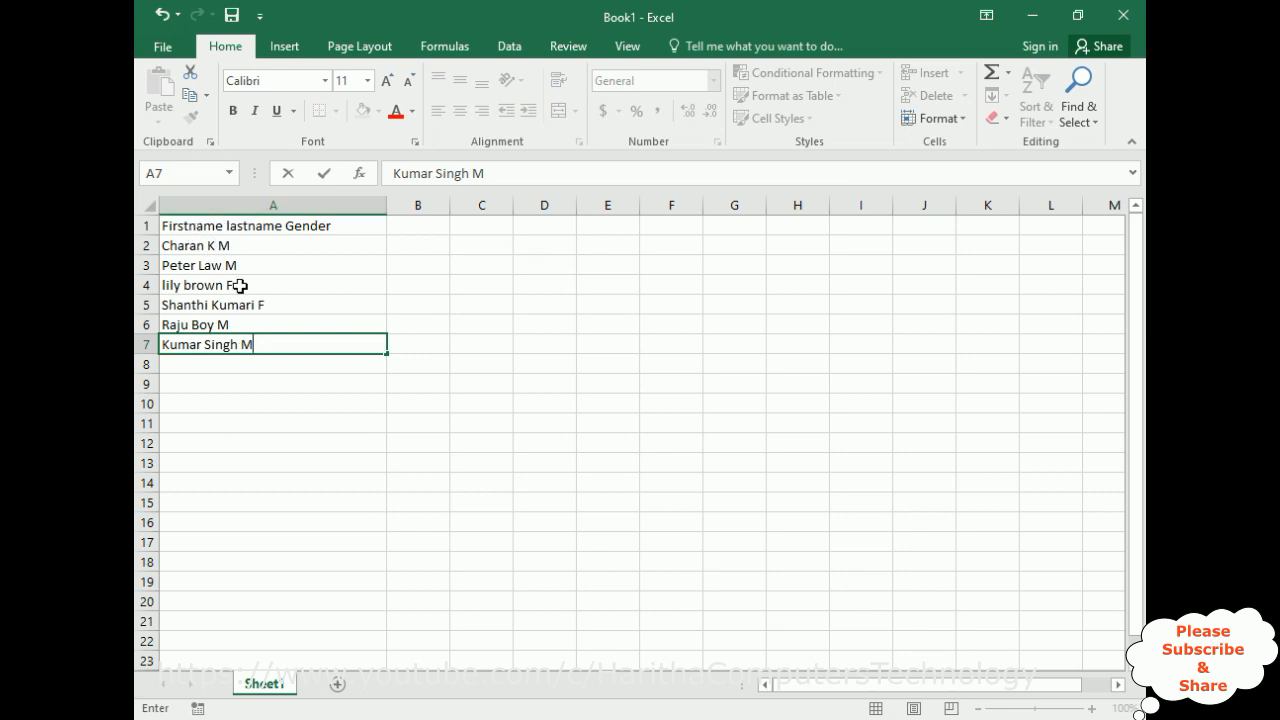
pyautogui.moveTo(297, 231)
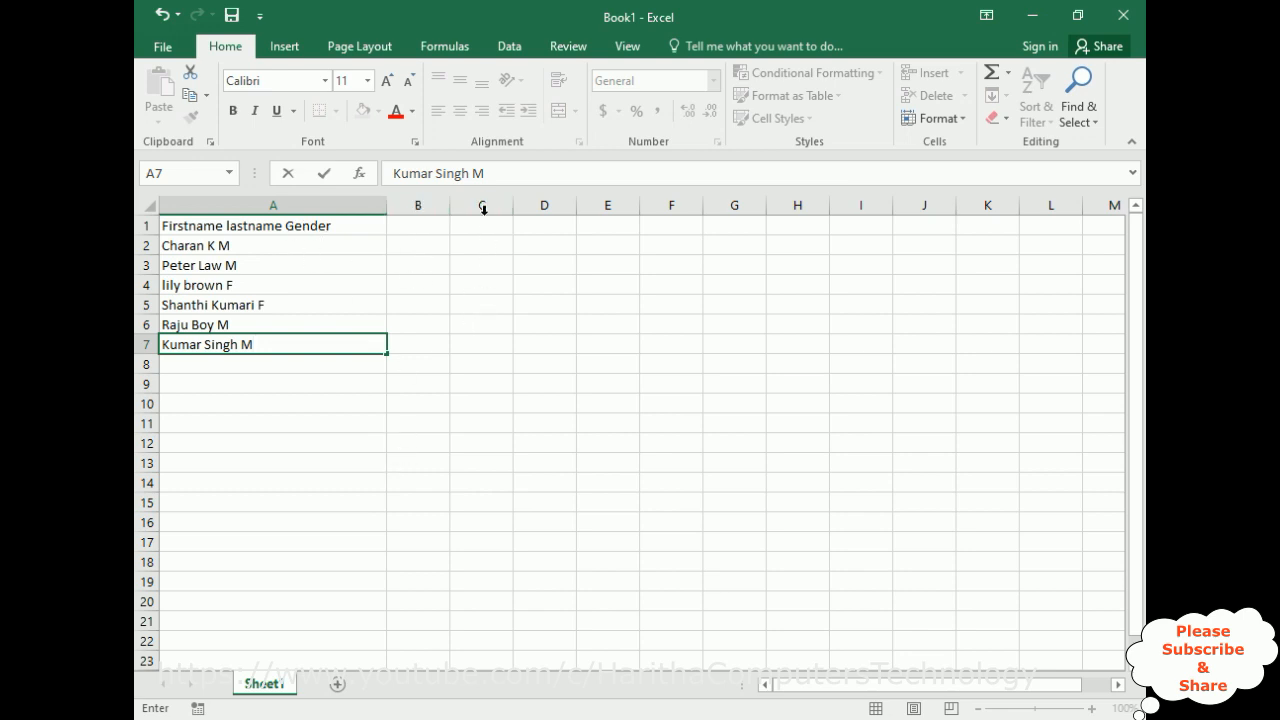
pyautogui.moveTo(463, 333)
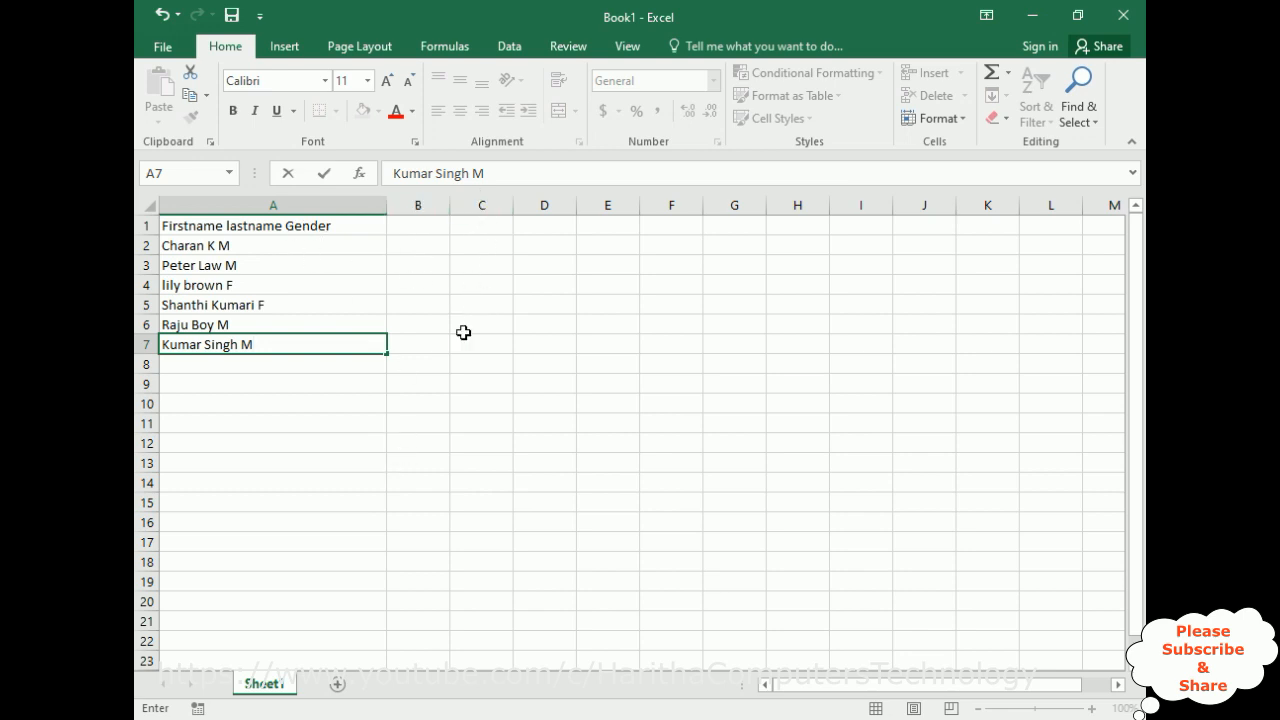
pyautogui.moveTo(456, 345)
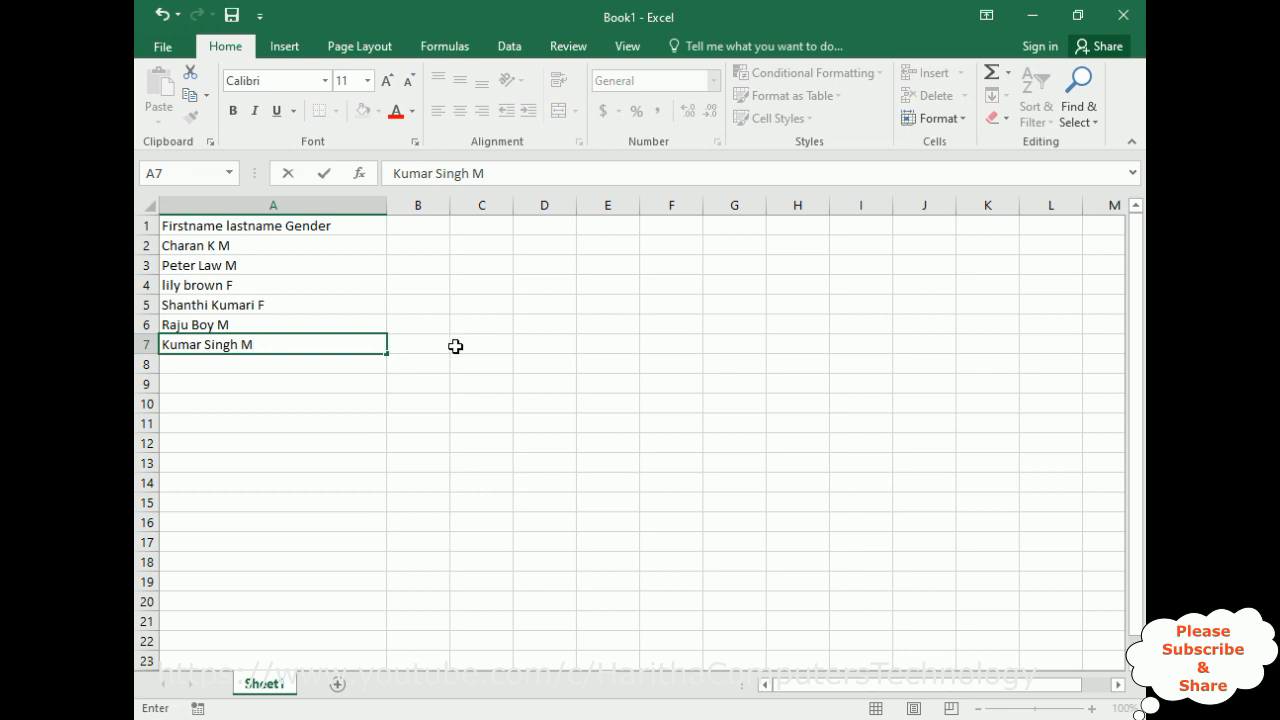
# - Select column A and start Text to Columns with the Delimited option
pyautogui.click(272, 205)
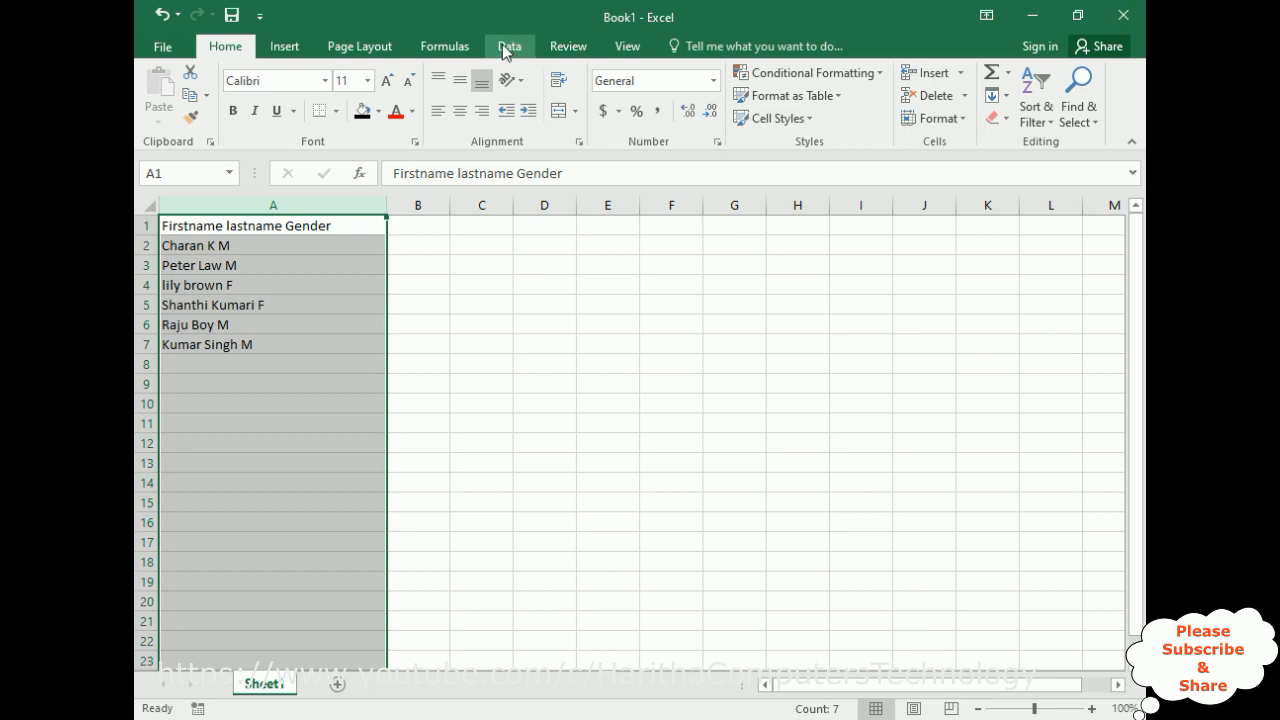
pyautogui.click(509, 46)
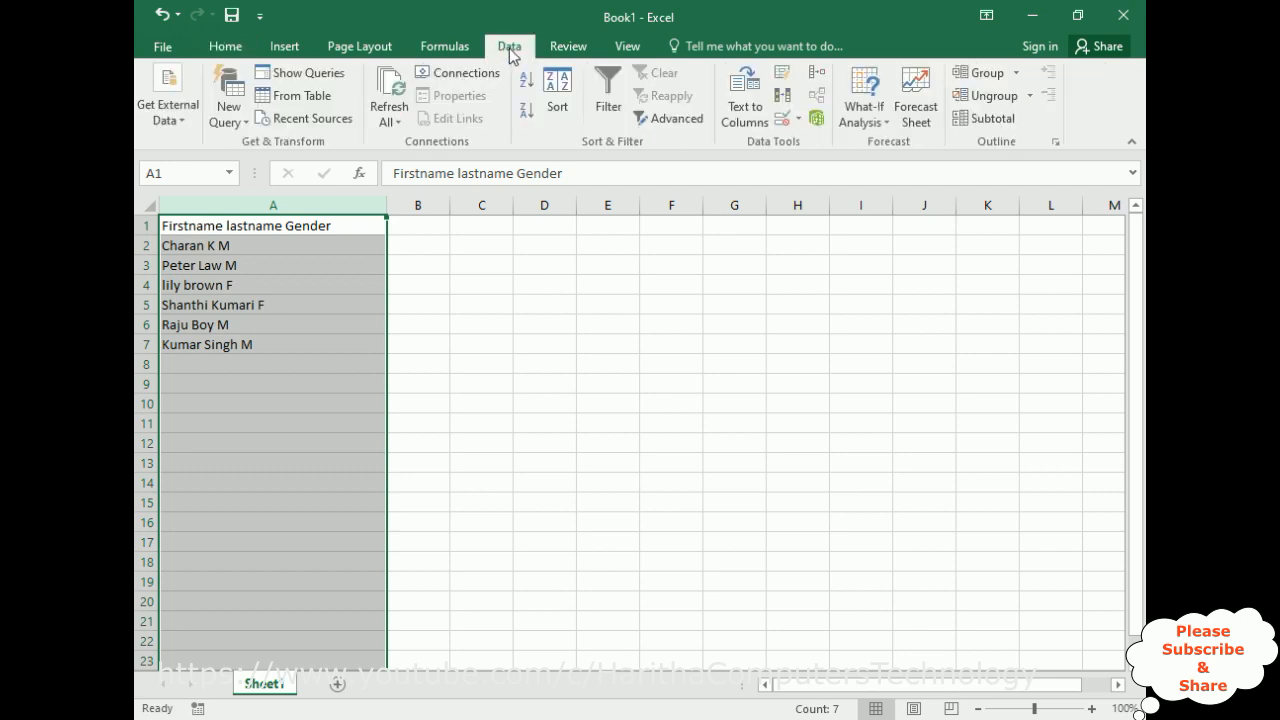
pyautogui.moveTo(780, 150)
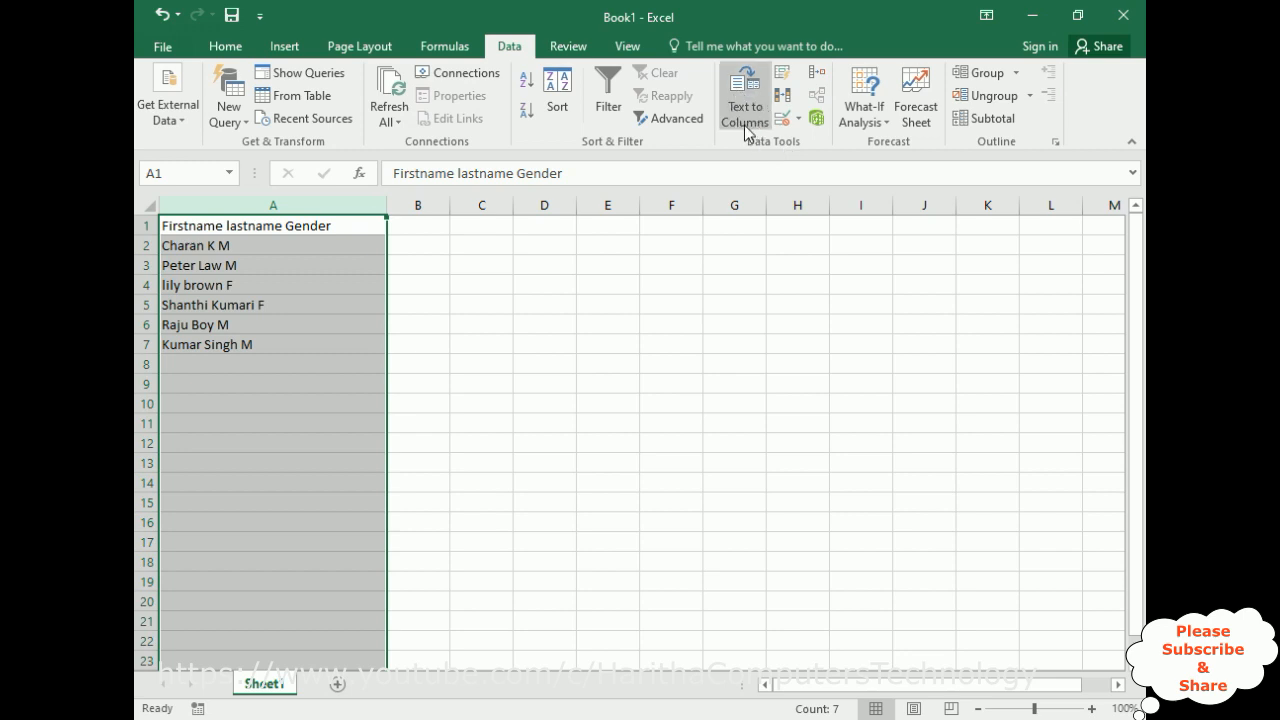
pyautogui.click(744, 95)
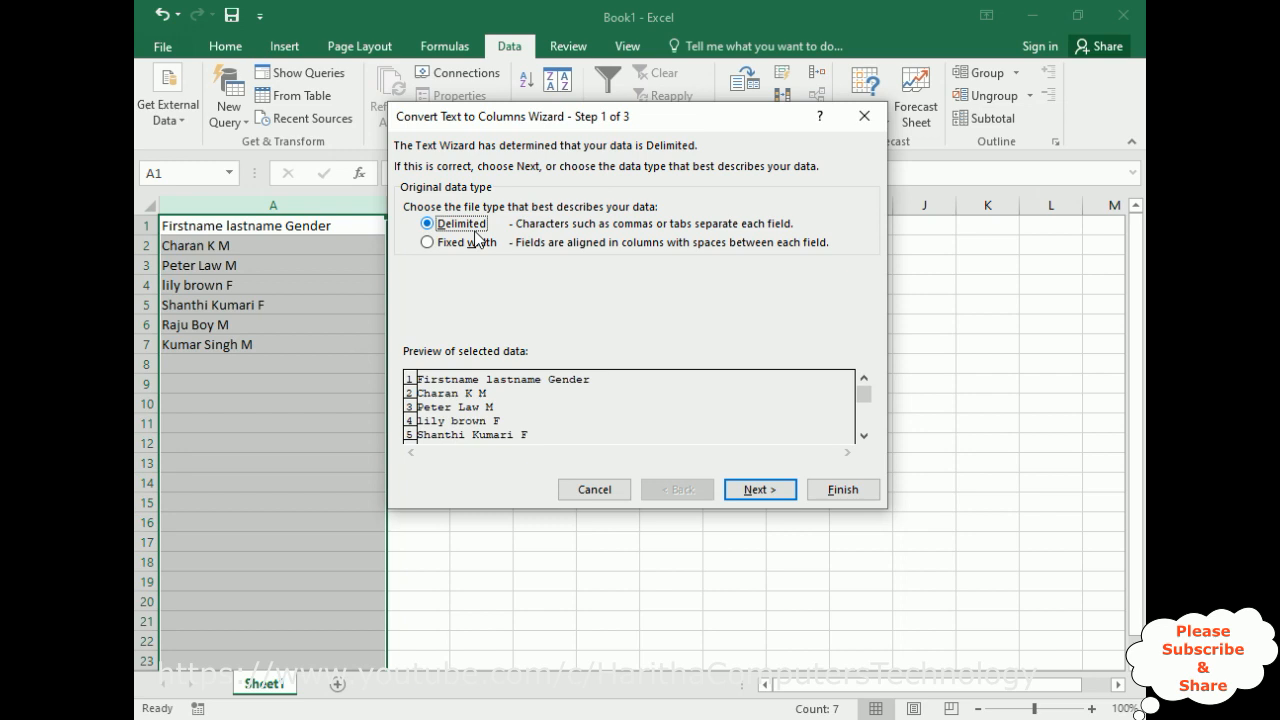
pyautogui.moveTo(478, 239)
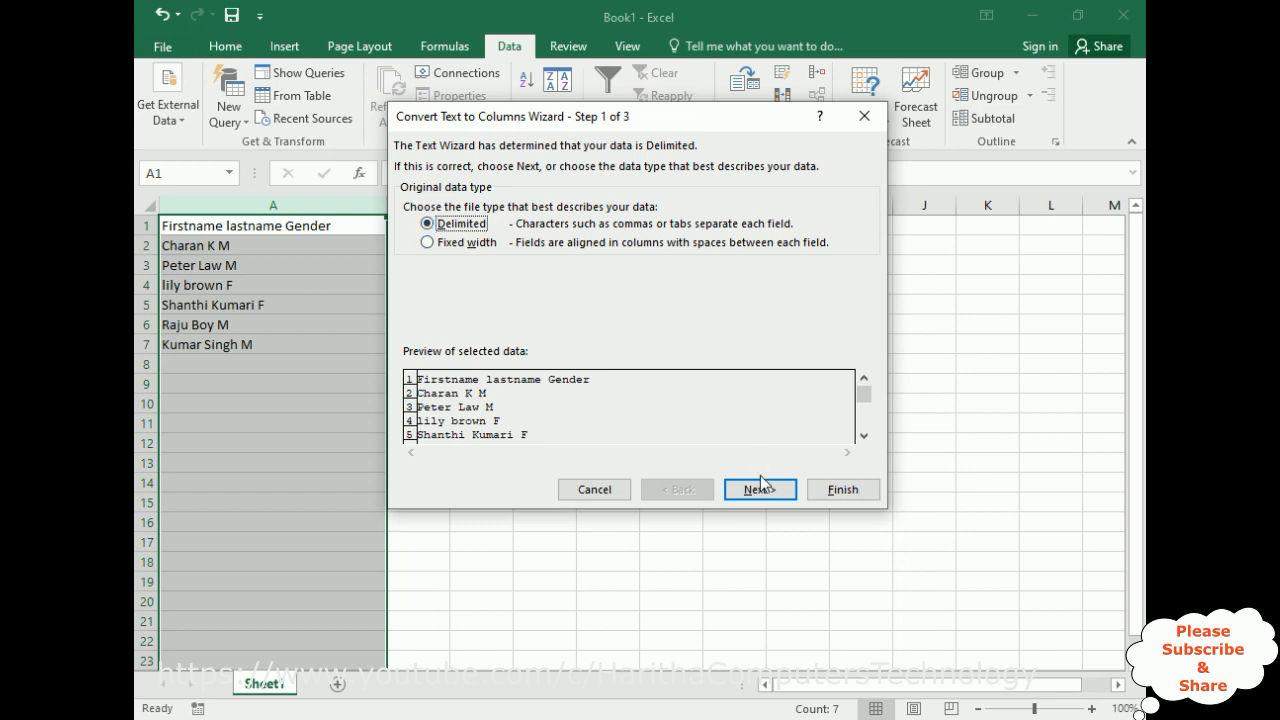
pyautogui.click(759, 489)
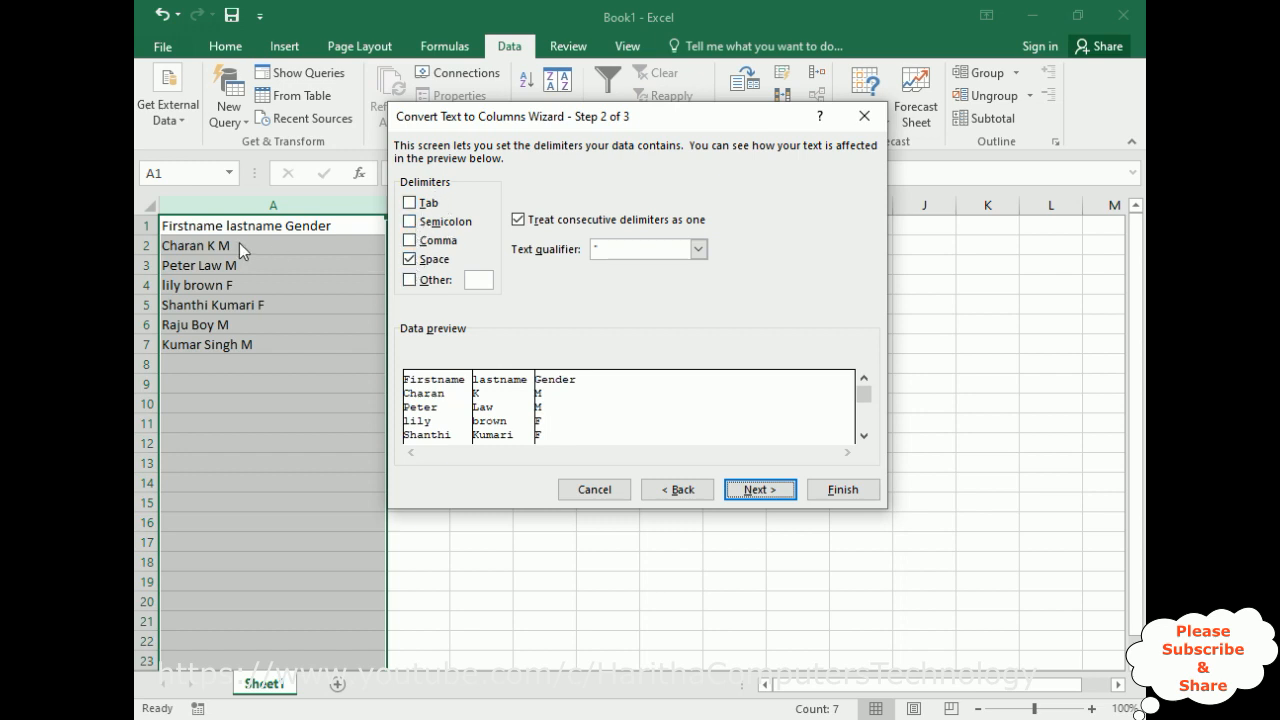
pyautogui.moveTo(225, 290)
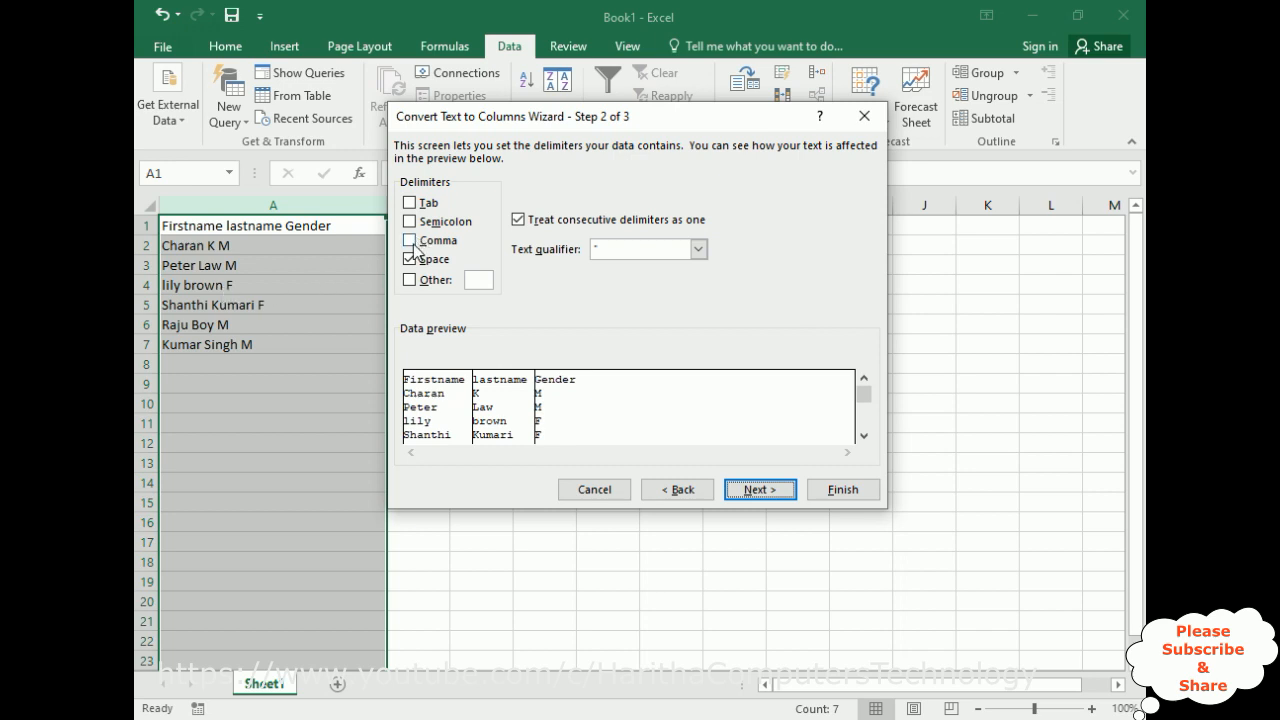
# - Use Space as the delimiter and finish the wizard, filling columns A, B and C
pyautogui.click(409, 240)
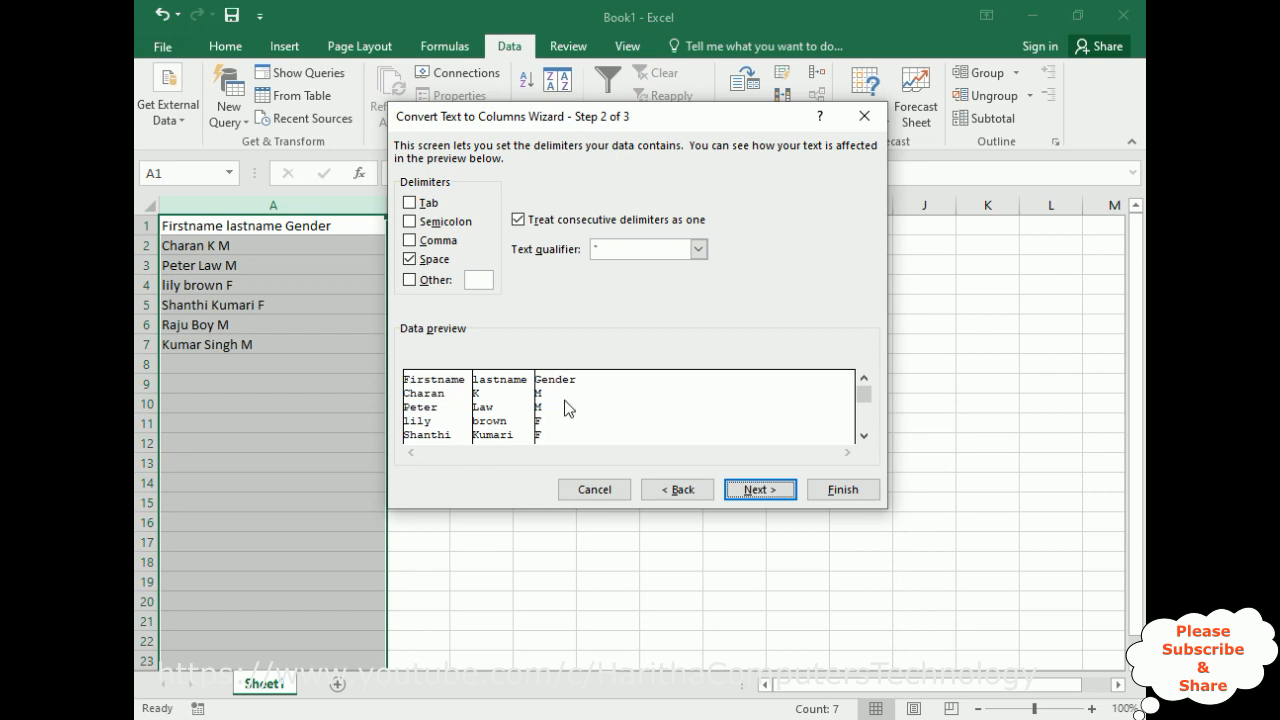
pyautogui.click(759, 489)
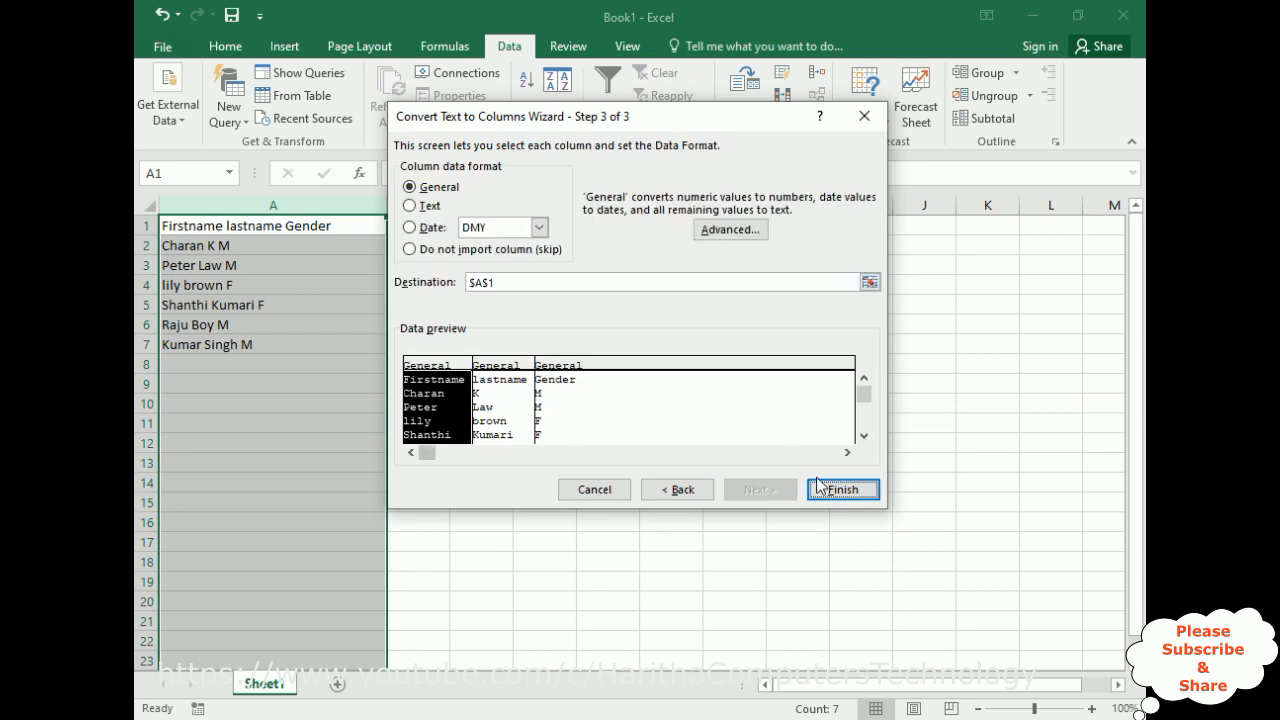
pyautogui.click(842, 489)
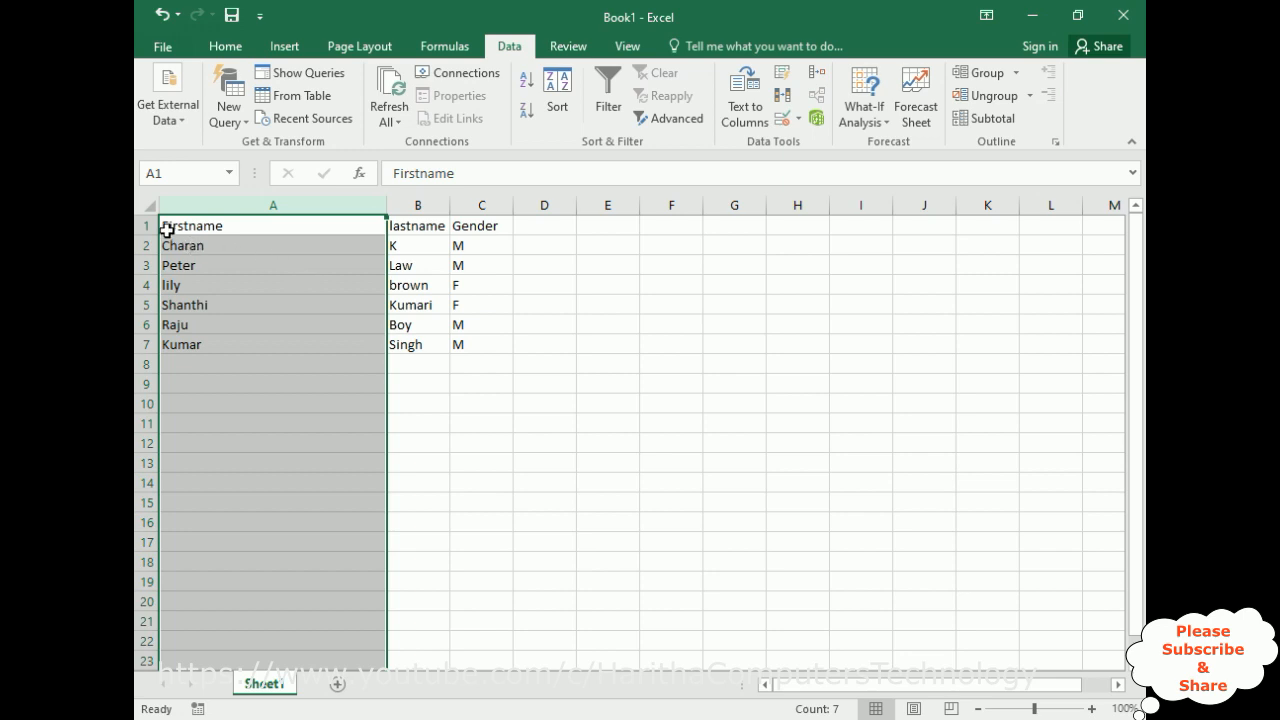
pyautogui.moveTo(494, 327)
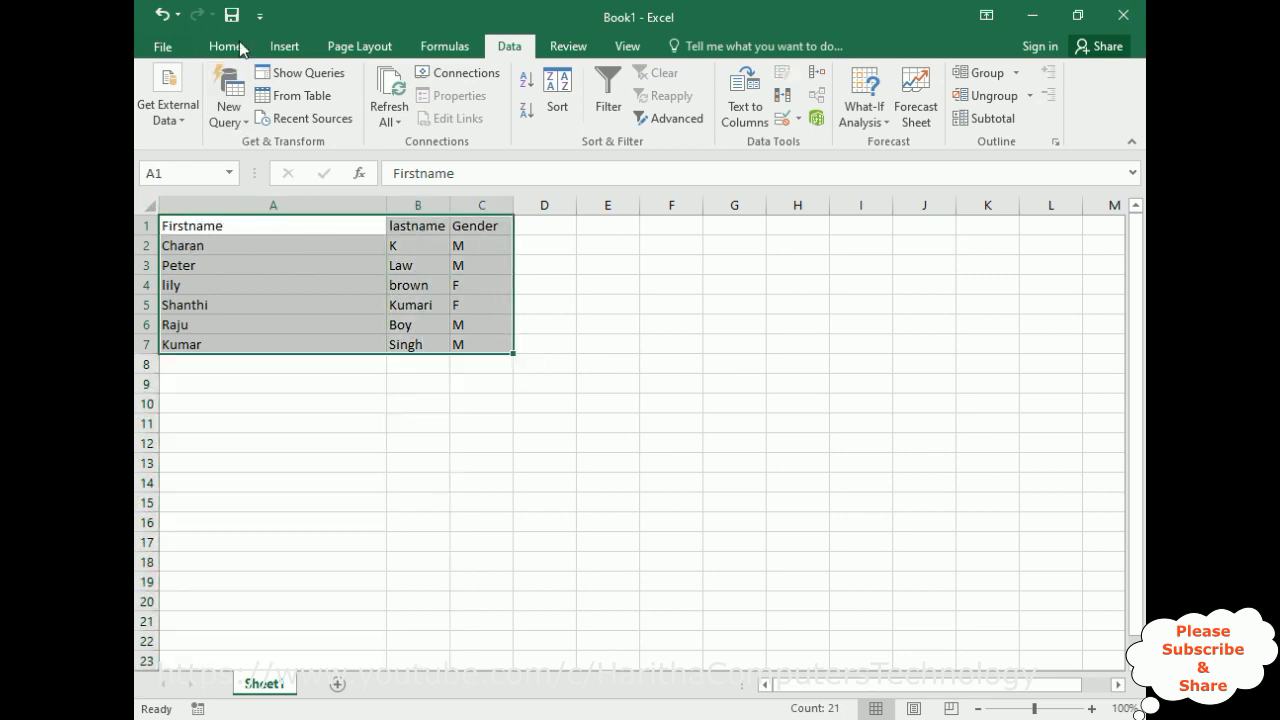
# - Centre-align A1:C7 from the Home tab, then select cell F11
pyautogui.click(224, 46)
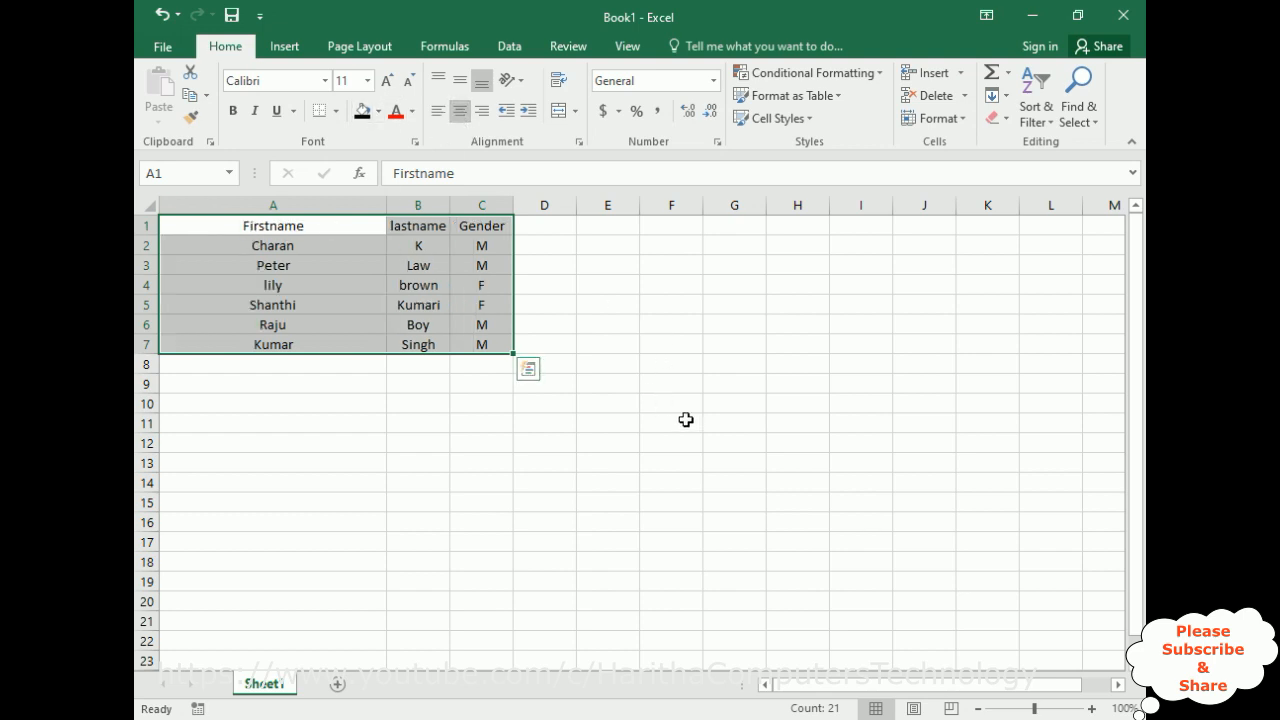
pyautogui.click(671, 422)
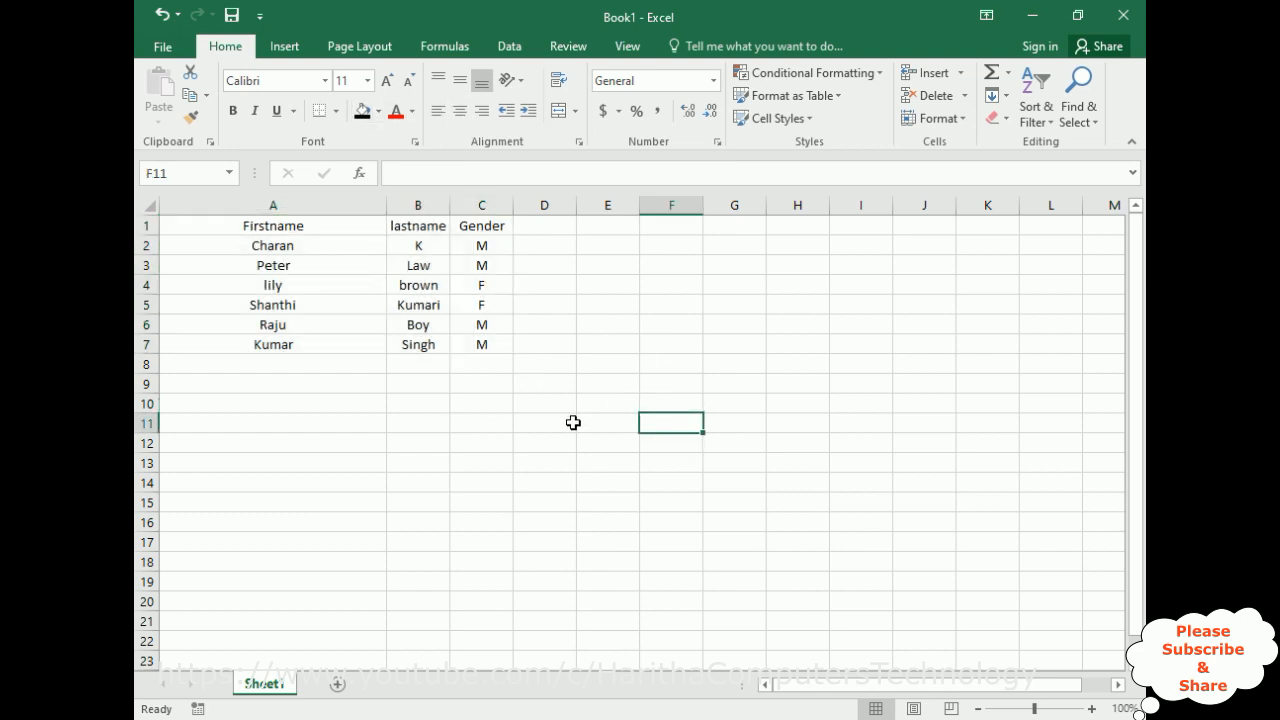
pyautogui.moveTo(622, 420)
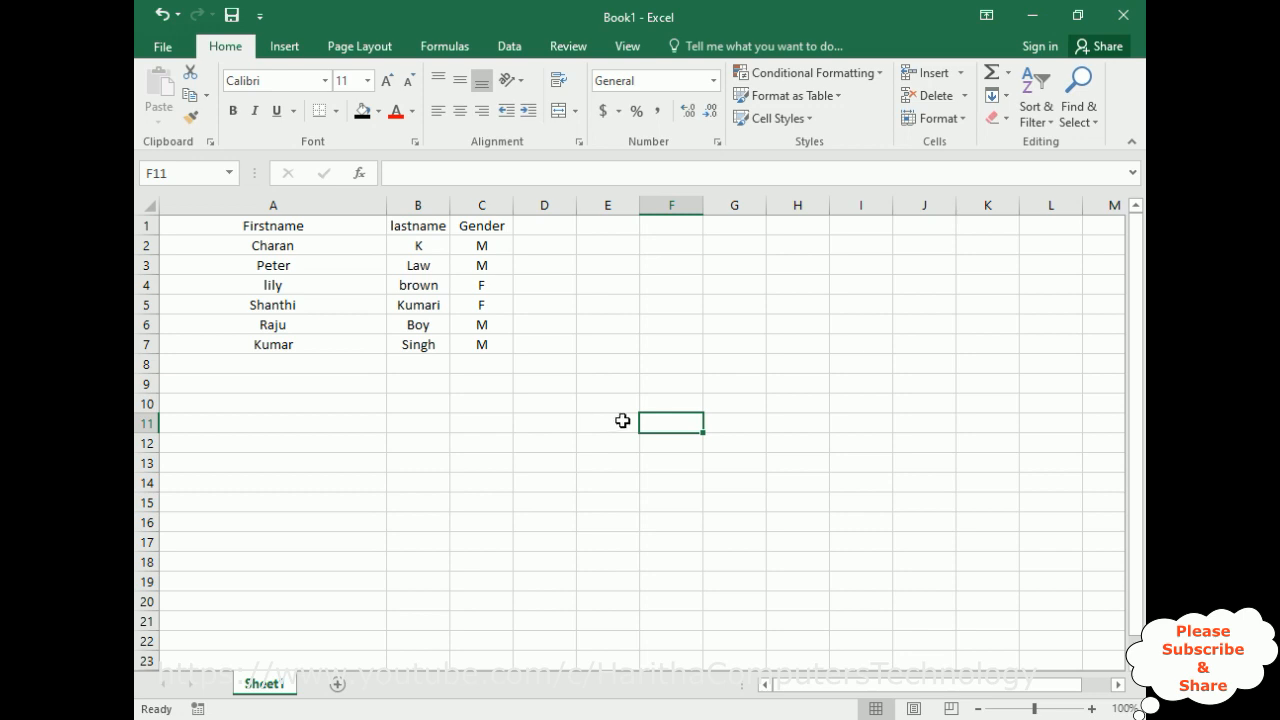
pyautogui.click(272, 205)
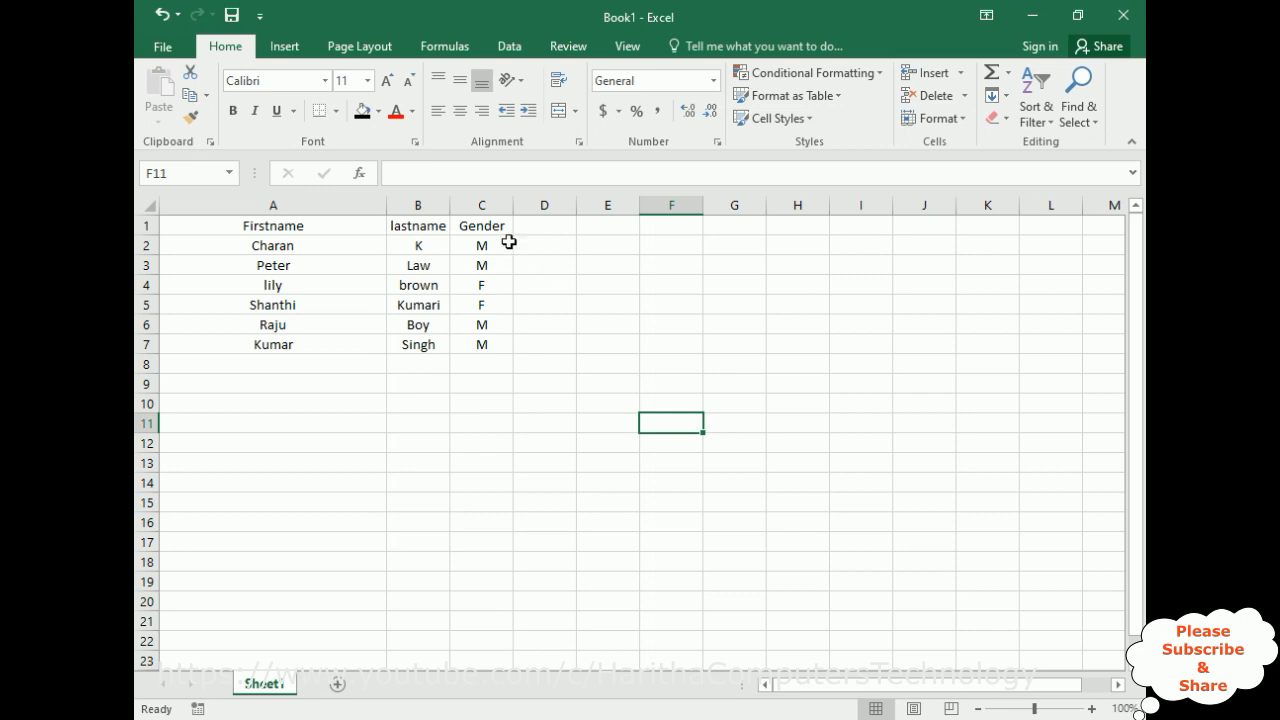
pyautogui.moveTo(643, 447)
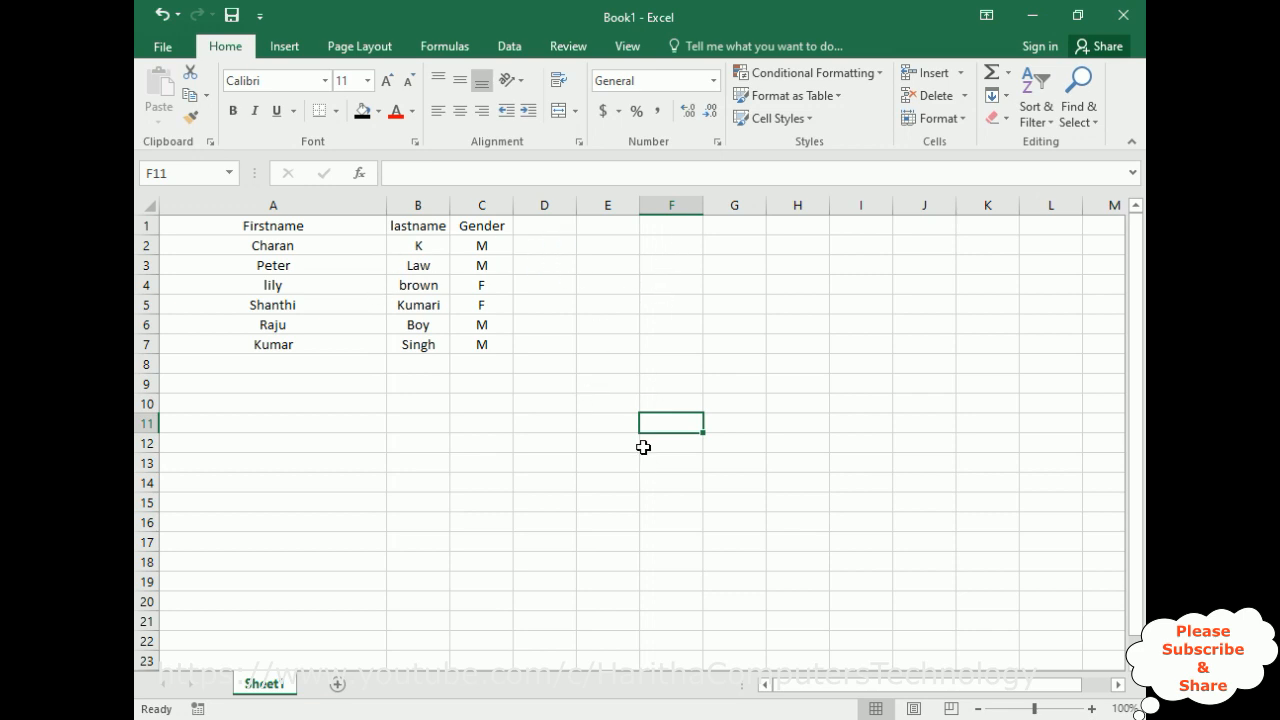
pyautogui.moveTo(704, 205)
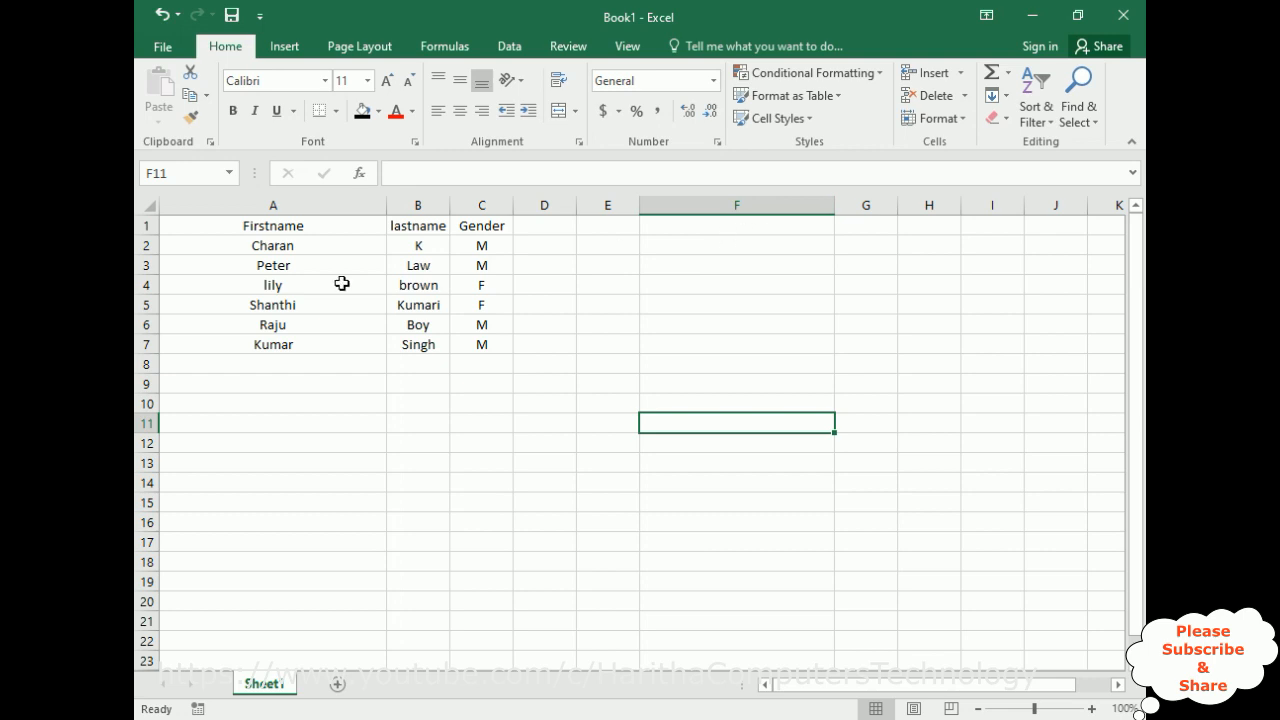
pyautogui.moveTo(490, 221)
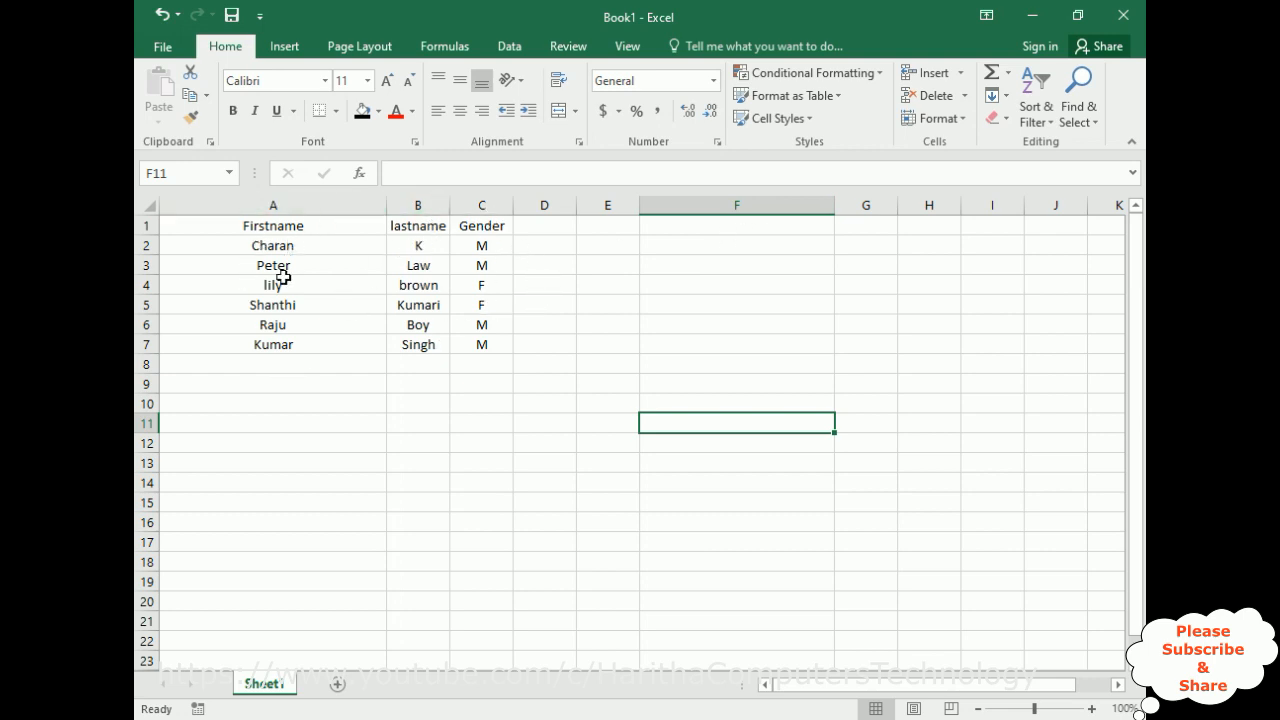
pyautogui.moveTo(723, 300)
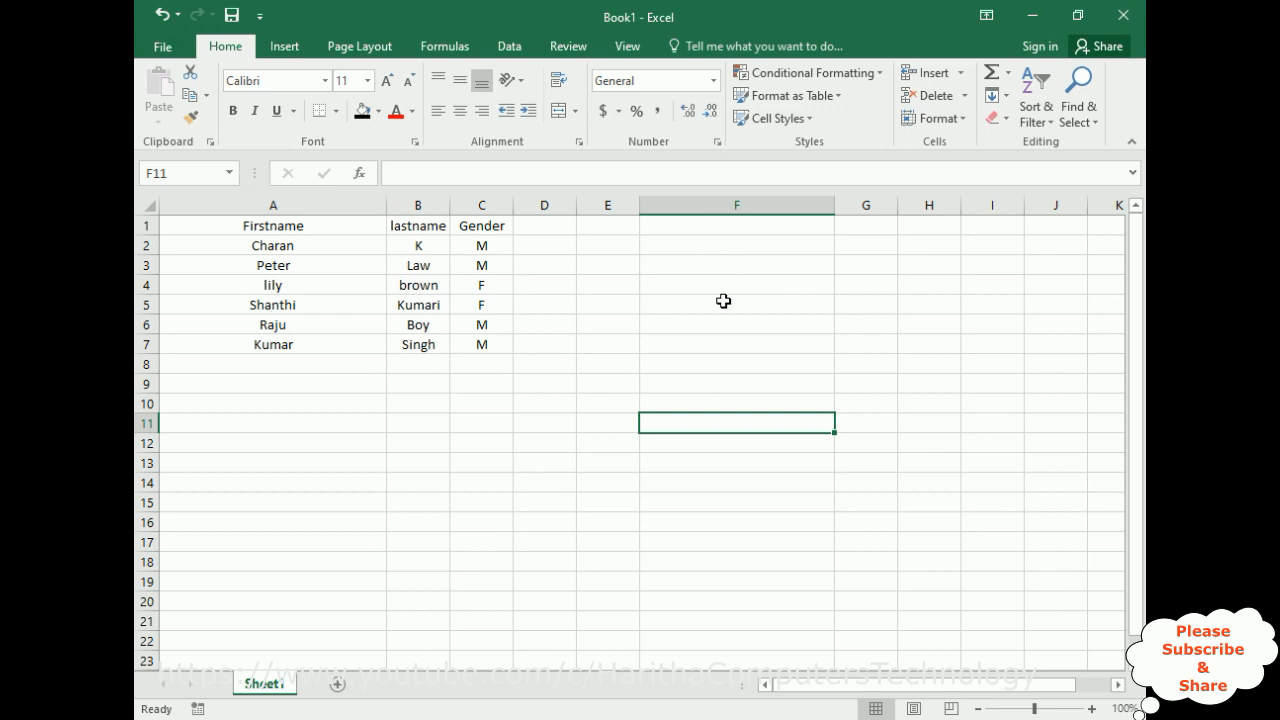
pyautogui.moveTo(675, 229)
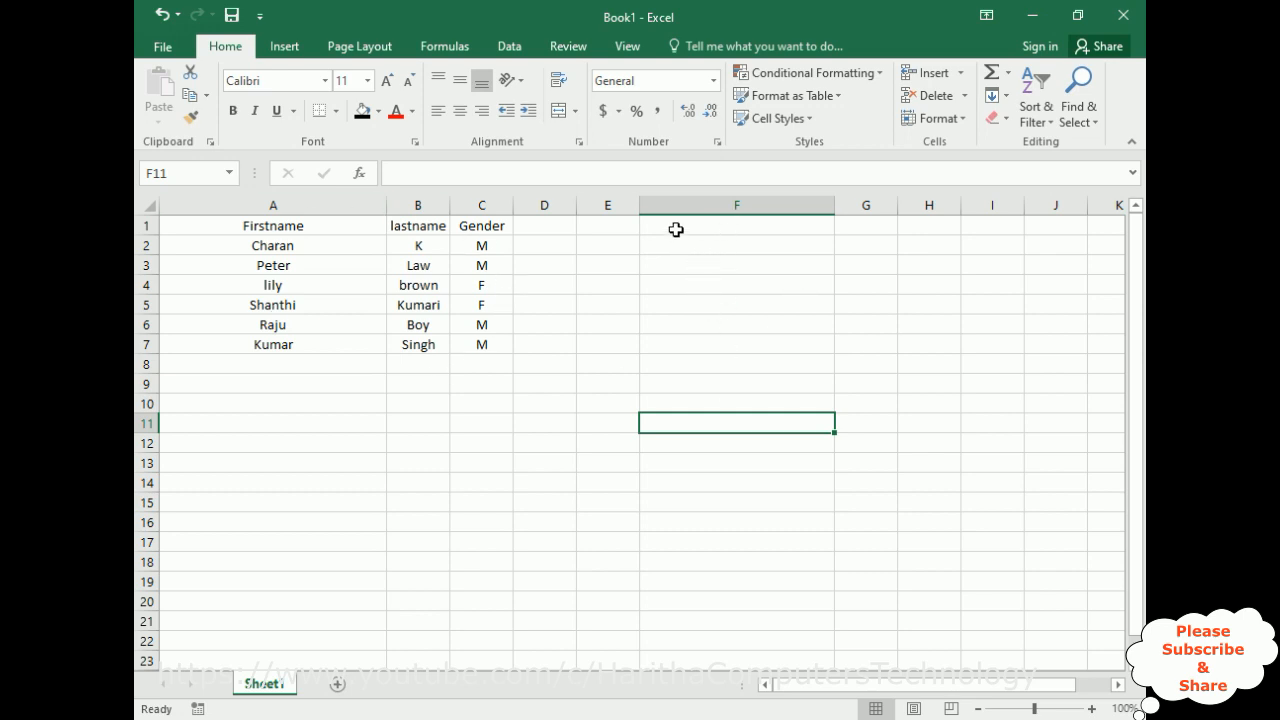
pyautogui.click(737, 321)
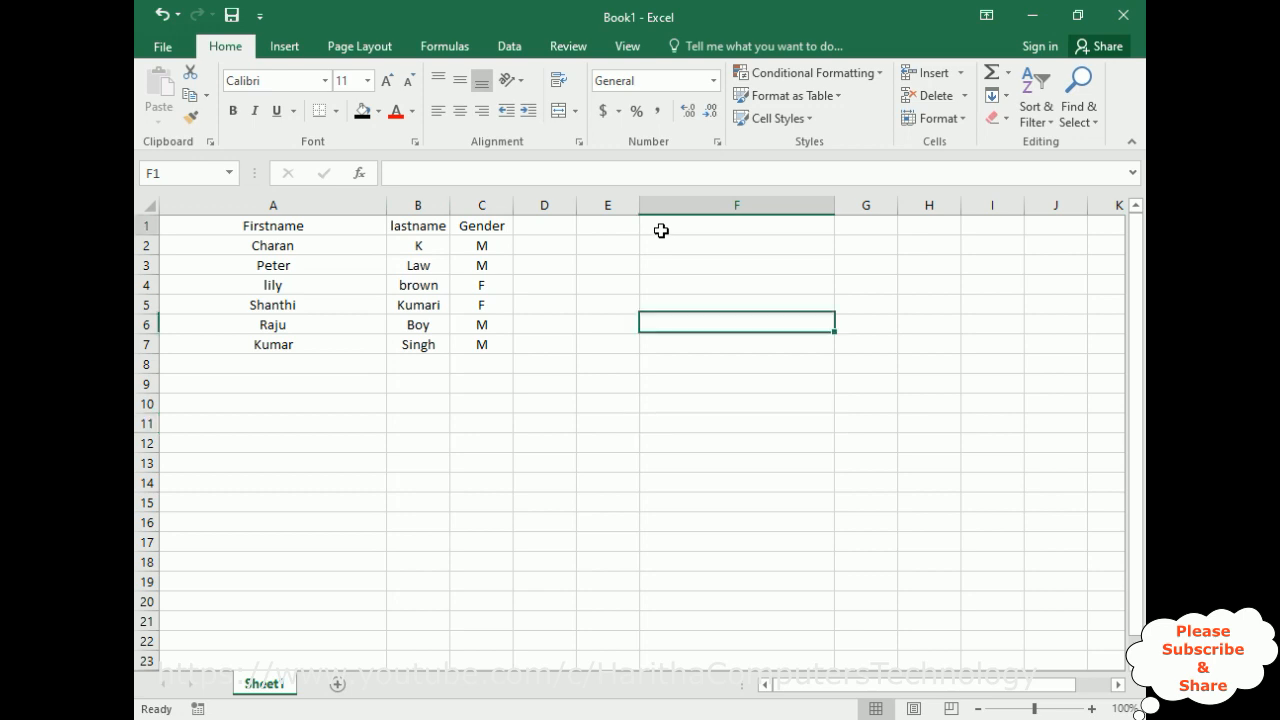
pyautogui.click(737, 225)
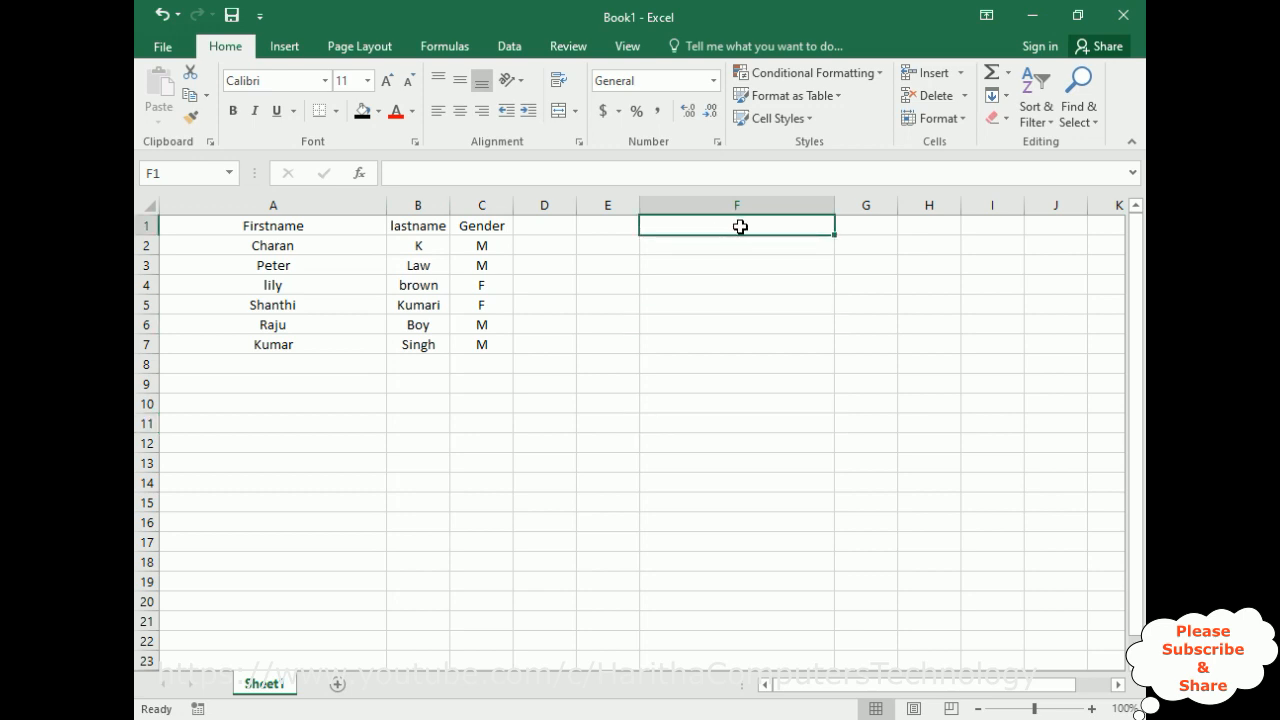
pyautogui.moveTo(673, 240)
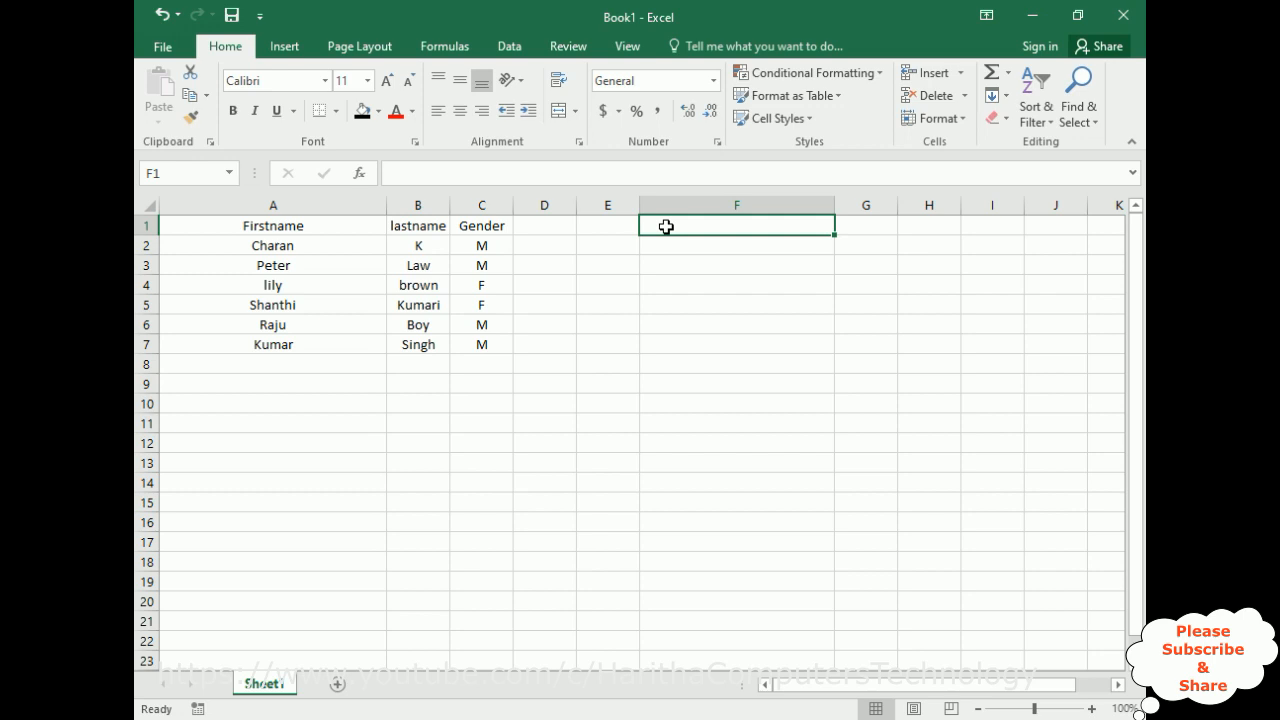
# - Enter =CONCATENATE(A1," ",B1," ",C1) in F1 to join the three columns with spaces
pyautogui.write('=')
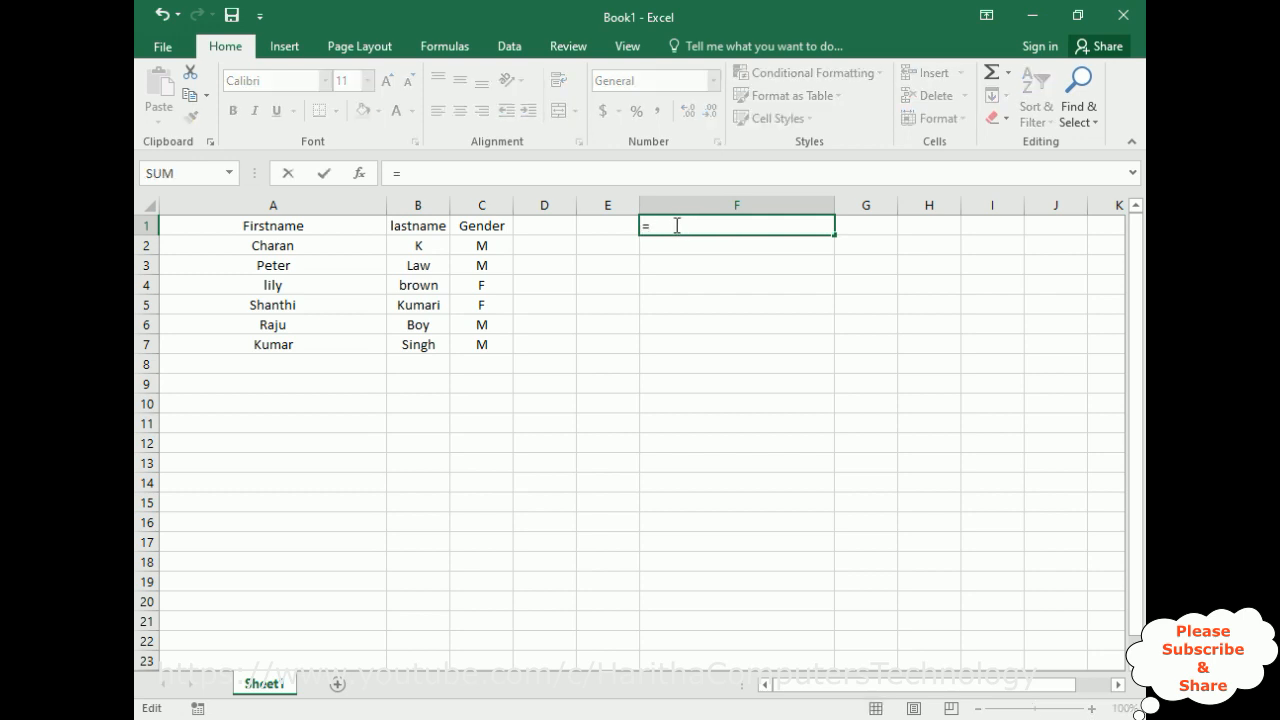
pyautogui.write('CONCATENATE(')
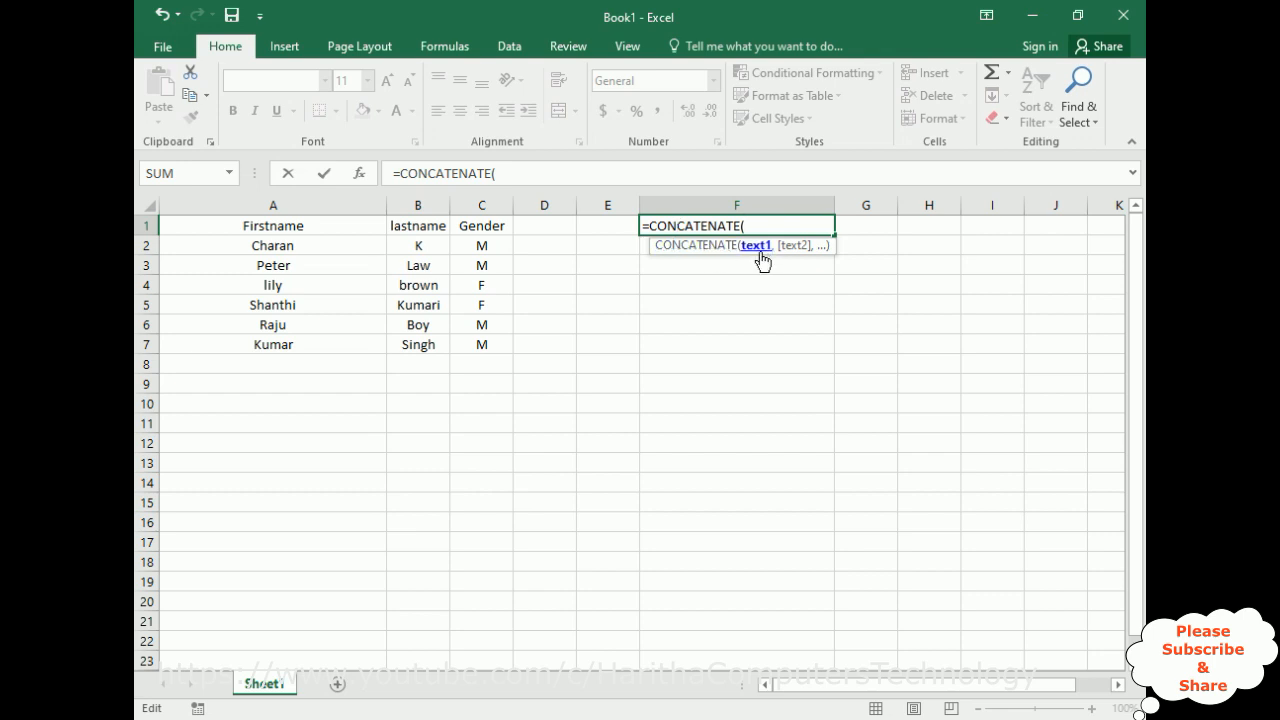
pyautogui.click(272, 205)
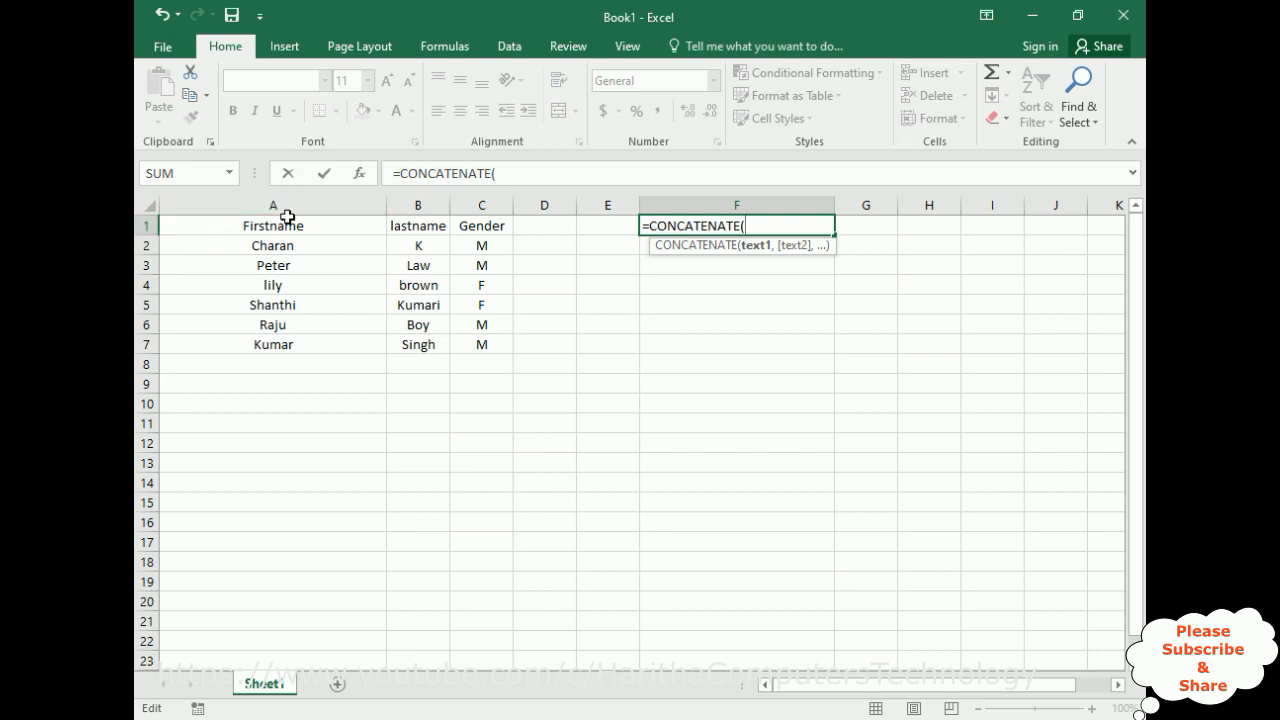
pyautogui.moveTo(645, 247)
pyautogui.write('a1')
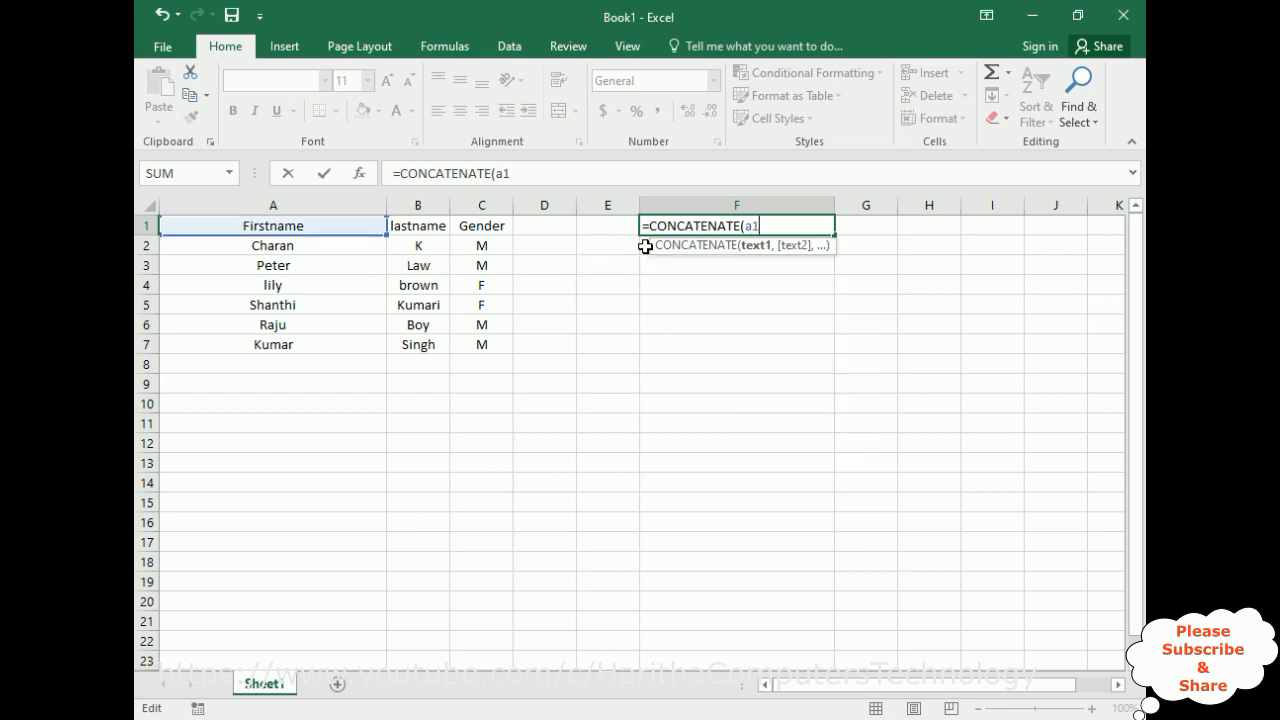
pyautogui.write(',')
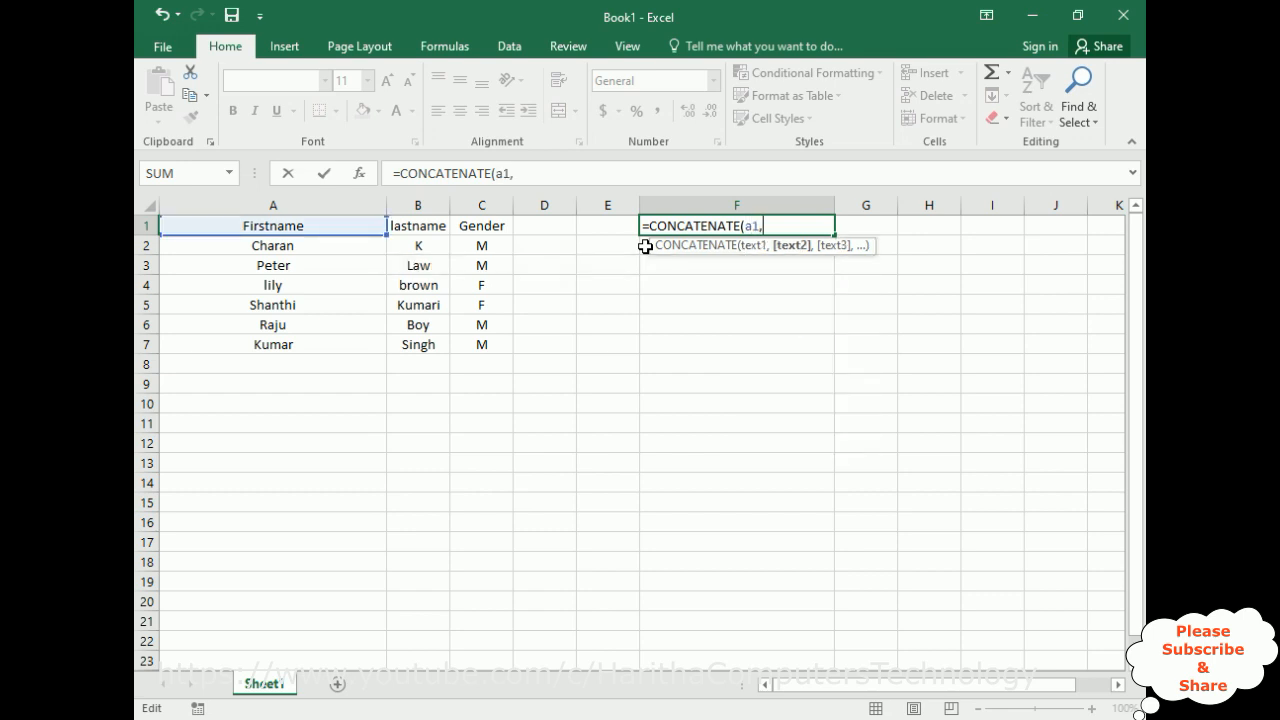
pyautogui.write('""')
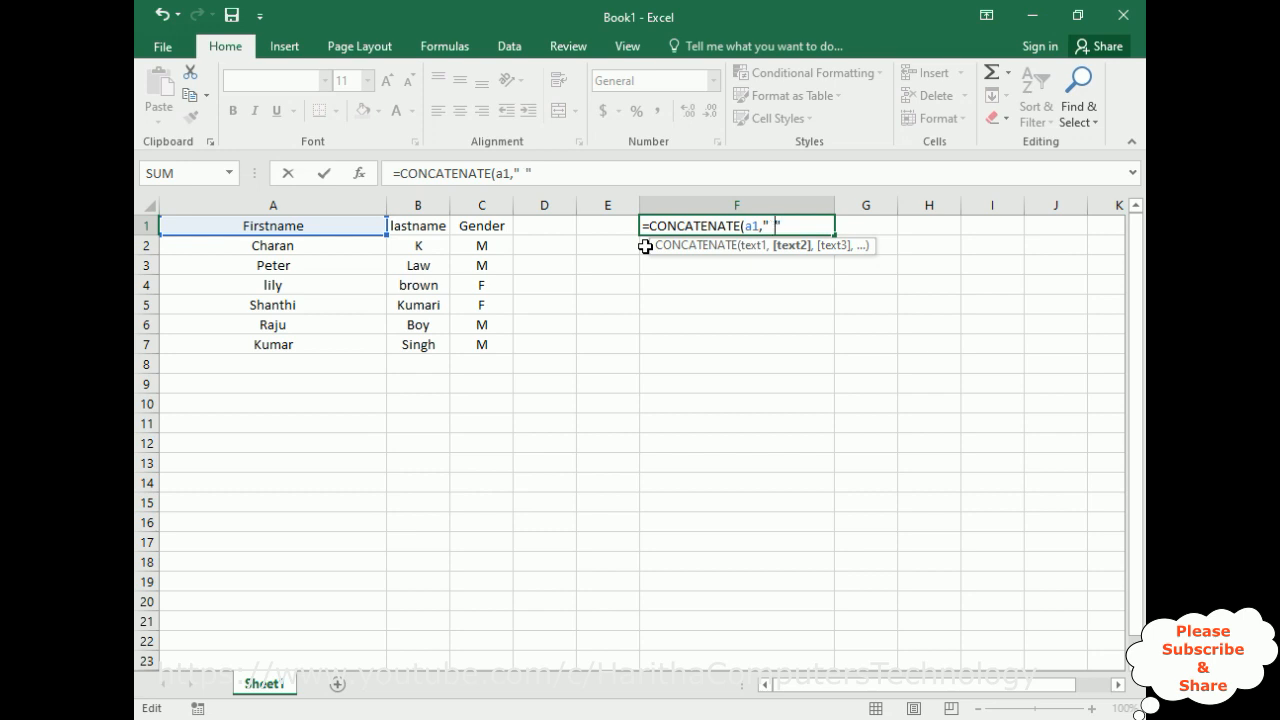
pyautogui.write(',b1')
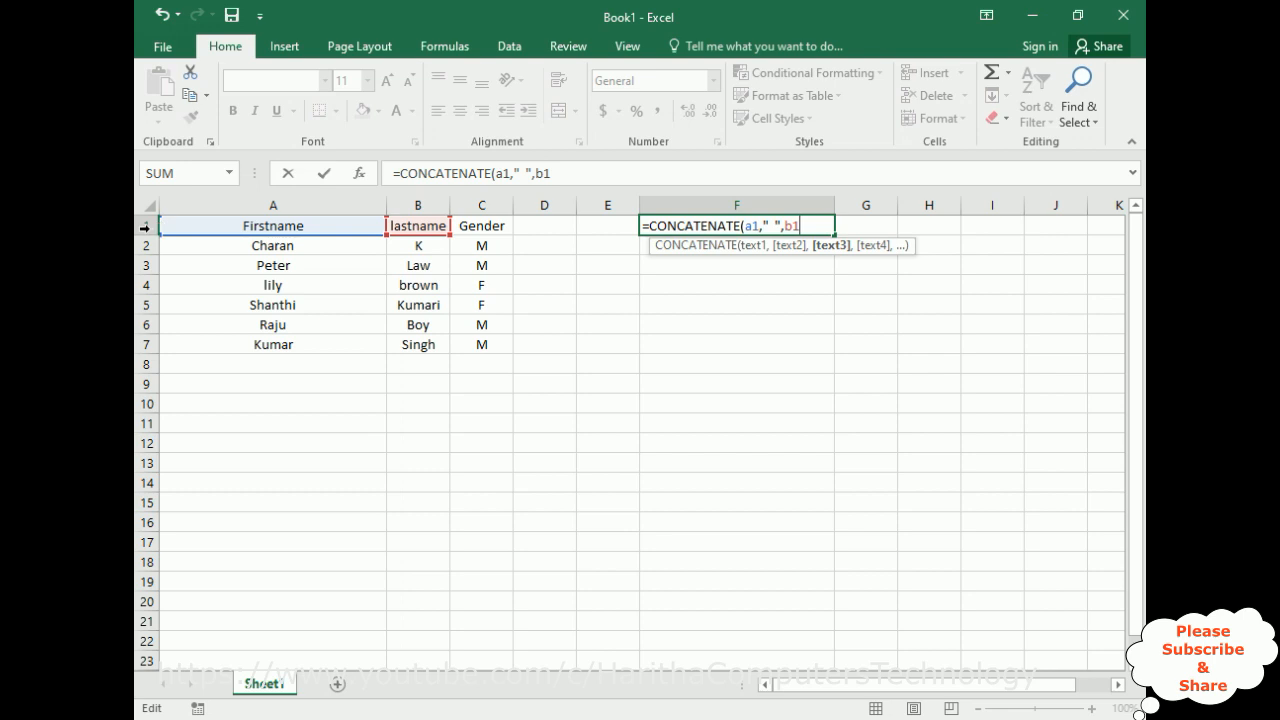
pyautogui.moveTo(375, 225)
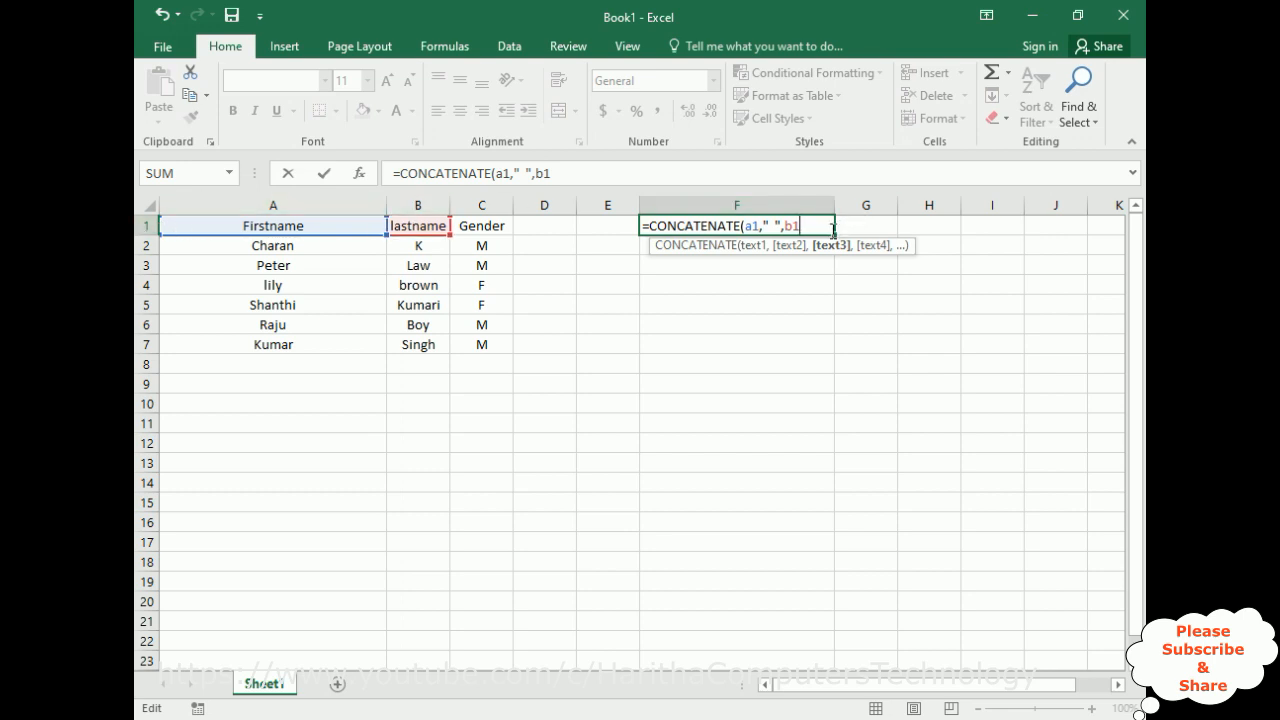
pyautogui.write(',""')
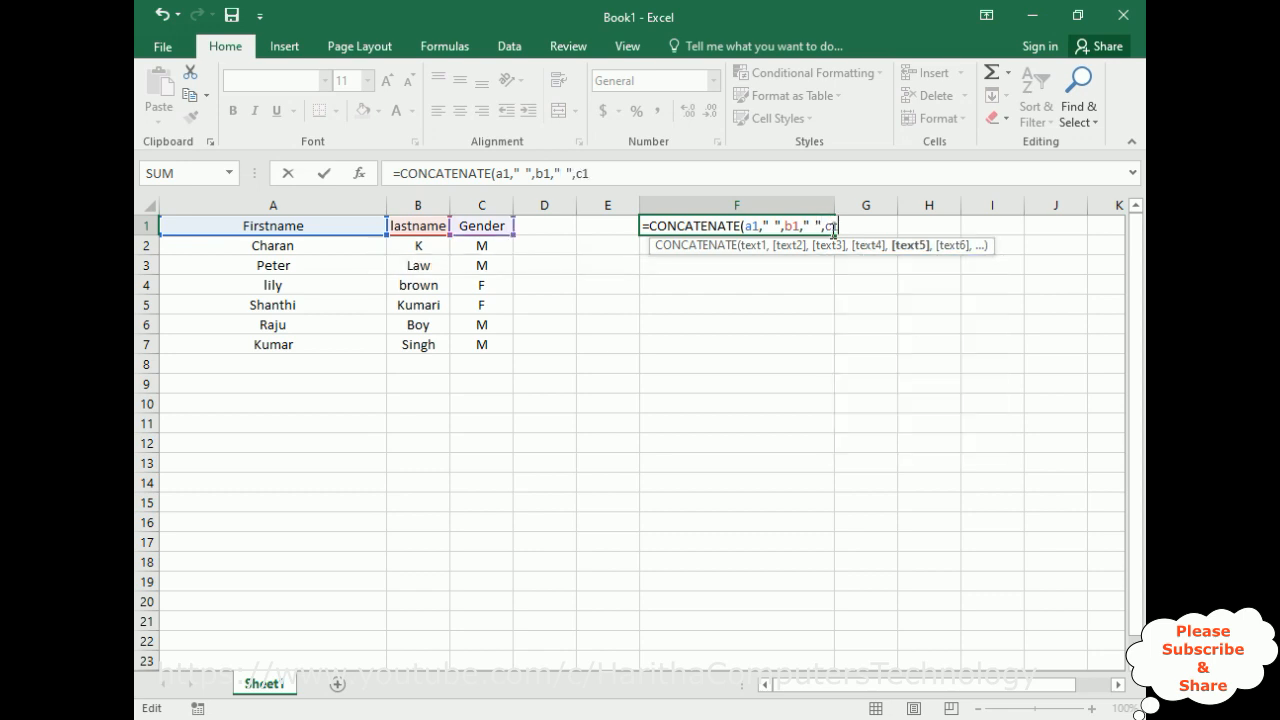
pyautogui.write(')')
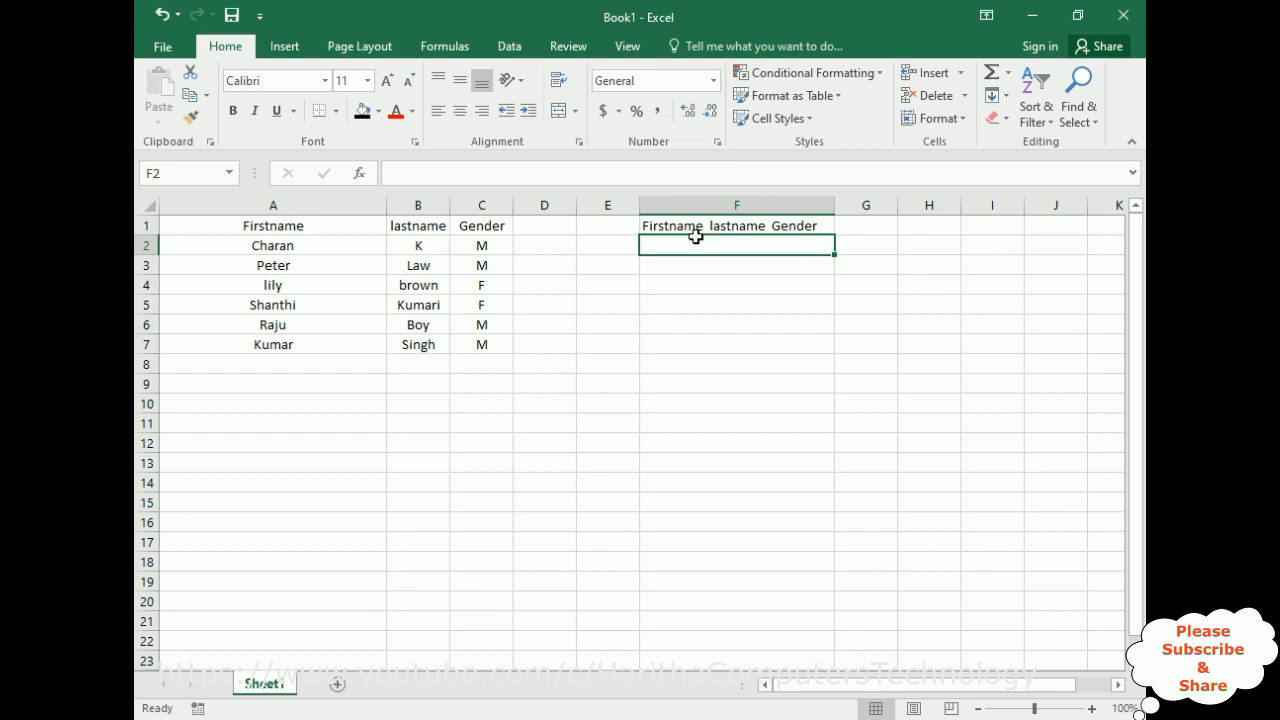
pyautogui.moveTo(423, 235)
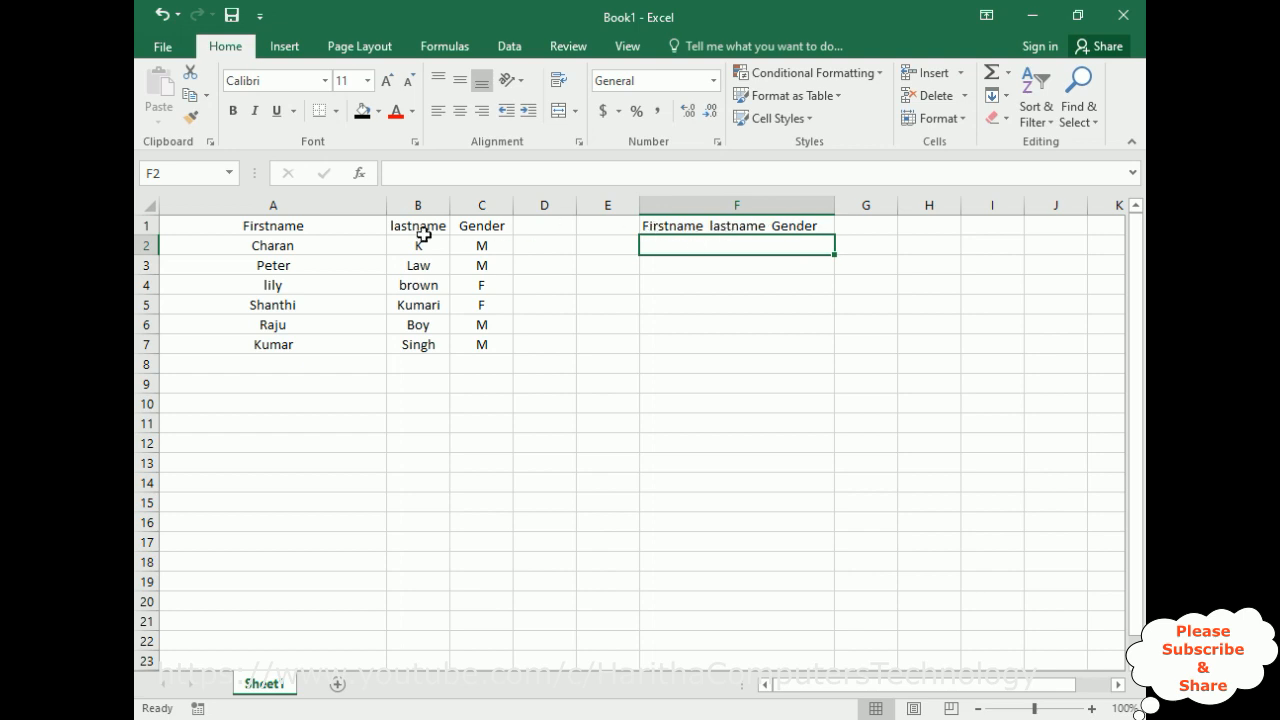
pyautogui.moveTo(317, 265)
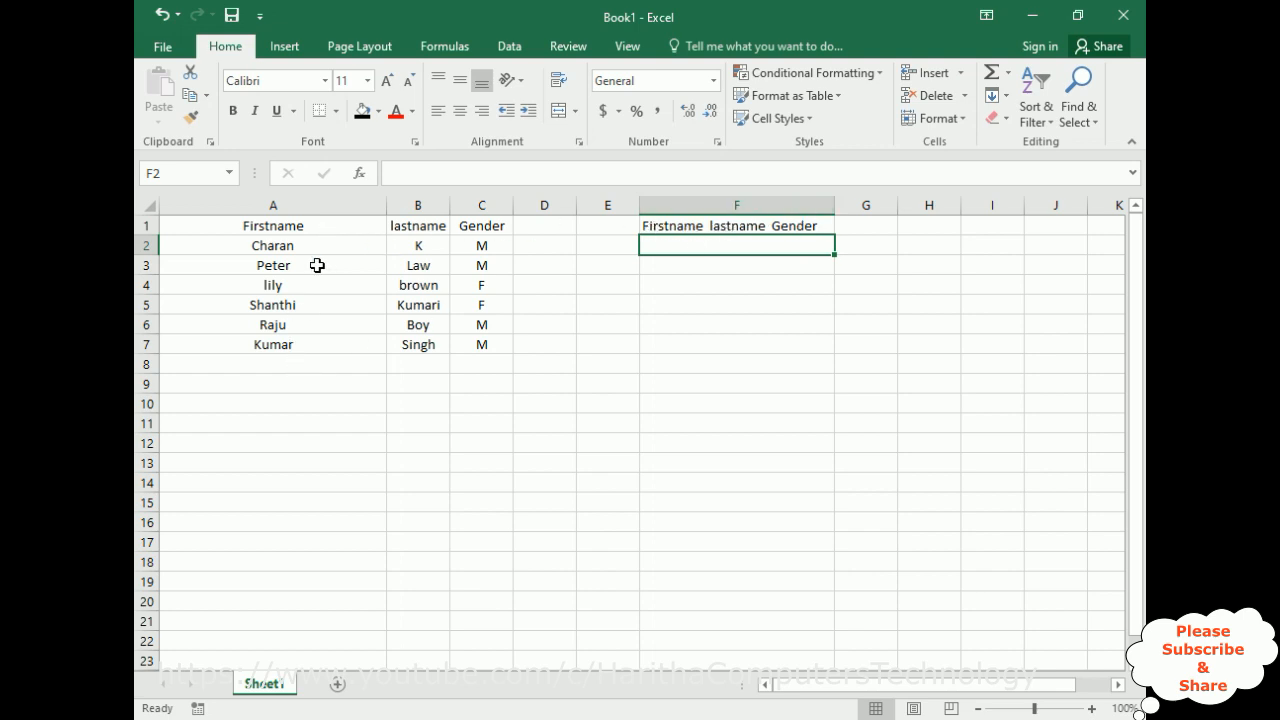
pyautogui.moveTo(832, 385)
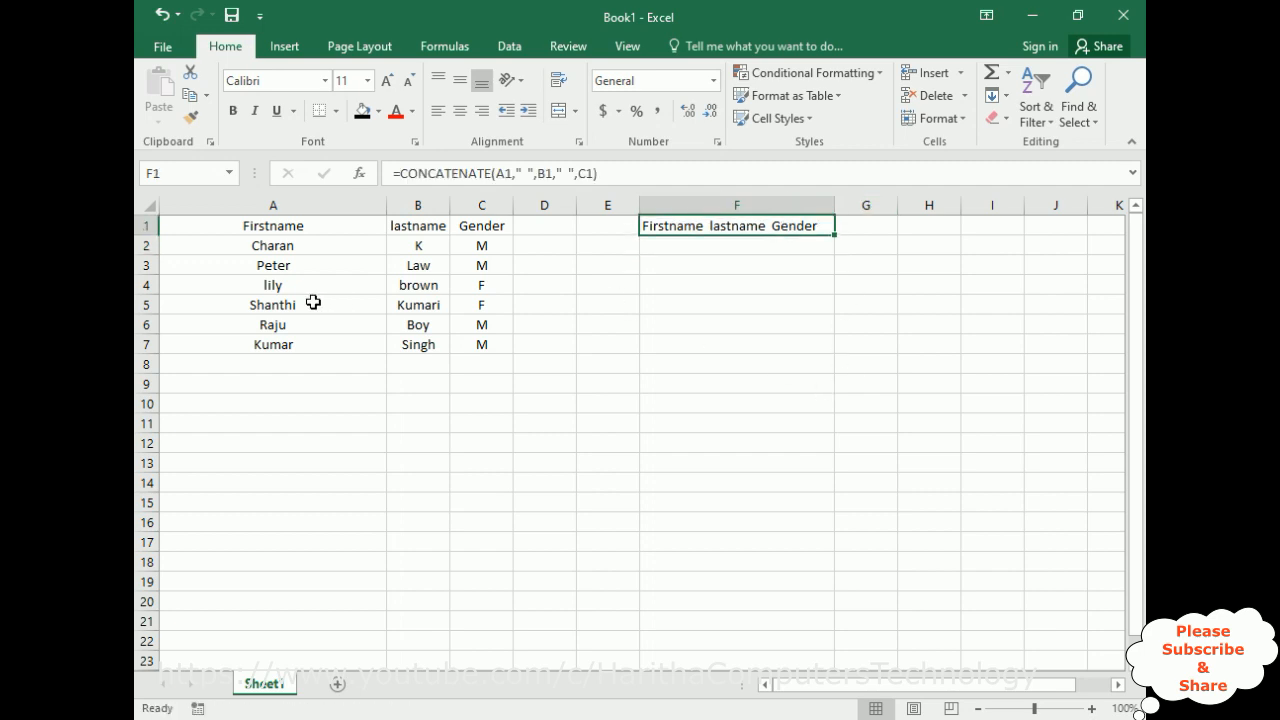
pyautogui.moveTo(810, 240)
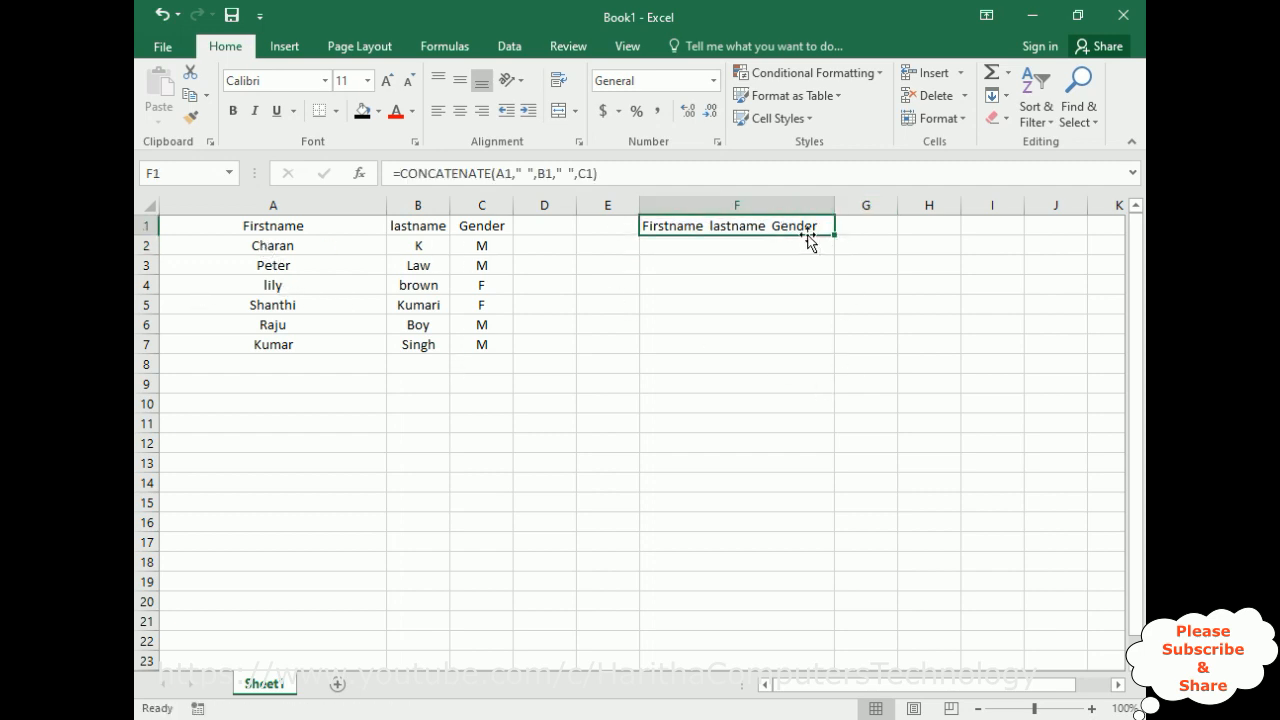
pyautogui.moveTo(760, 245)
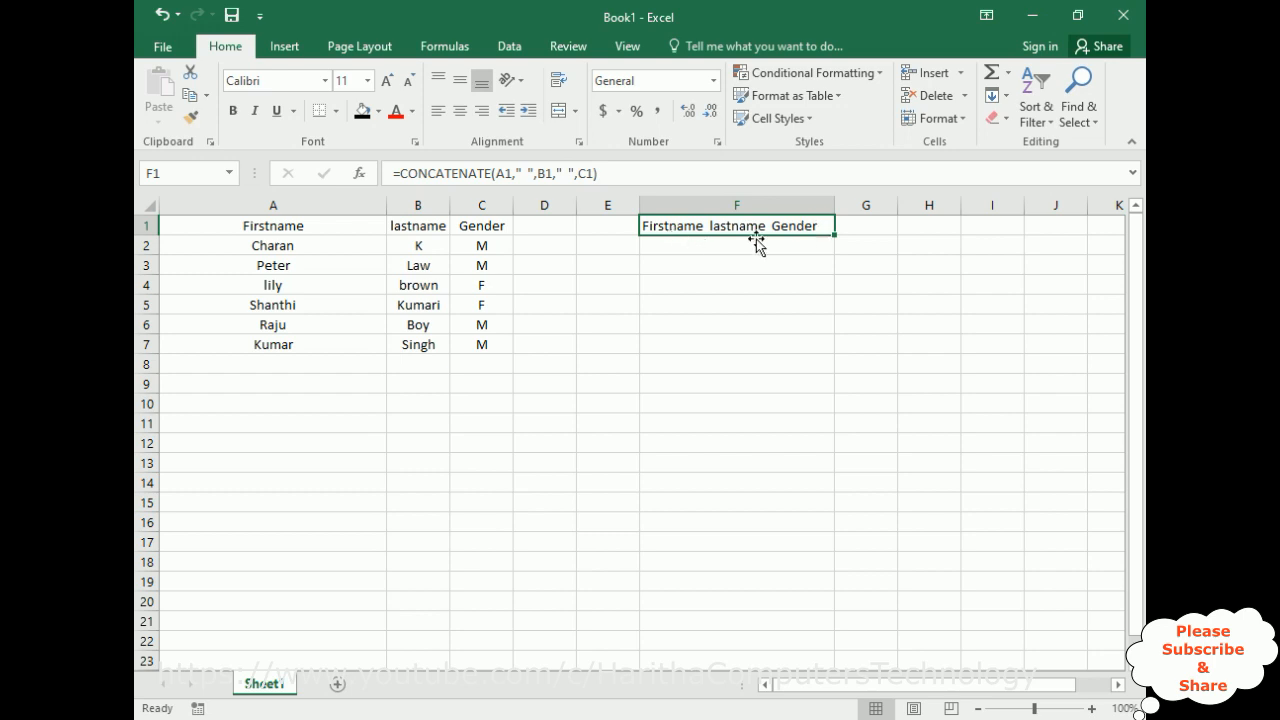
pyautogui.moveTo(836, 236)
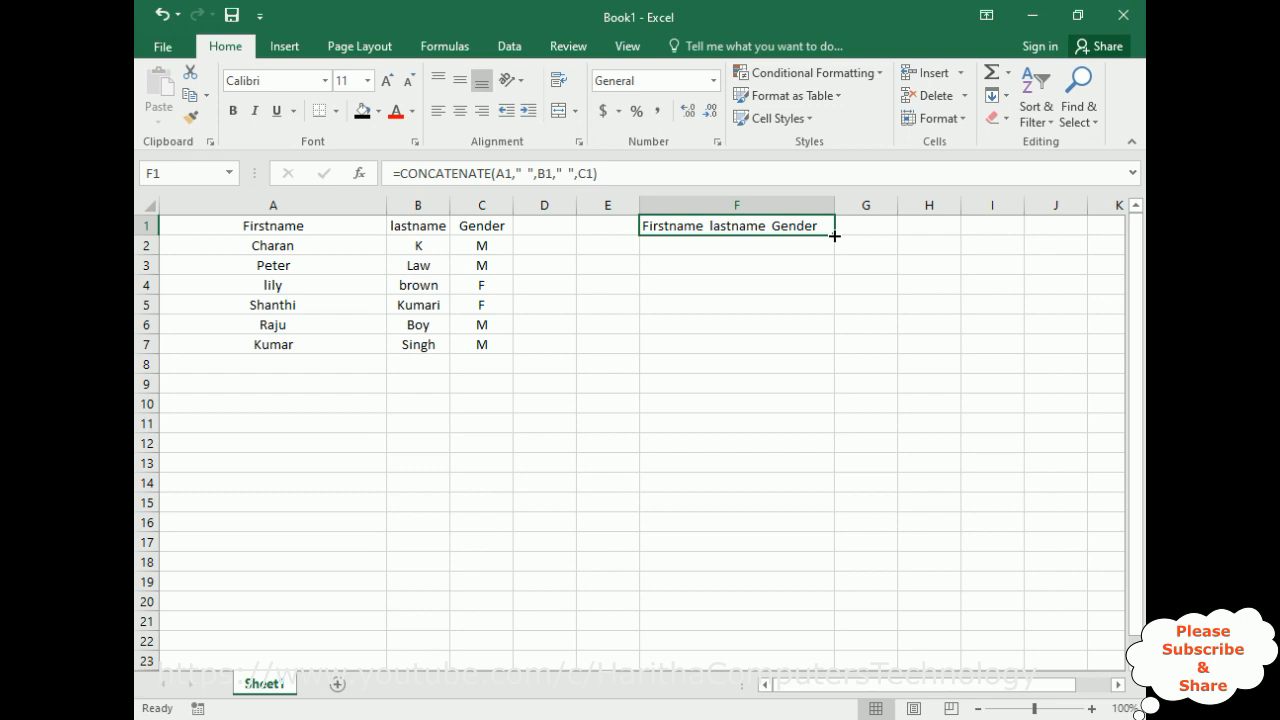
pyautogui.moveTo(834, 236); pyautogui.dragTo(834, 341)
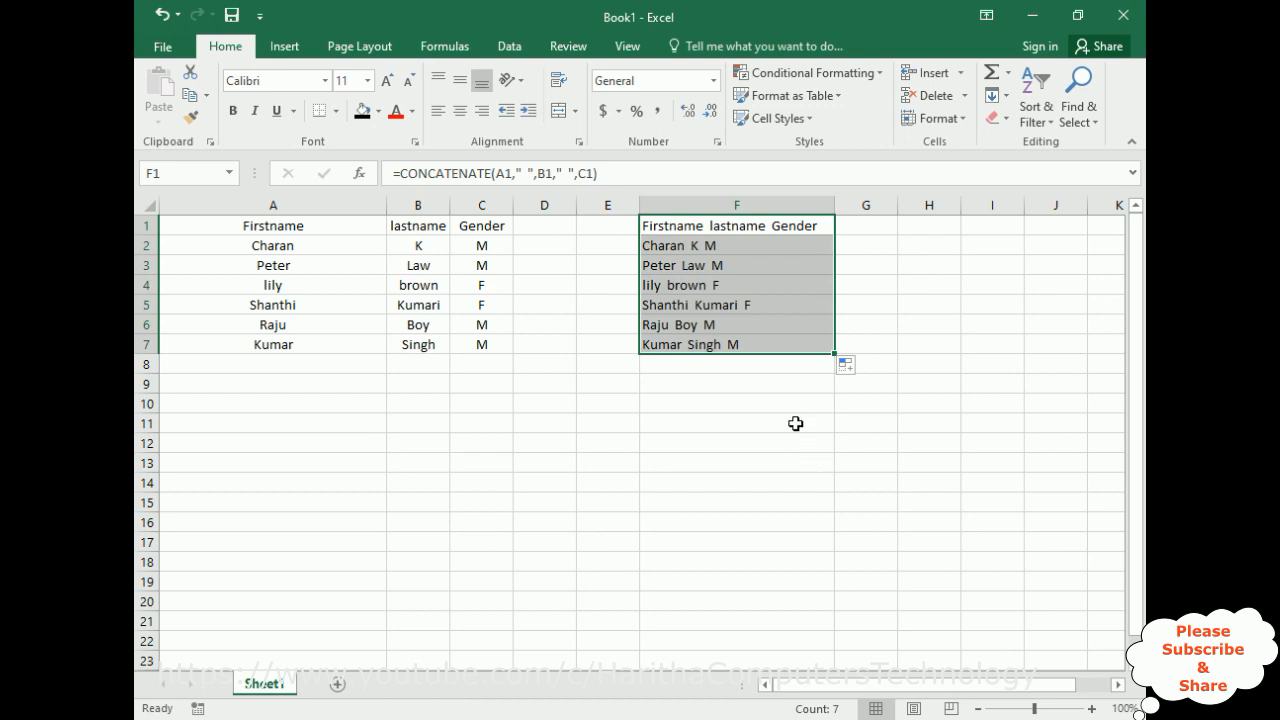
pyautogui.moveTo(778, 357)
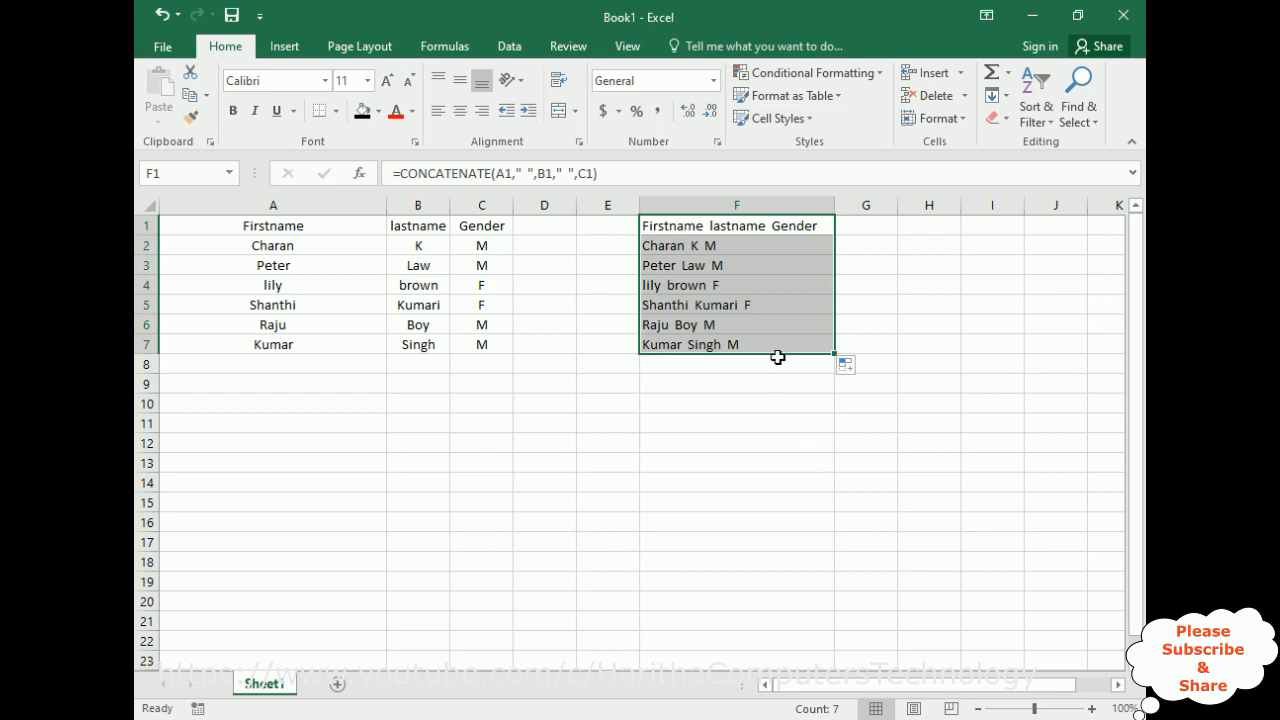
pyautogui.moveTo(658, 252)
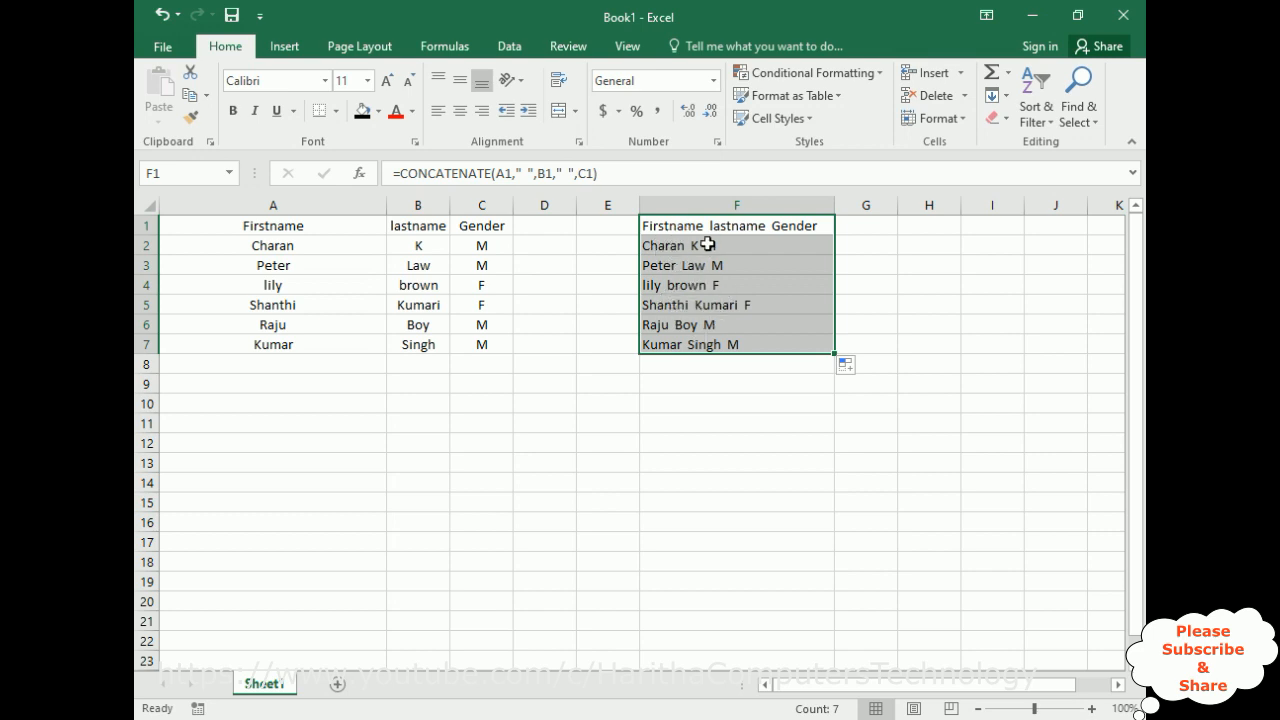
pyautogui.moveTo(717, 317)
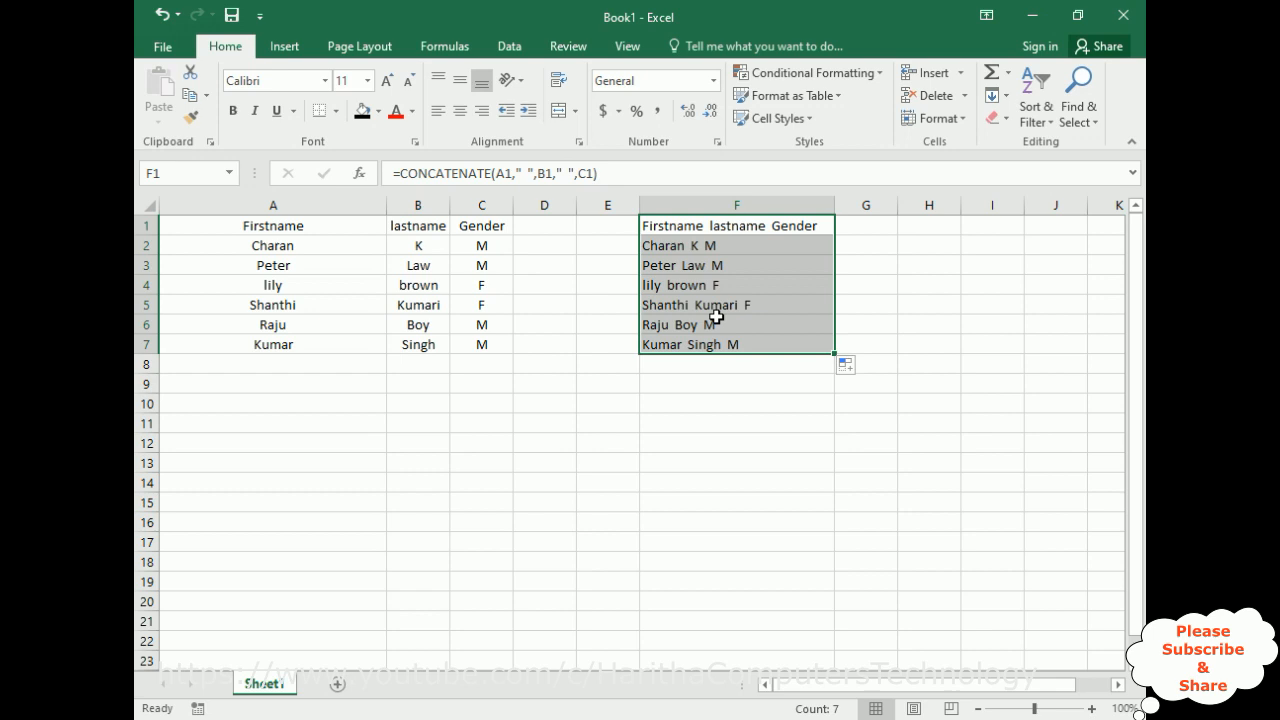
pyautogui.click(607, 403)
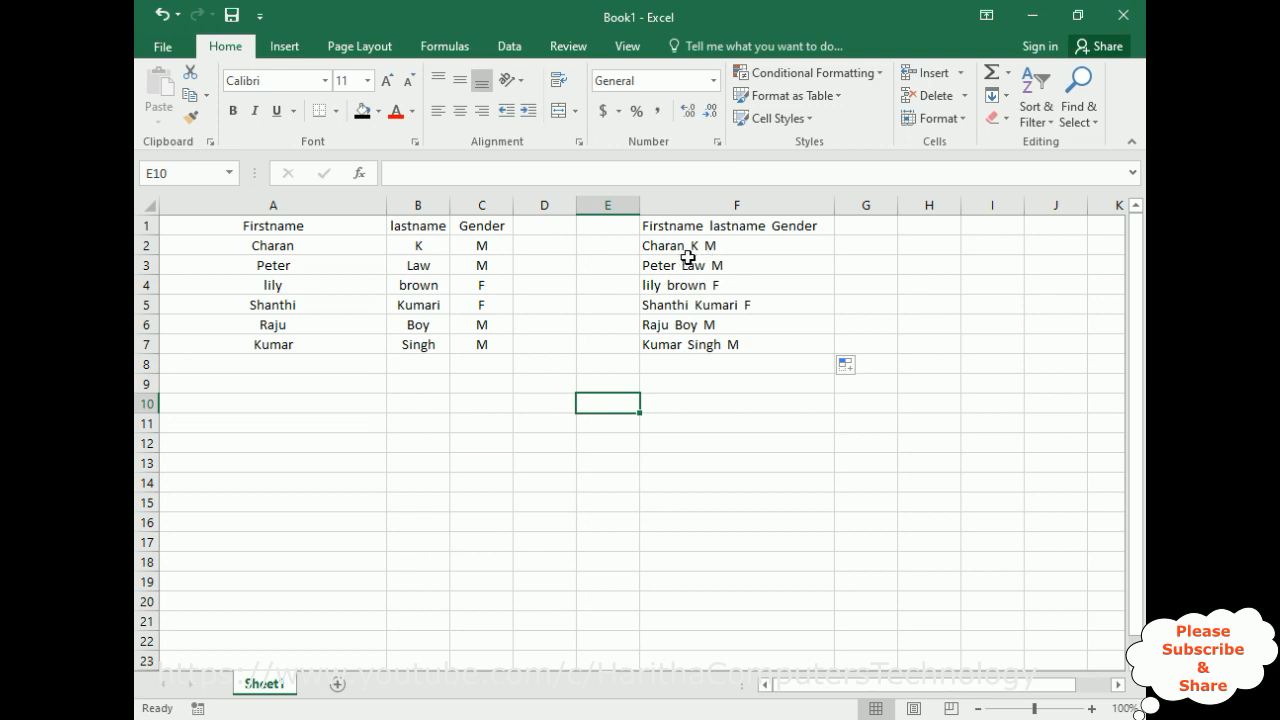
pyautogui.moveTo(413, 281)
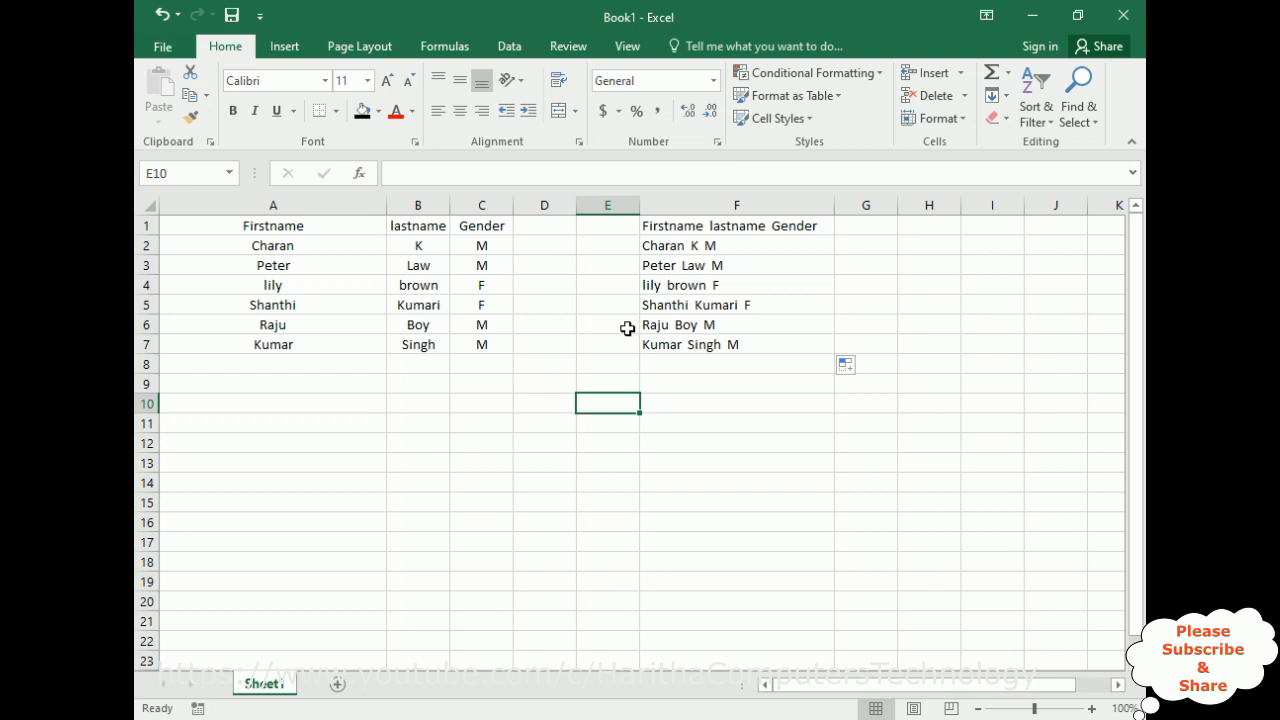
pyautogui.moveTo(387, 224)
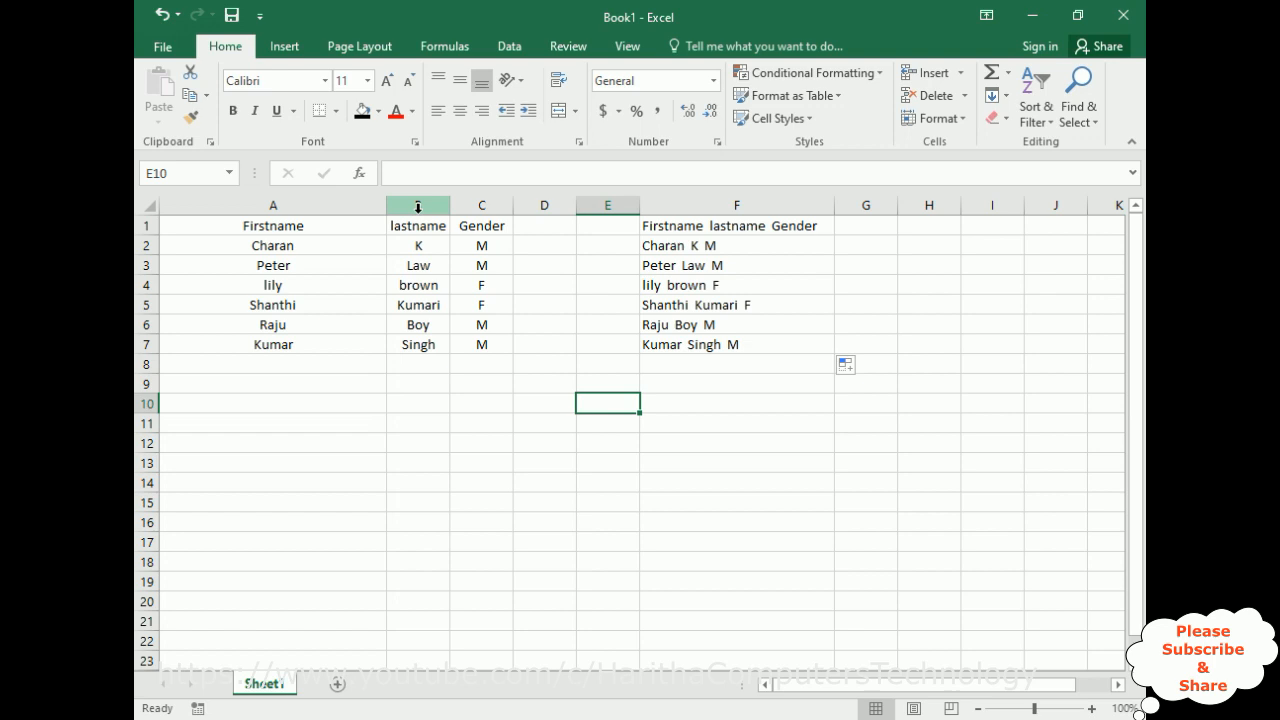
# - Delete the lastname column B, which turns the combined column into #REF! errors
pyautogui.rightClick(417, 204)
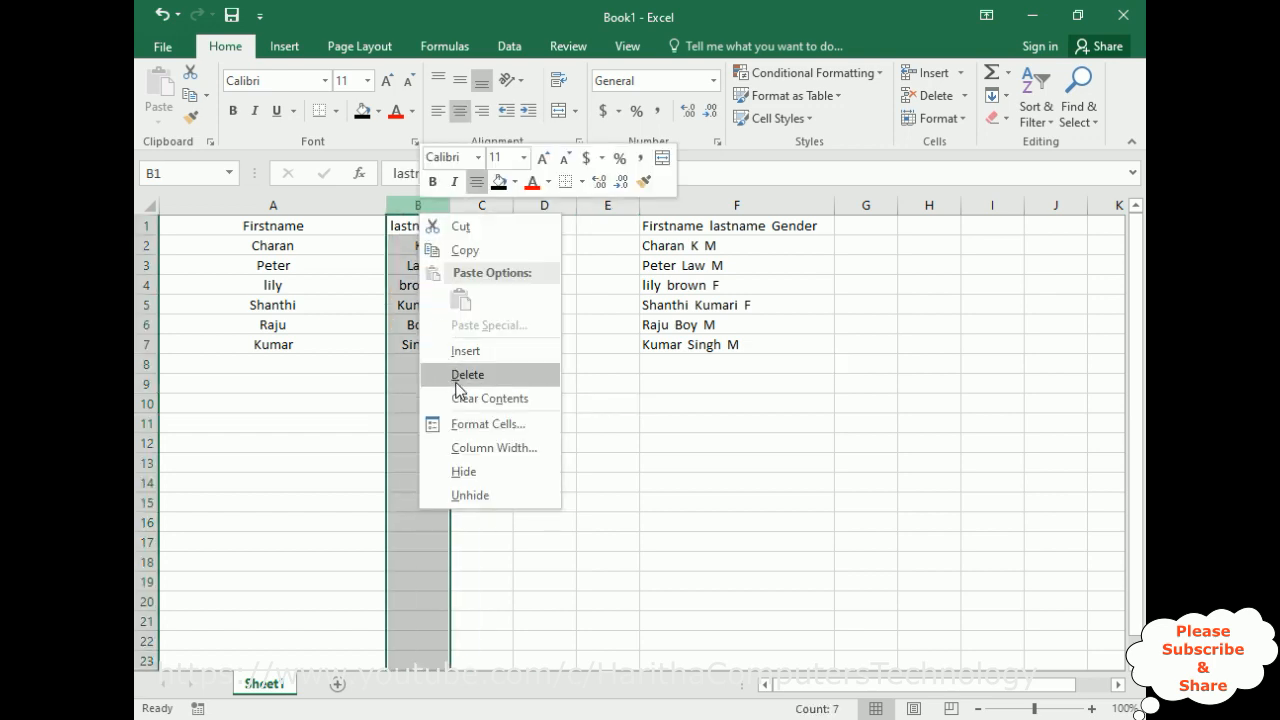
pyautogui.click(467, 374)
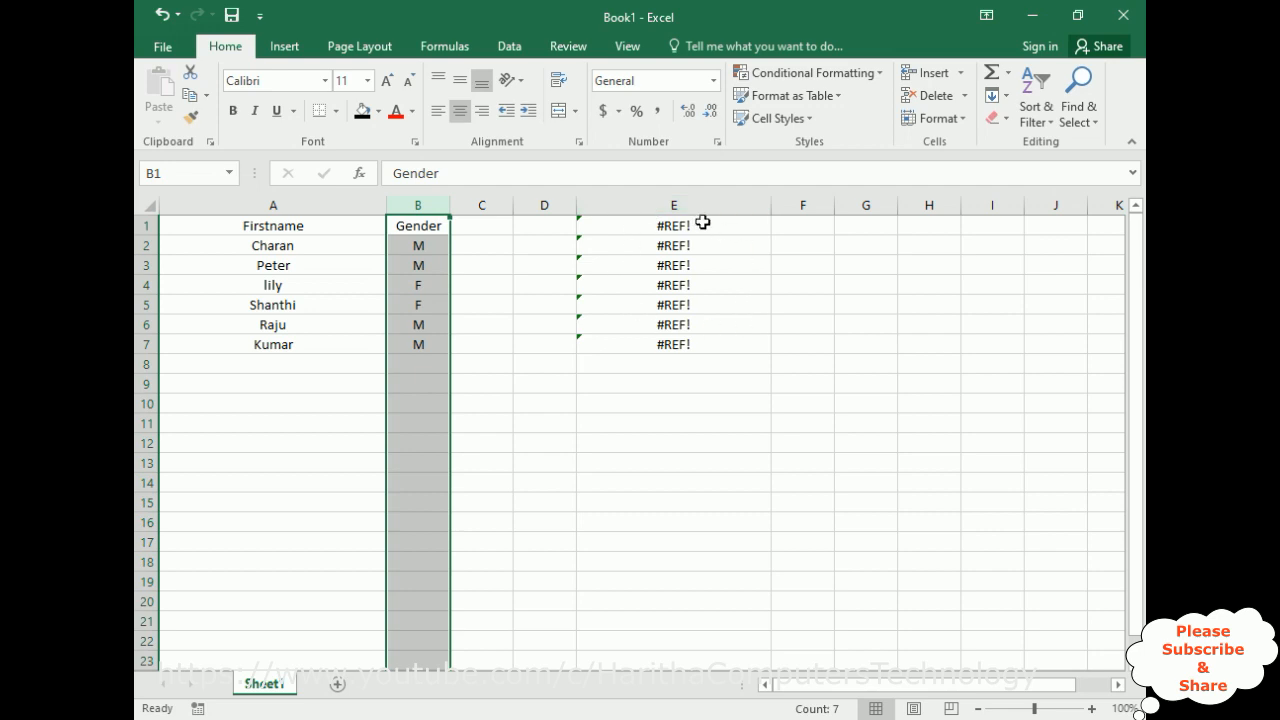
pyautogui.moveTo(667, 320)
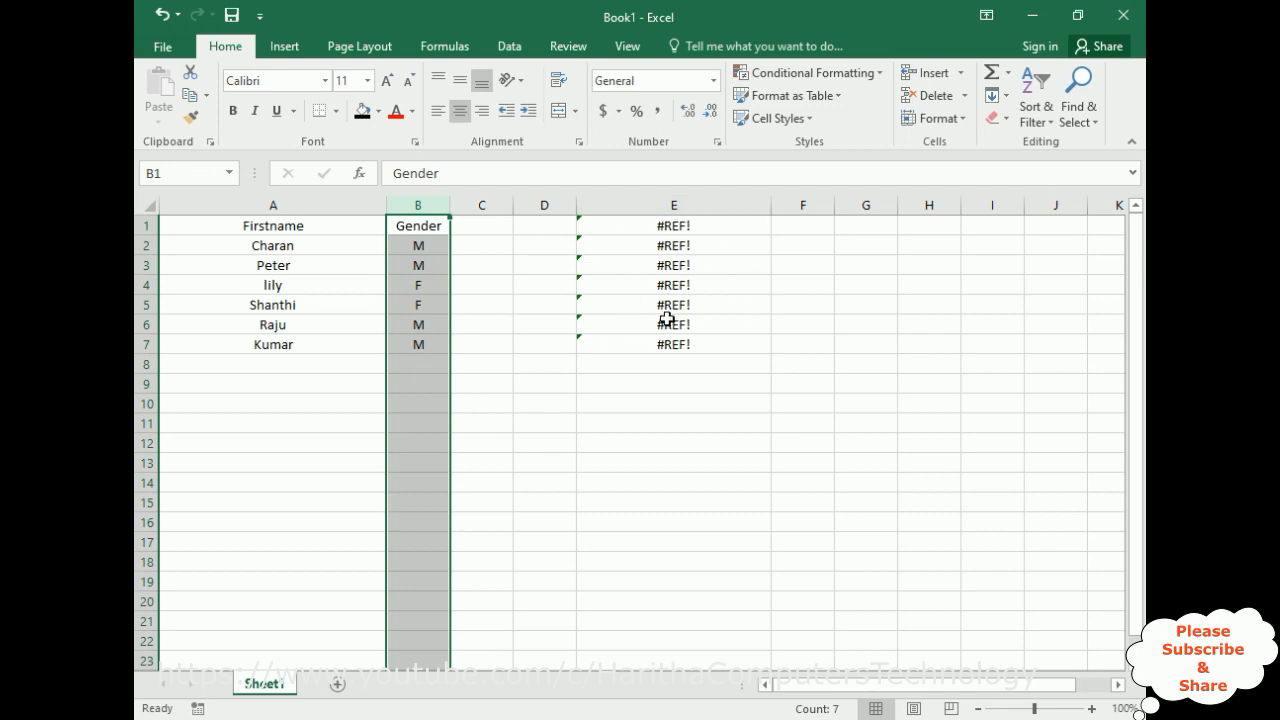
pyautogui.moveTo(696, 305)
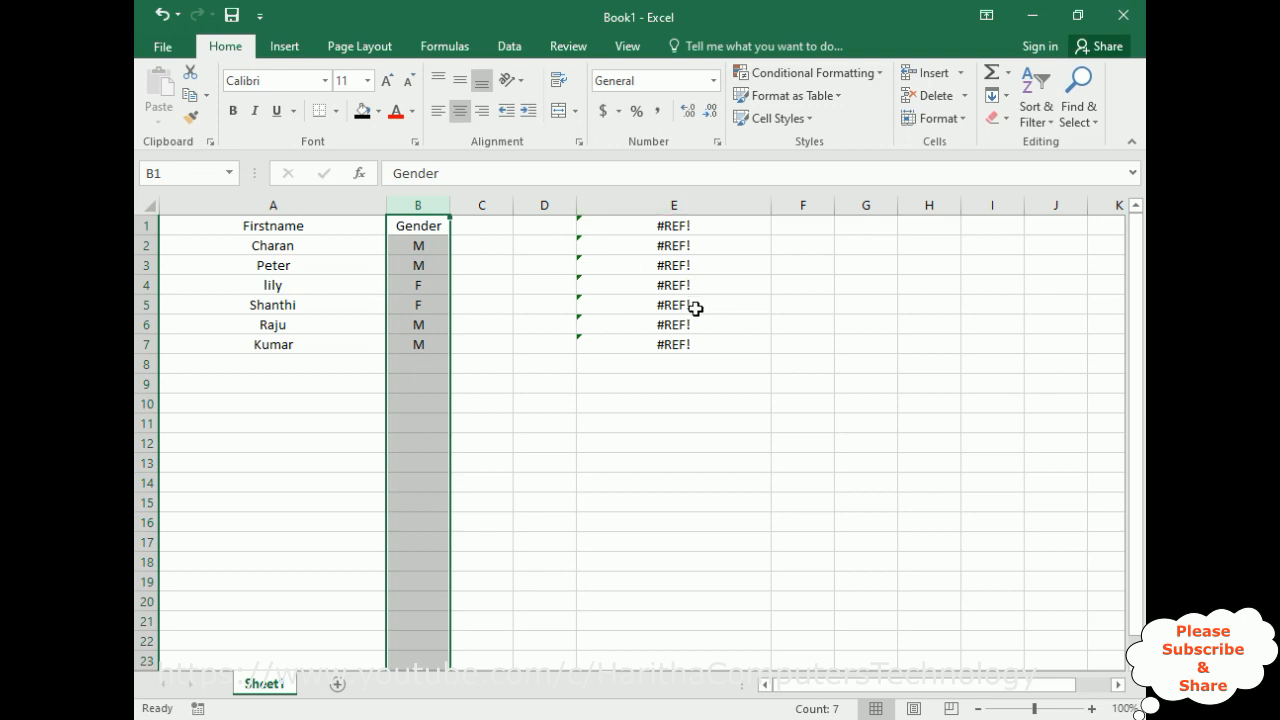
pyautogui.moveTo(700, 290)
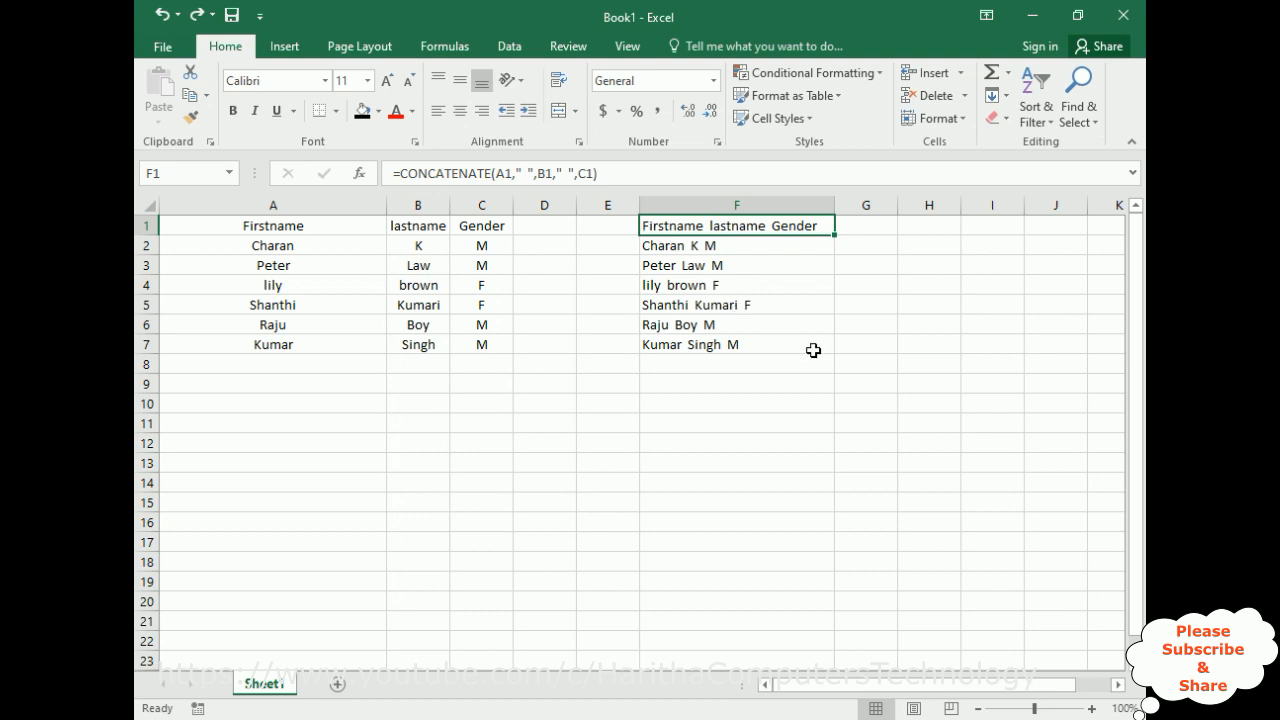
# - Select F1:F7 and copy the combined names
pyautogui.moveTo(737, 225); pyautogui.dragTo(737, 344)
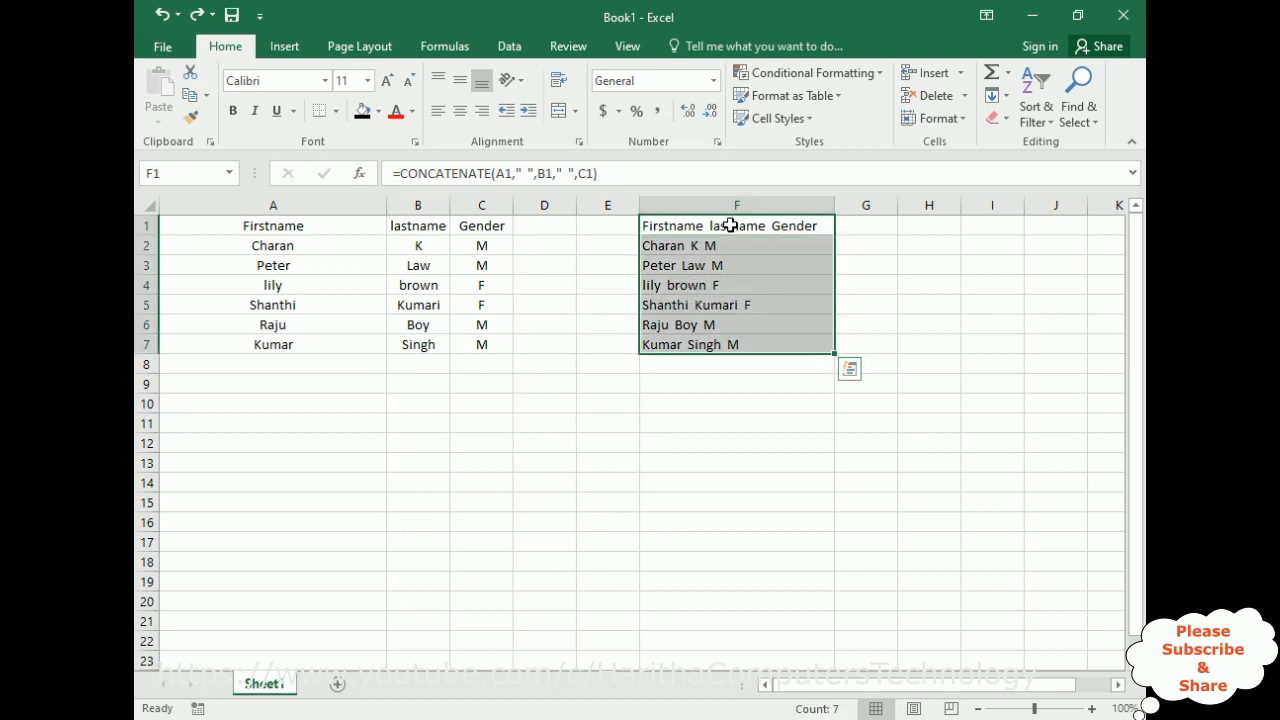
pyautogui.moveTo(730, 271)
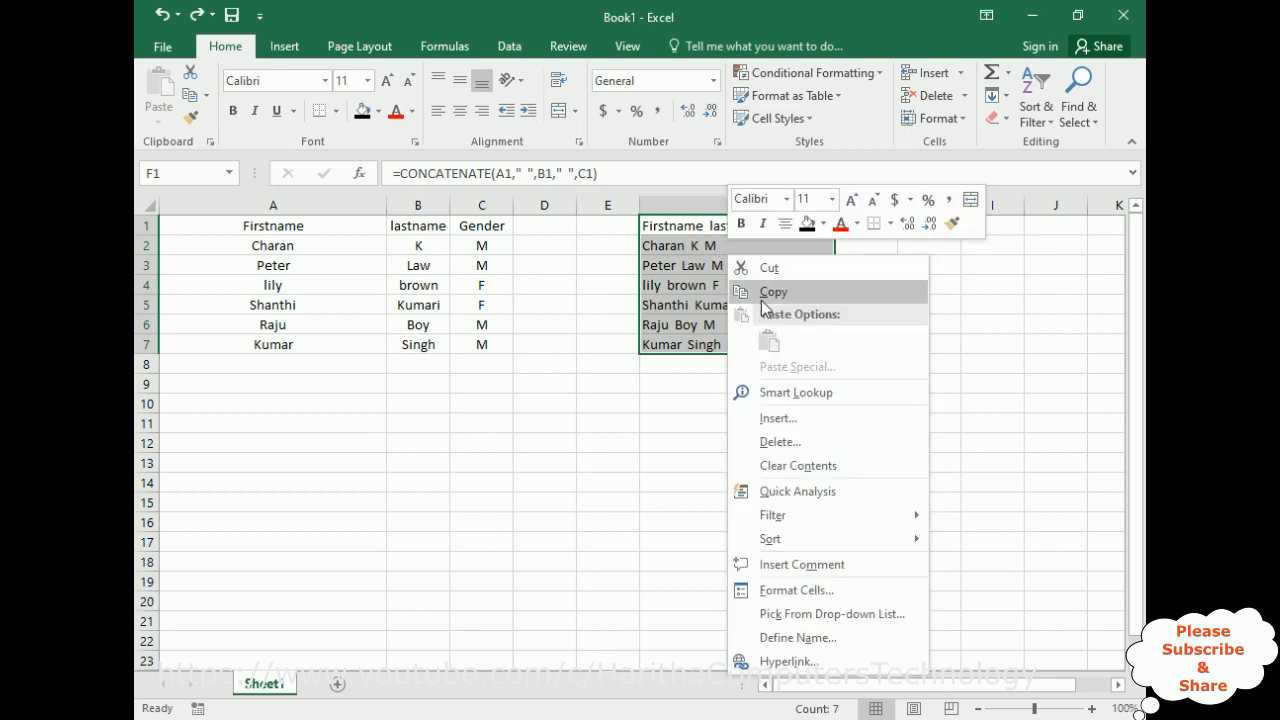
pyautogui.click(773, 291)
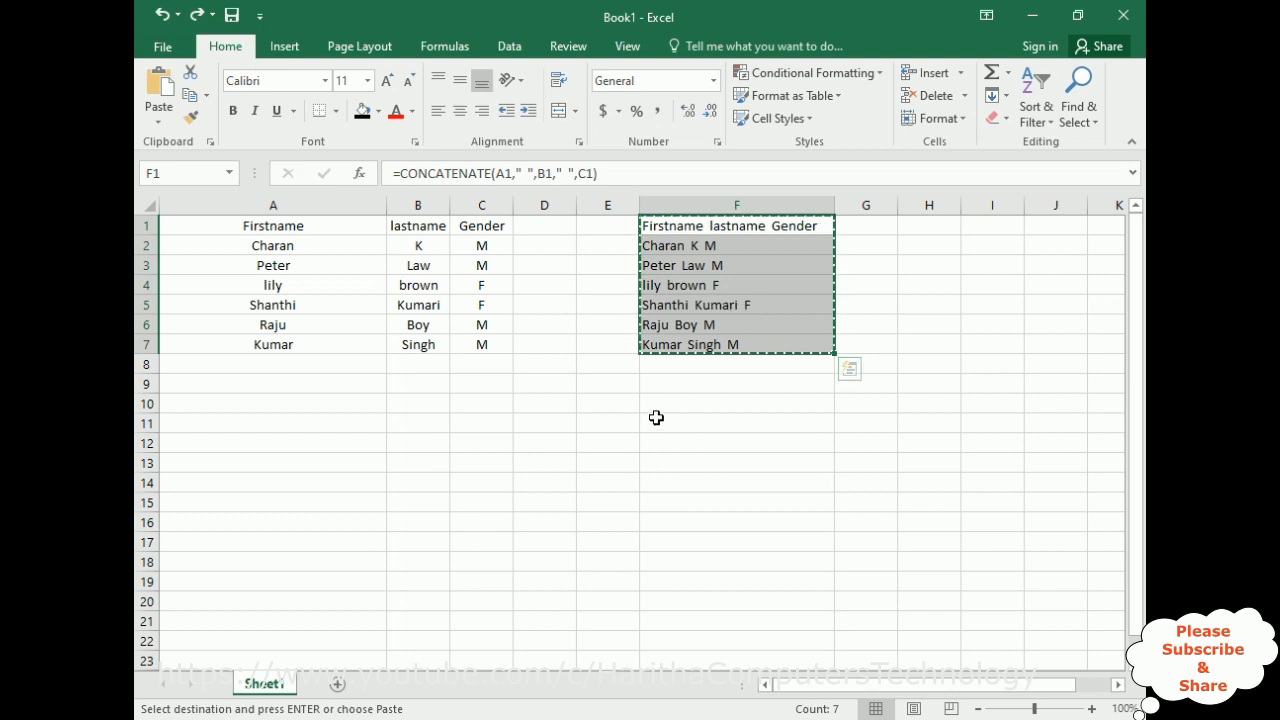
pyautogui.moveTo(663, 425)
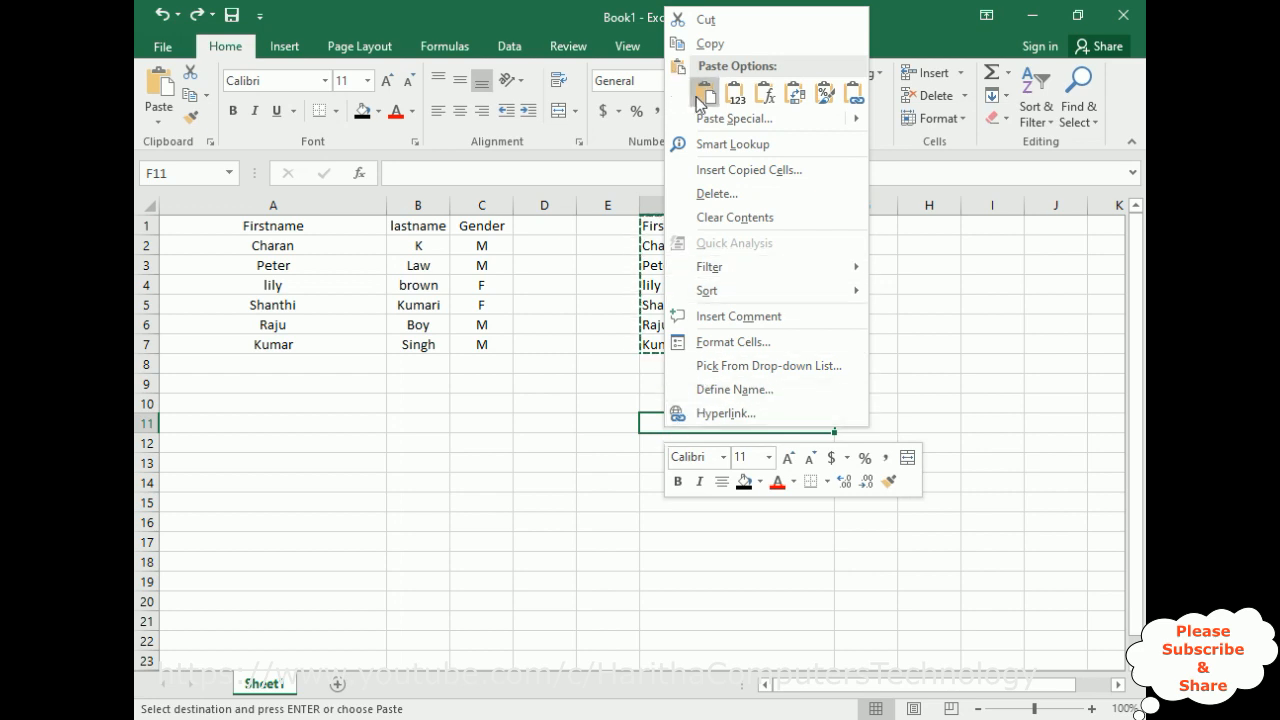
# - Paste the copied names into F11:F17 as values and clear the copy marquee
pyautogui.click(734, 92)
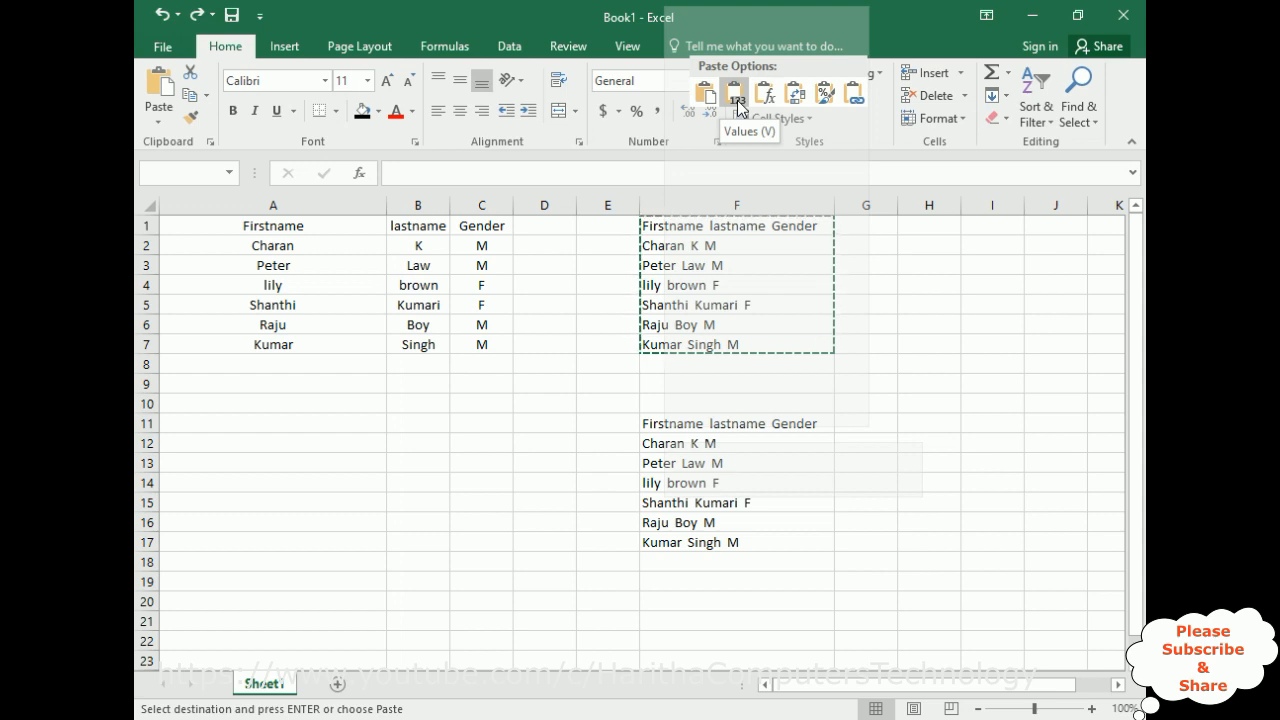
pyautogui.click(732, 92)
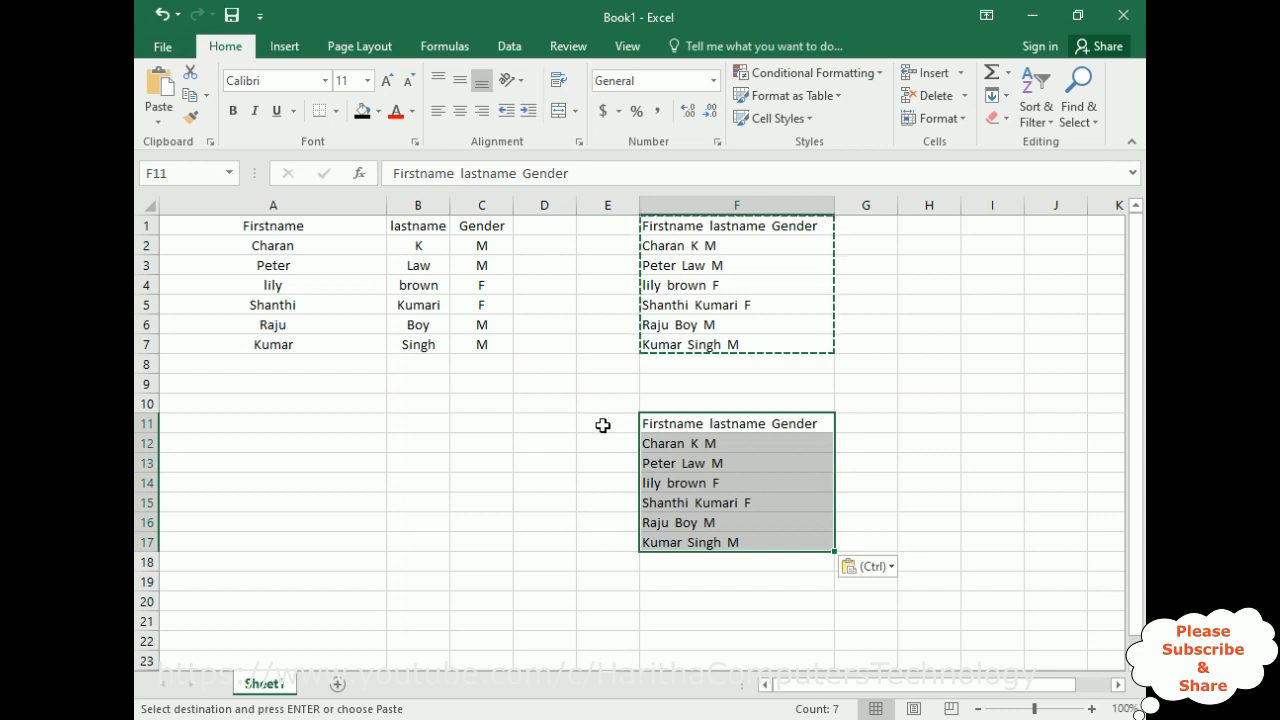
pyautogui.click(607, 284)
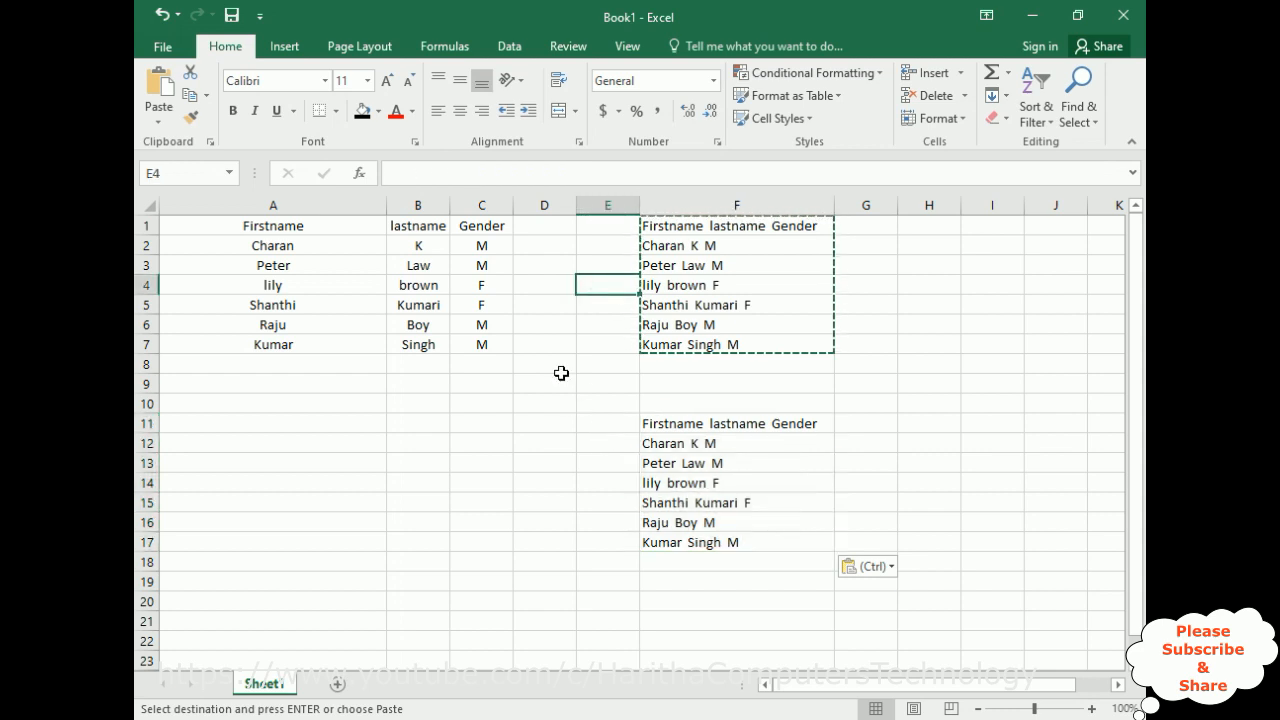
pyautogui.click(866, 305)
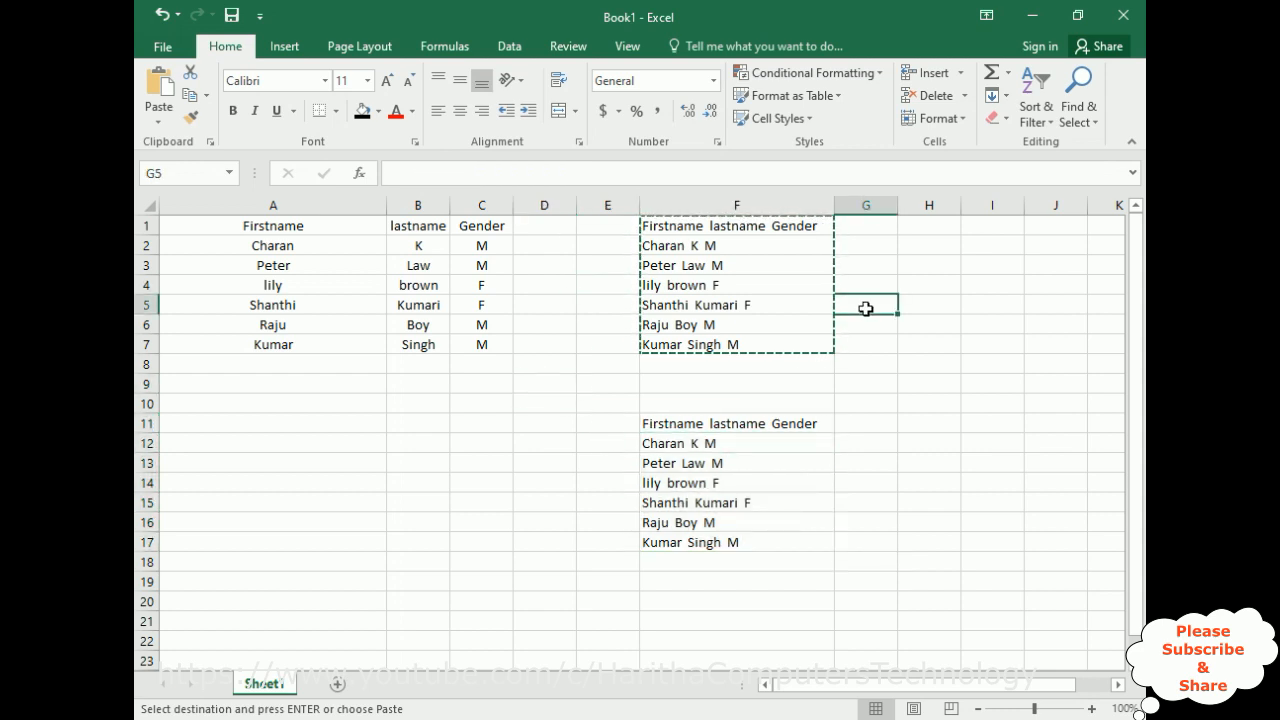
pyautogui.press('Escape')
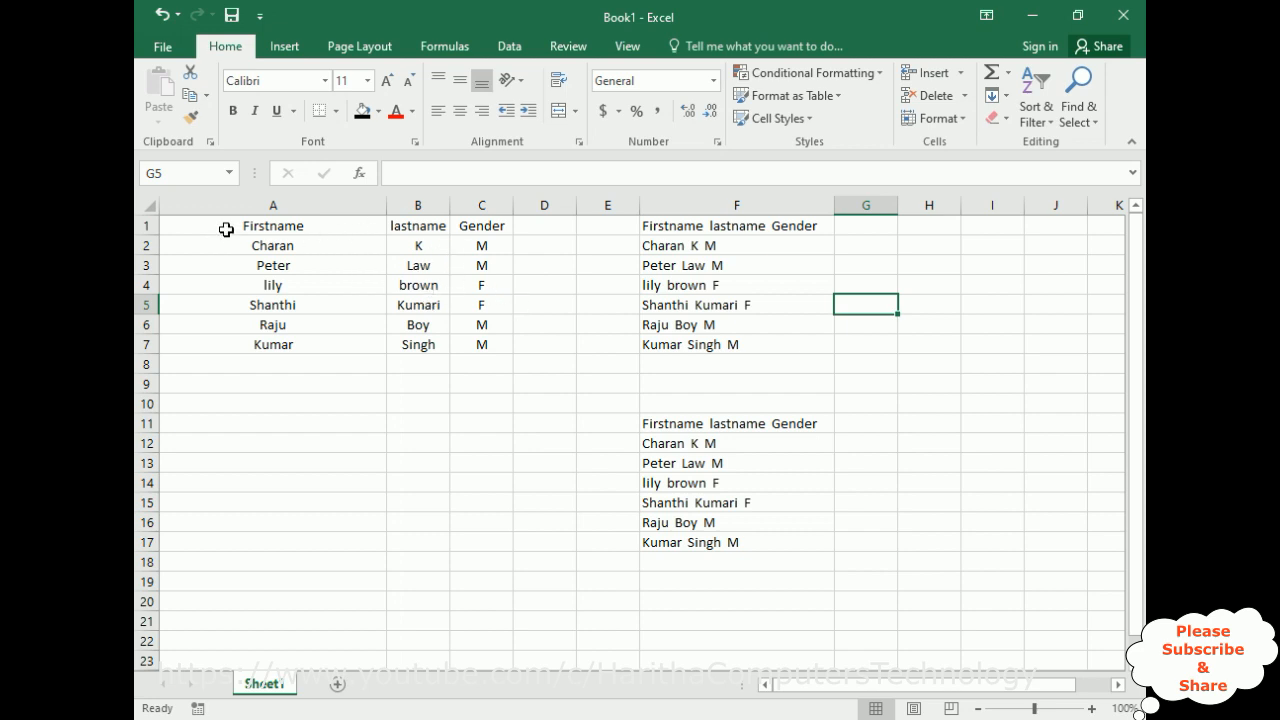
pyautogui.click(272, 205)
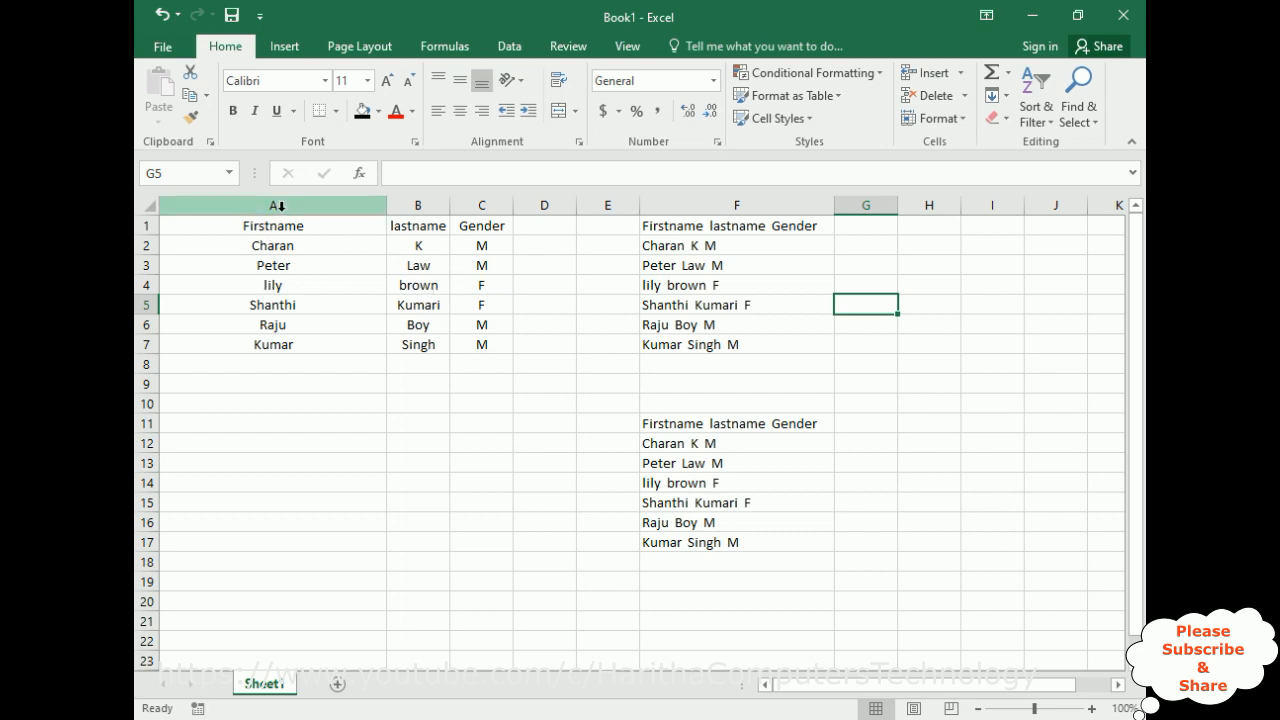
# - Delete column A (Firstname), breaking the CONCATENATE formulas into #REF! errors
pyautogui.rightClick(272, 205)
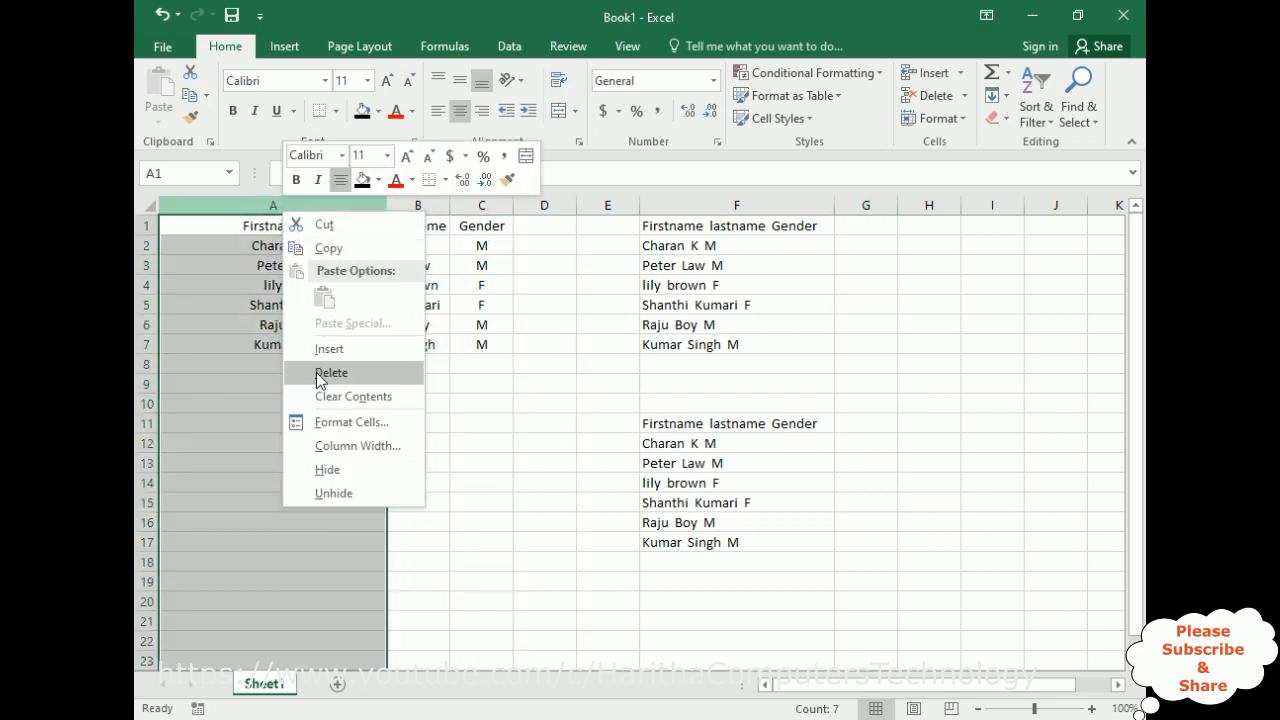
pyautogui.click(331, 372)
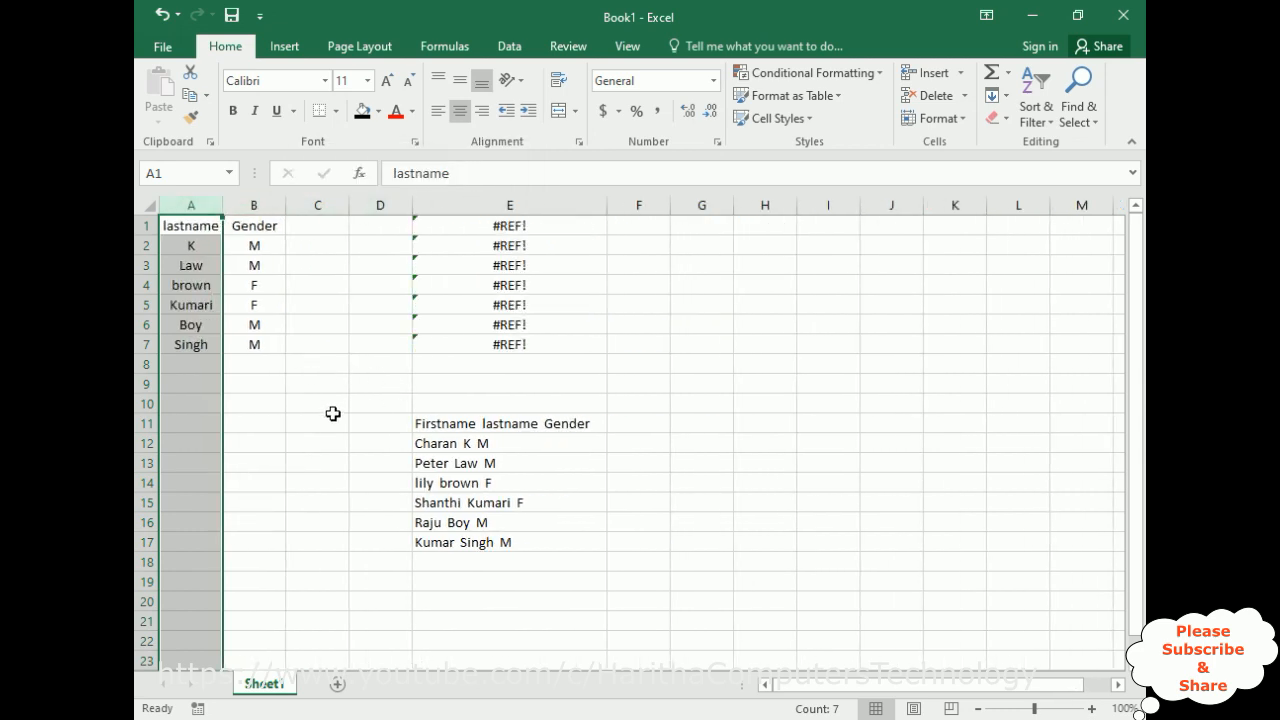
pyautogui.moveTo(470, 359)
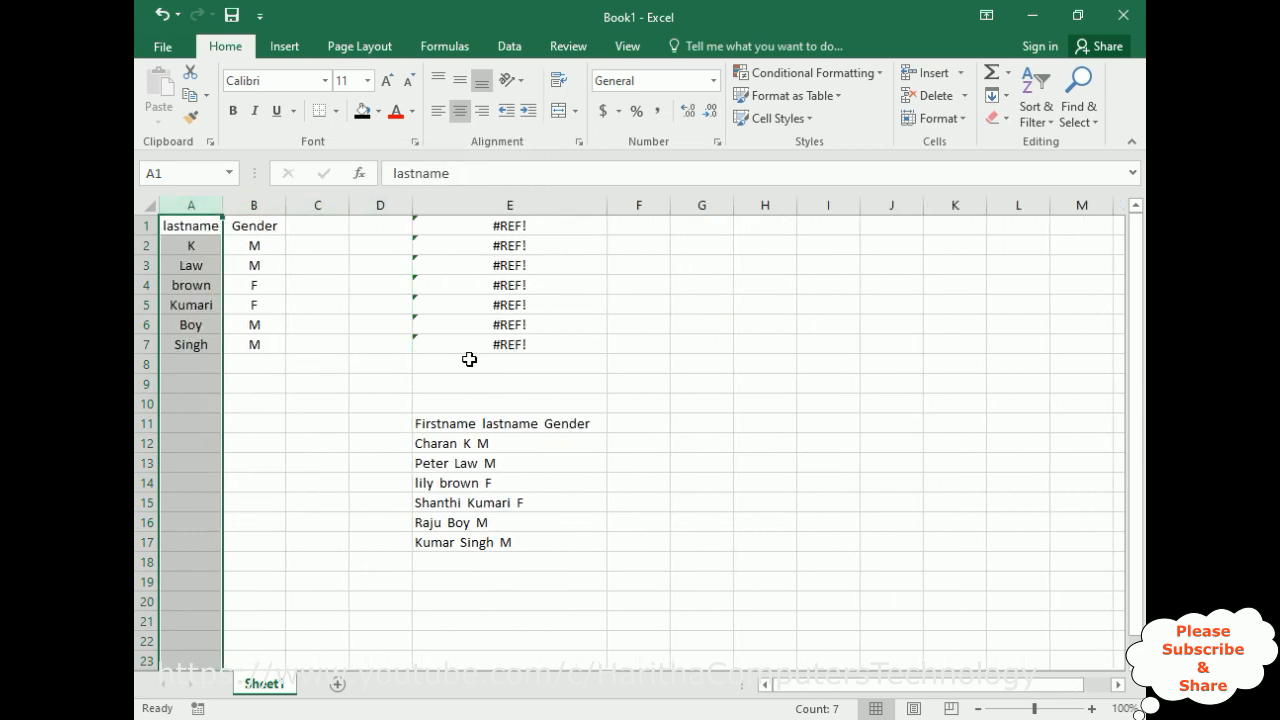
pyautogui.moveTo(447, 270)
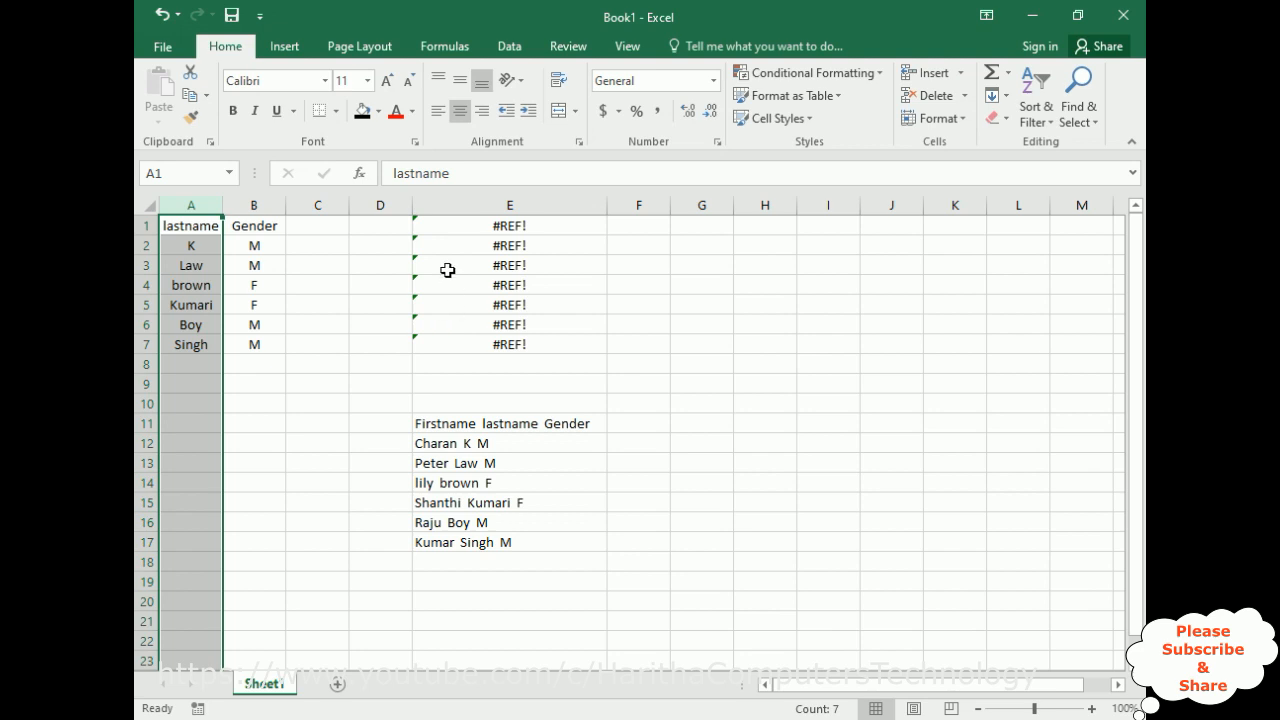
pyautogui.moveTo(464, 248)
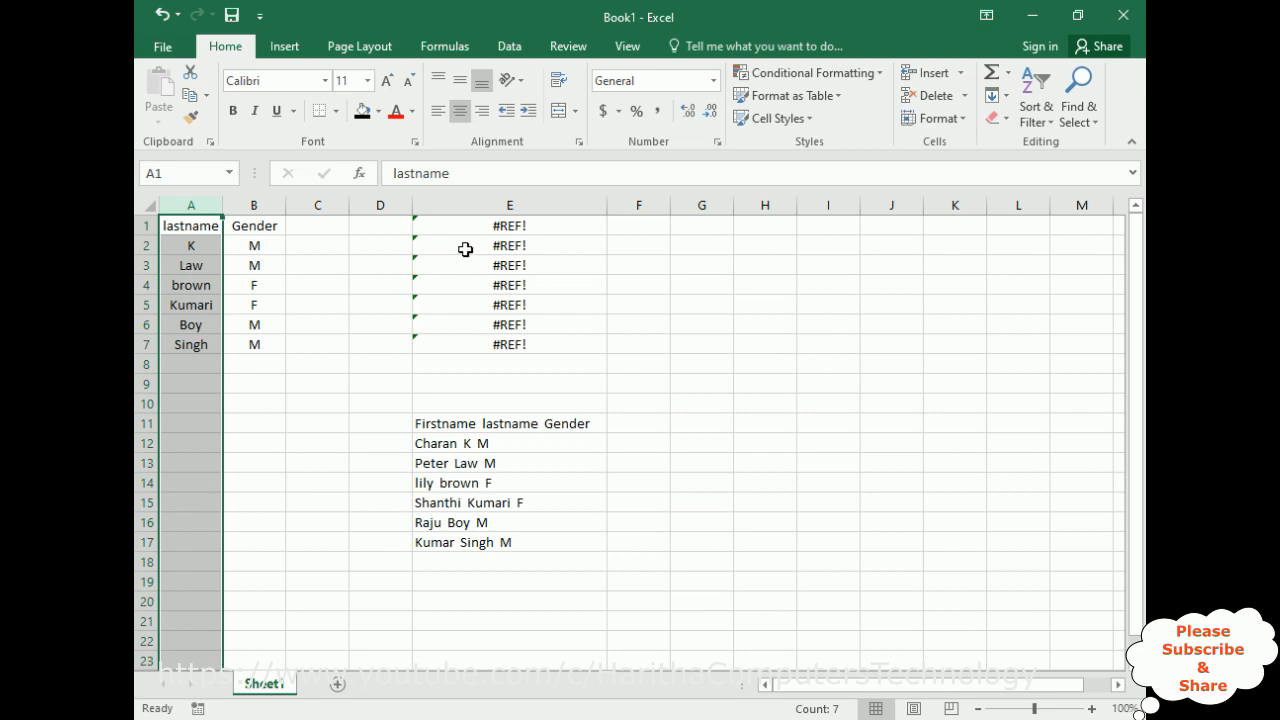
pyautogui.moveTo(536, 332)
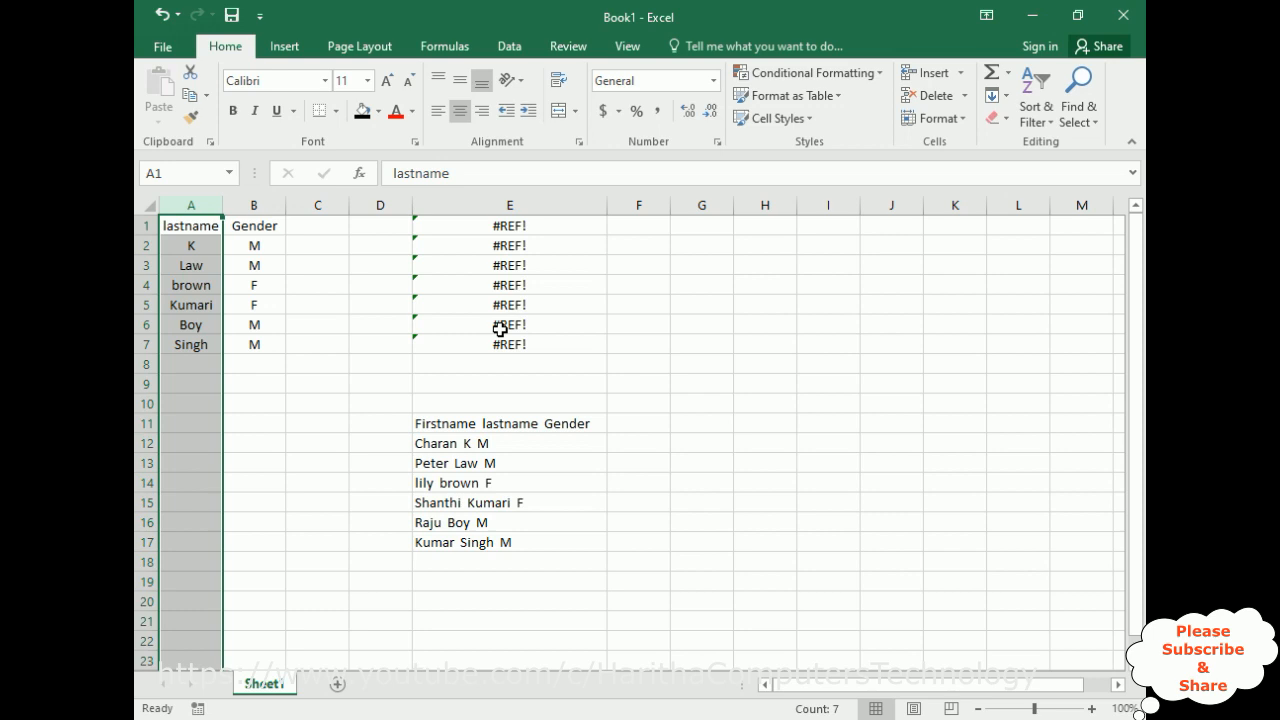
pyautogui.moveTo(172, 284)
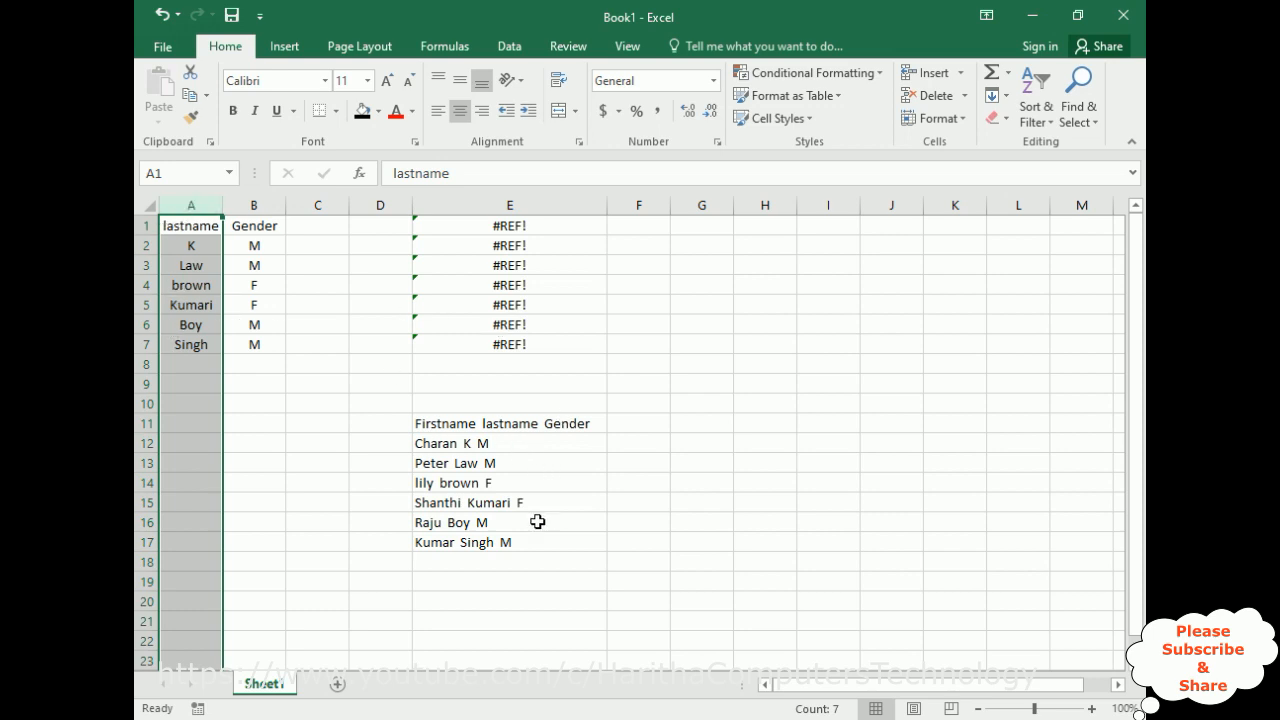
pyautogui.moveTo(461, 502)
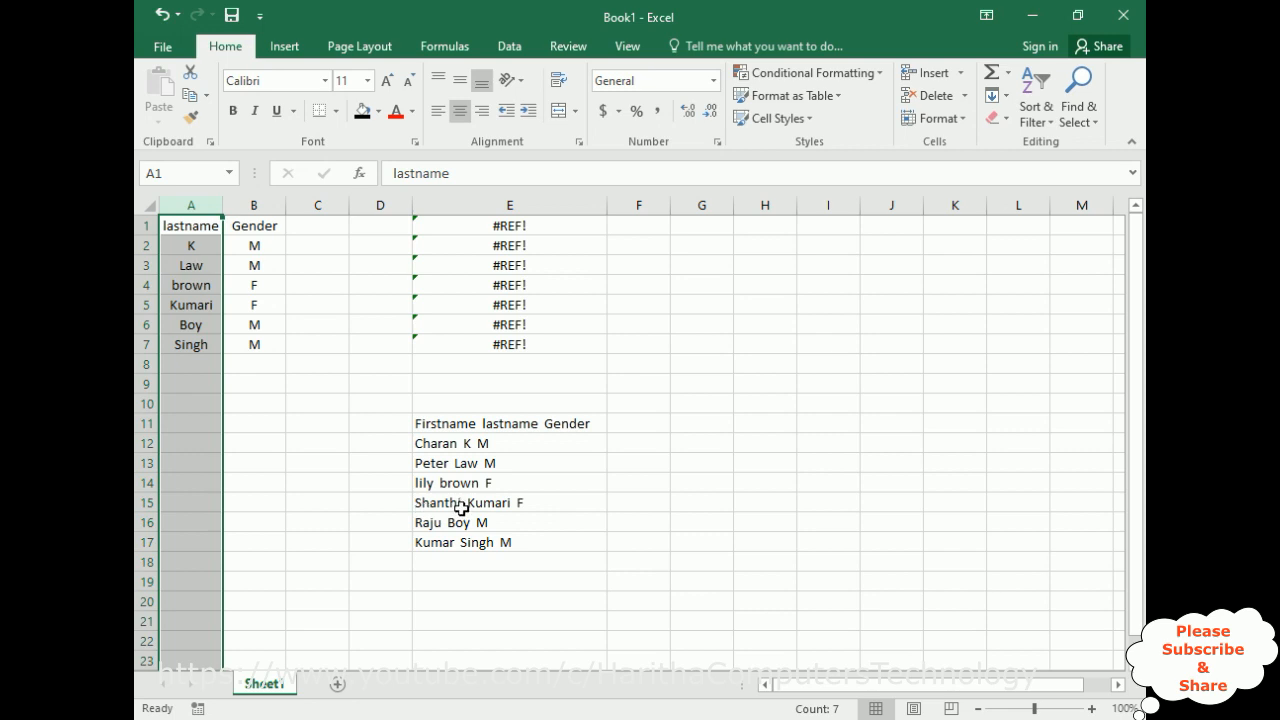
pyautogui.moveTo(461, 424)
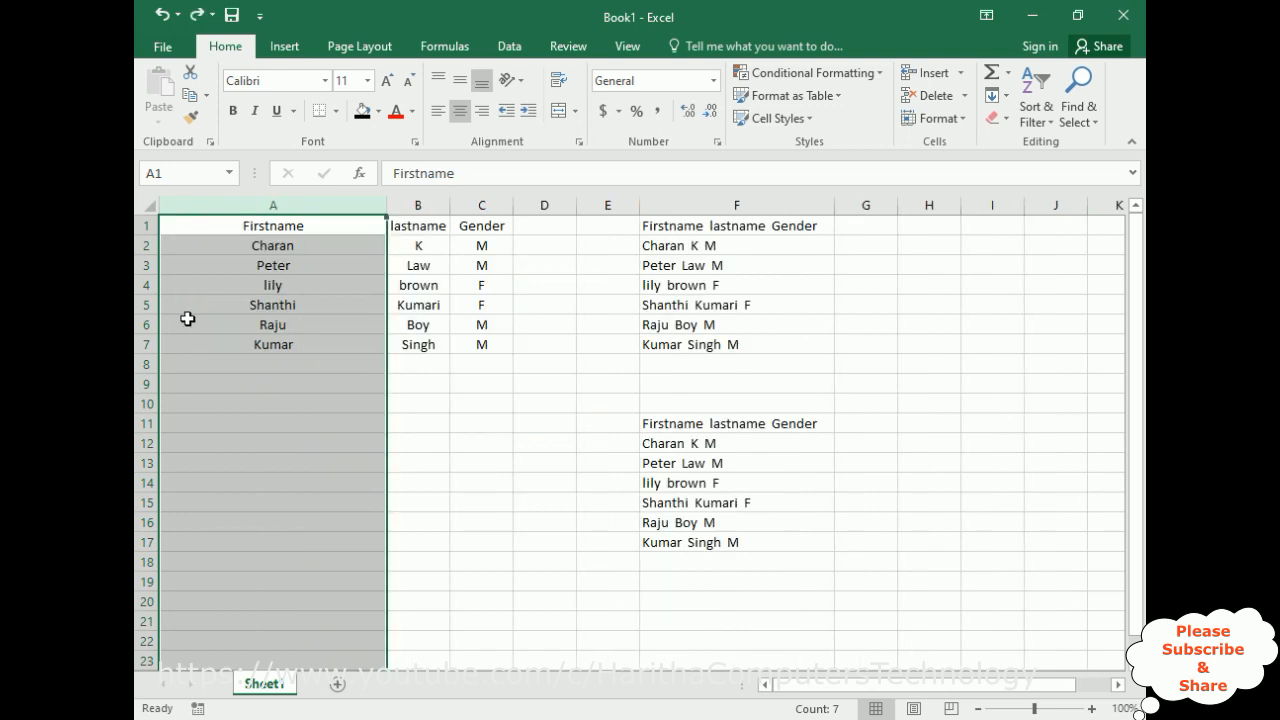
pyautogui.moveTo(834, 523)
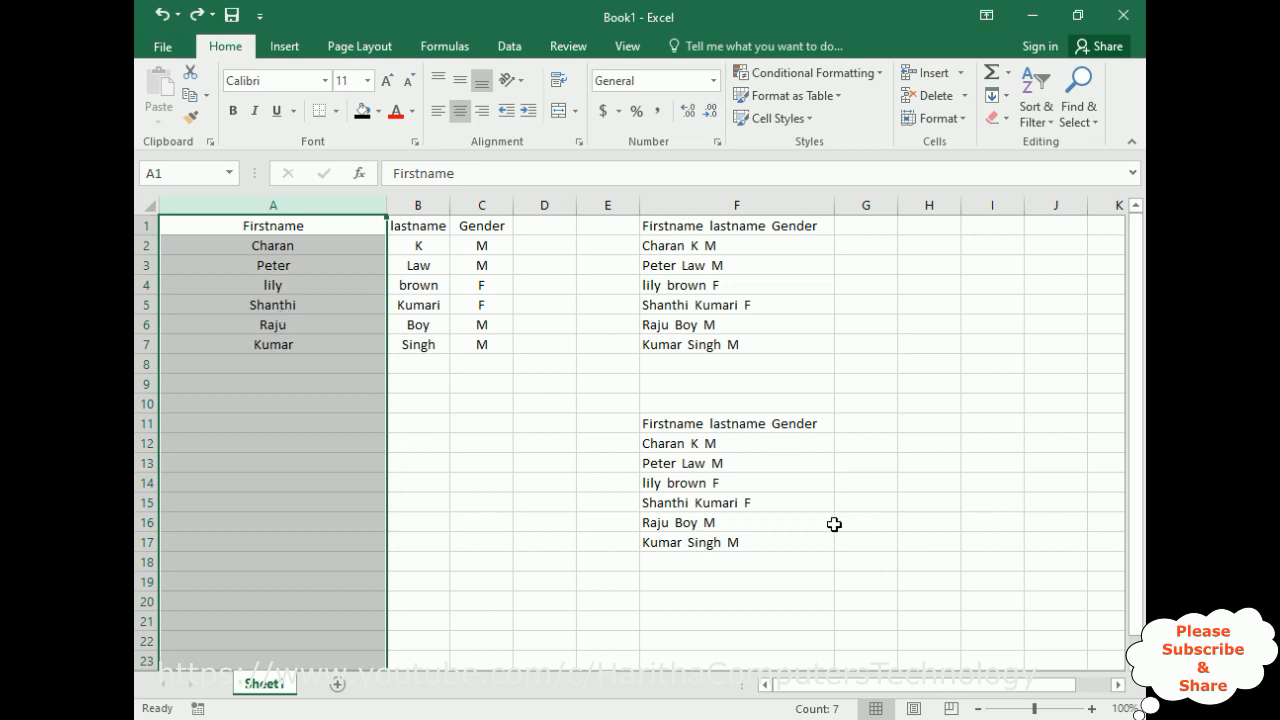